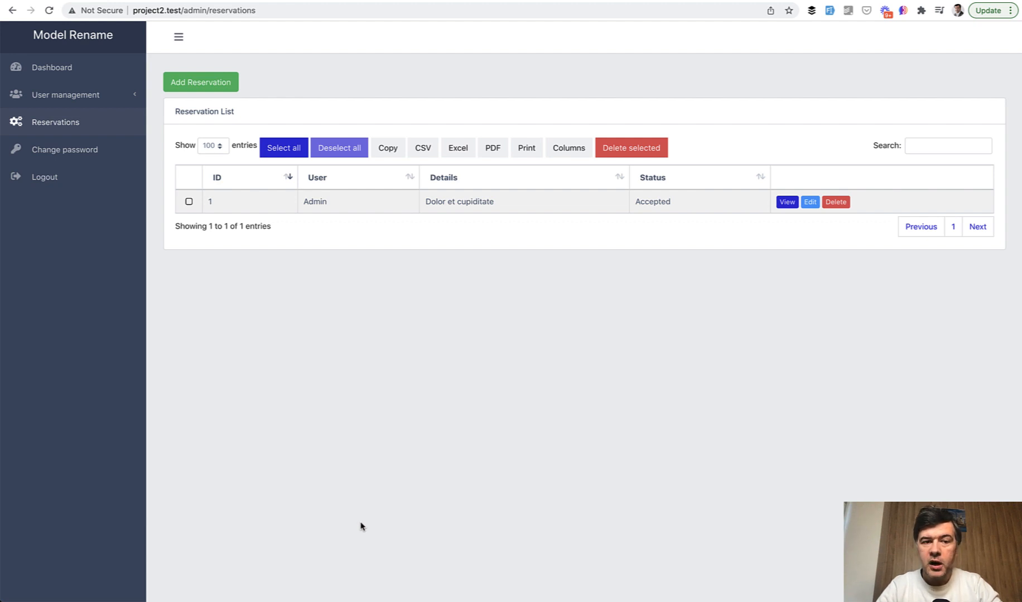
mouse_move(254, 368)
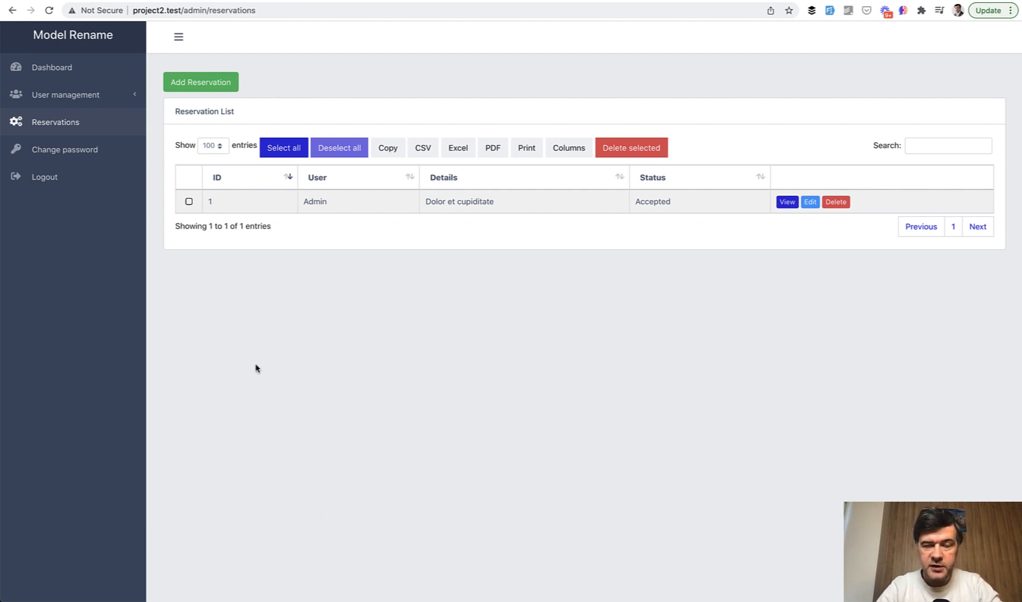
mouse_move(250, 77)
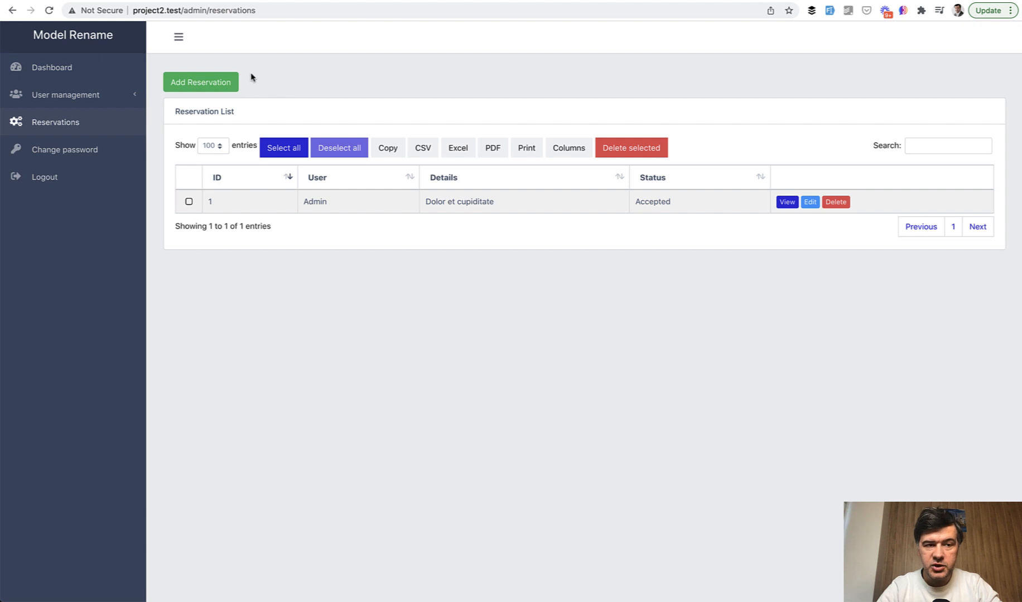
mouse_move(349, 392)
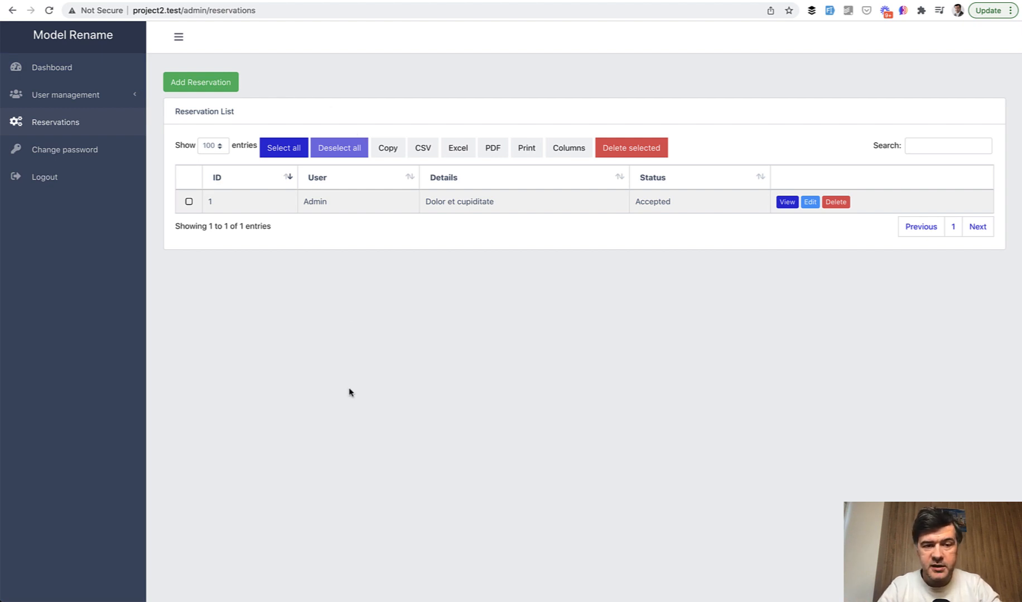
mouse_move(307, 487)
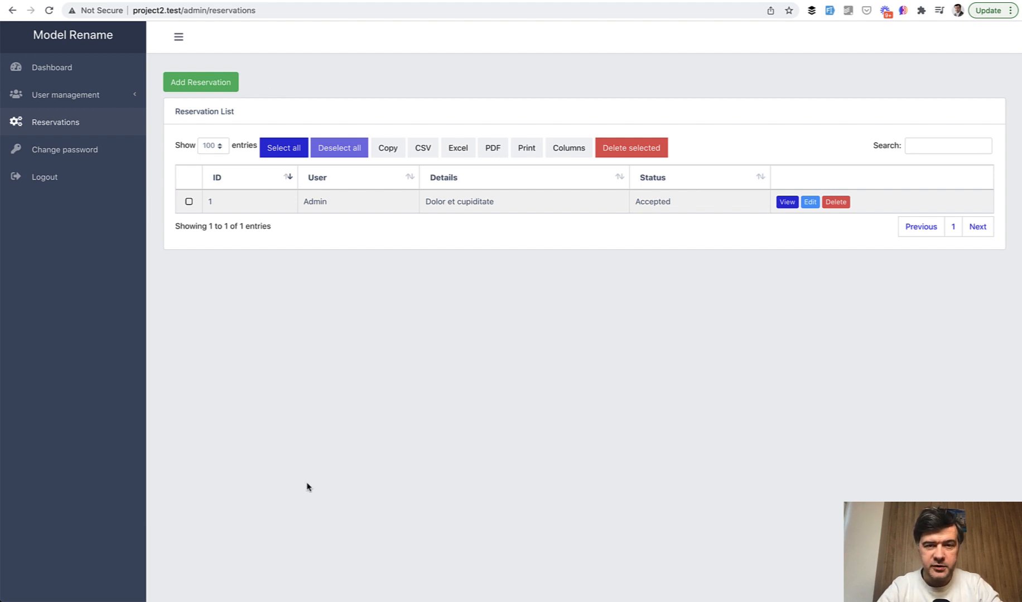
mouse_move(319, 468)
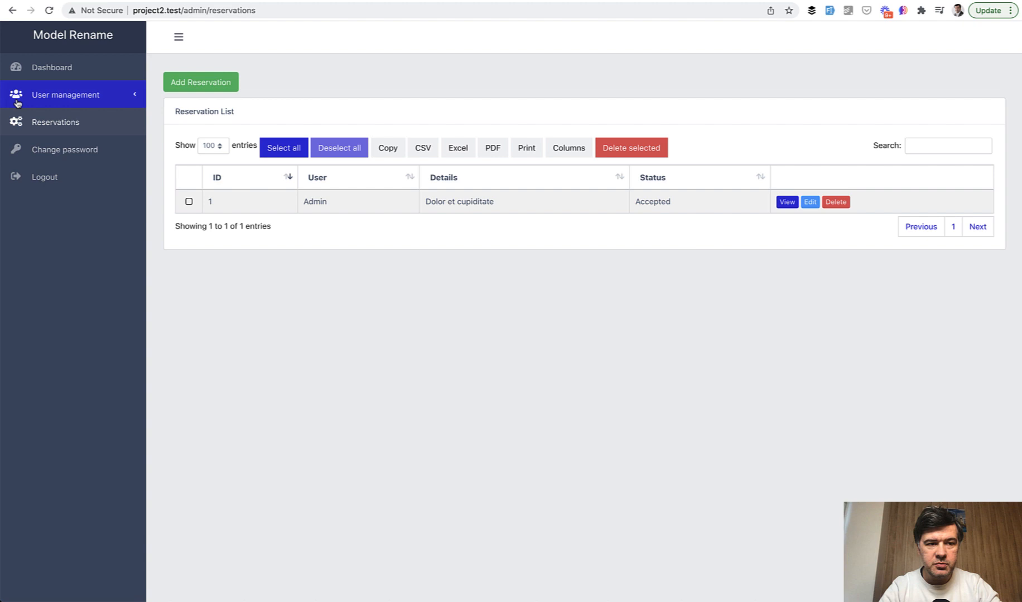
mouse_move(303, 372)
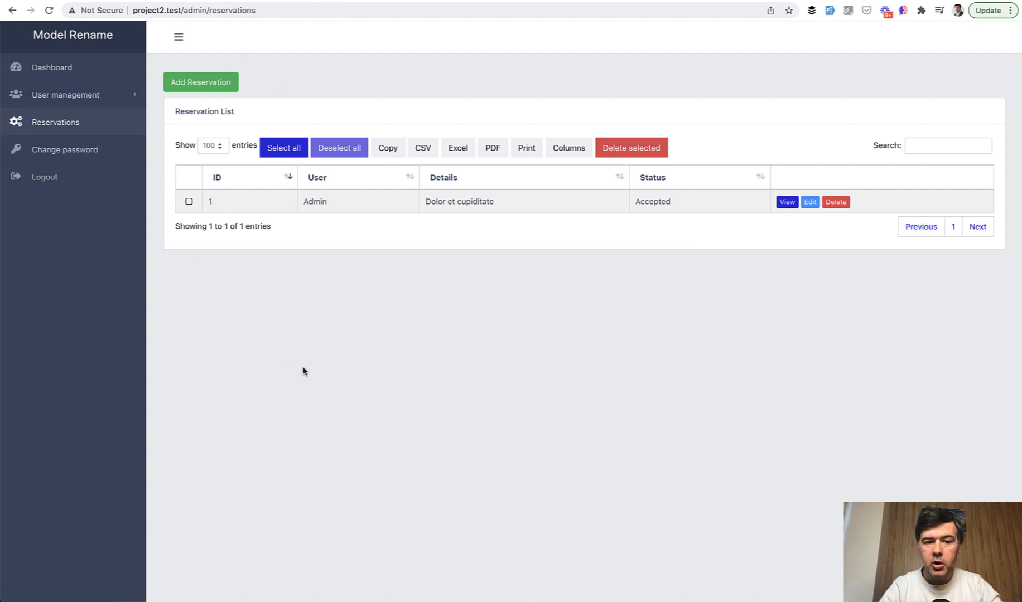
mouse_move(485, 343)
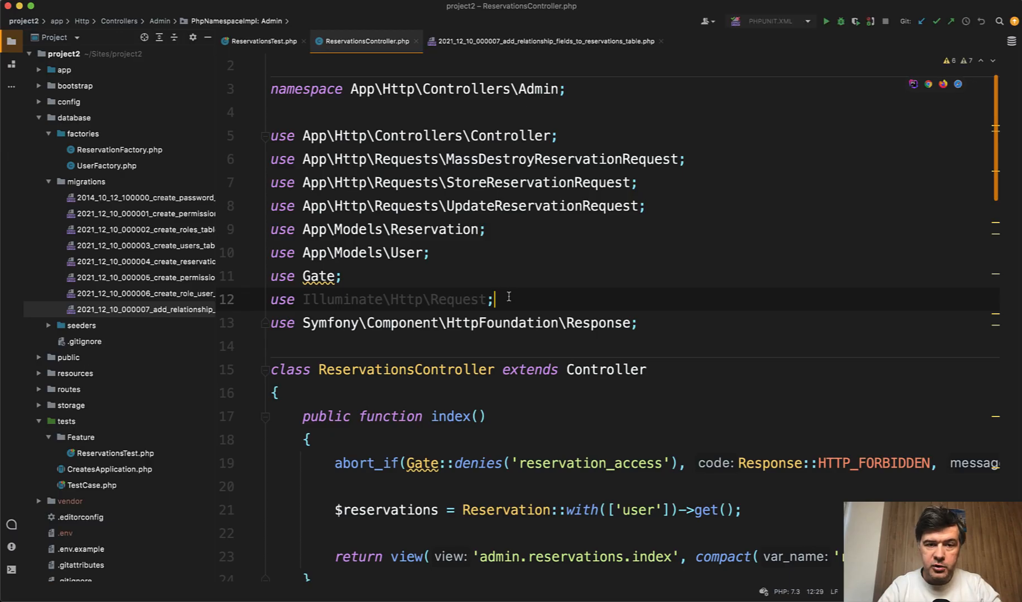
- Show the 227 project-wide matches for 'reservation' in the Find results panel
scroll(down, 3)
text(reservation)
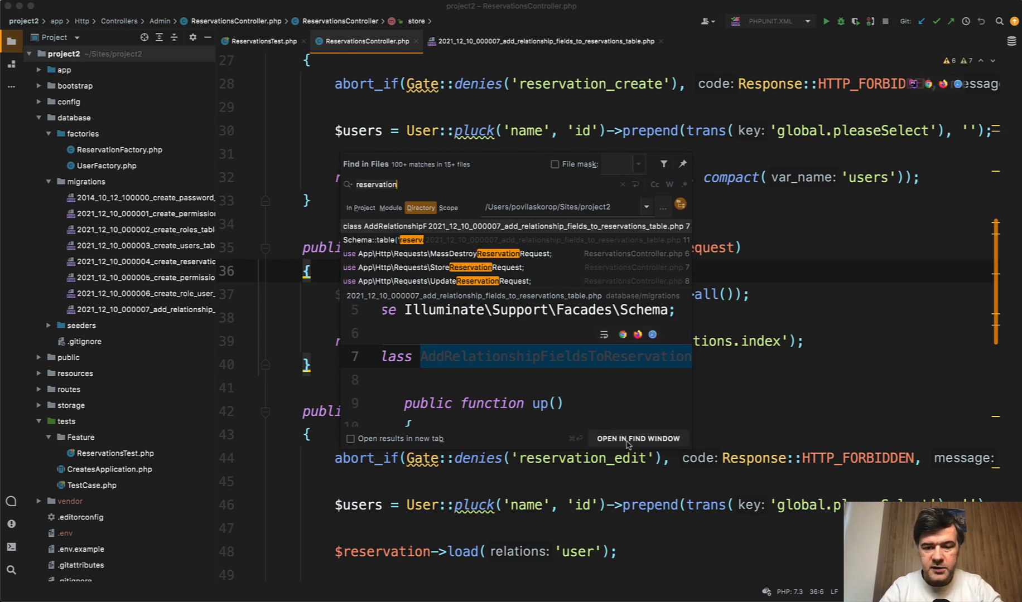
click(637, 439)
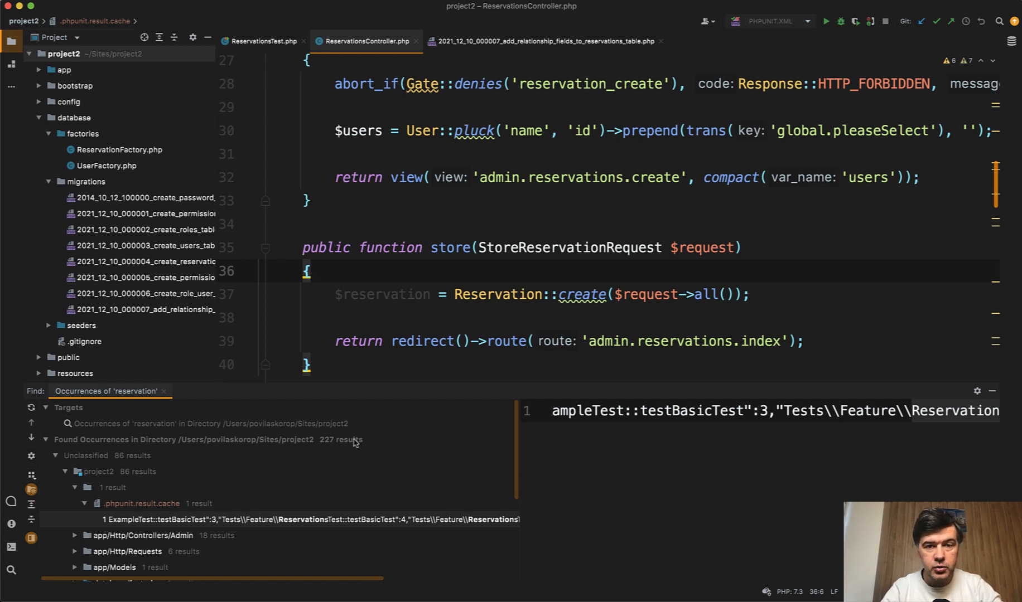
mouse_move(479, 187)
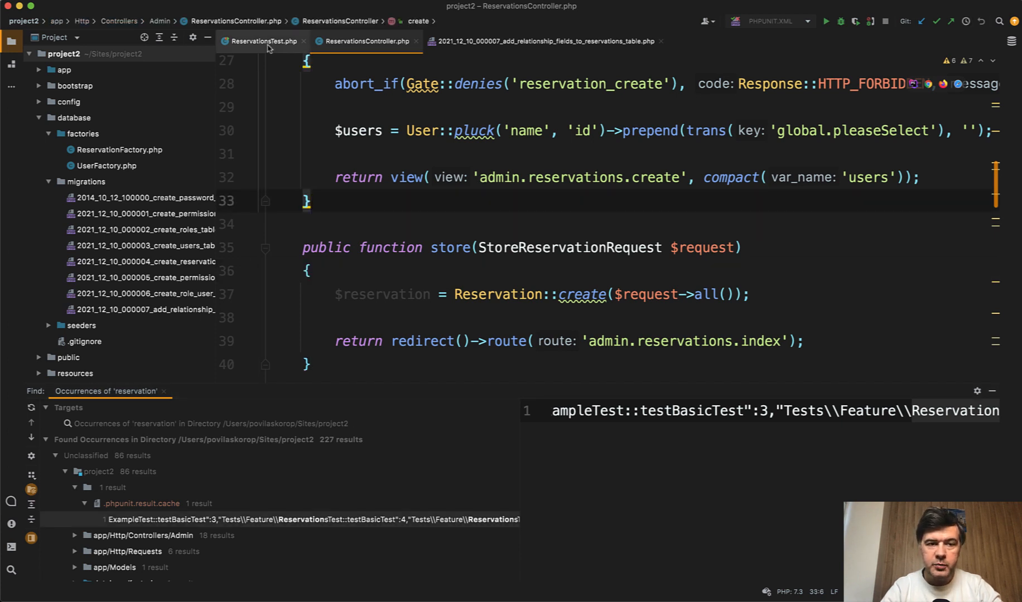
- Review ReservationsTest.php's index, create, store/edit, update and delete tests before duplicating it
click(262, 41)
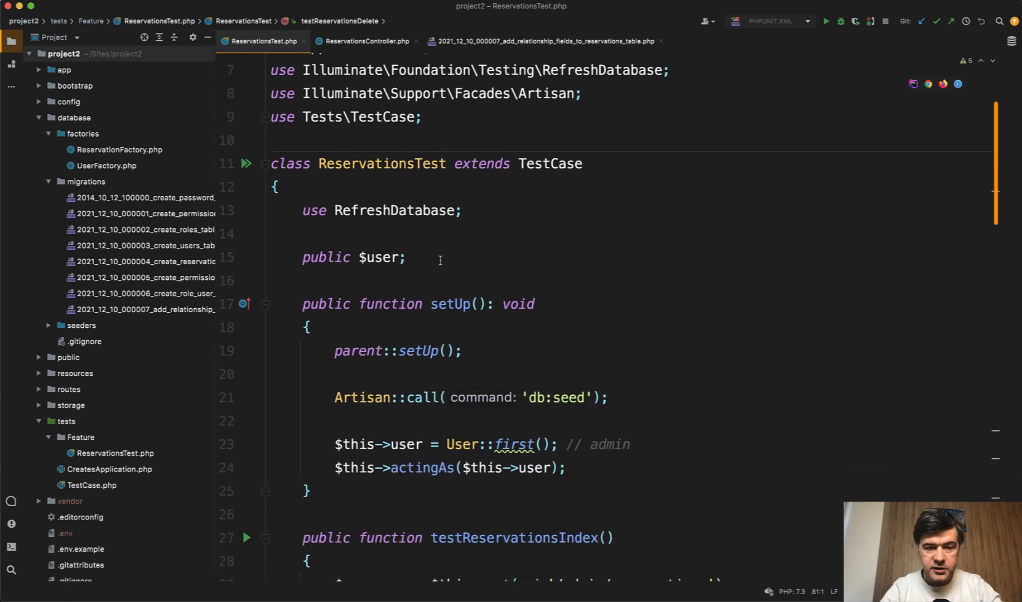
scroll(down, 3)
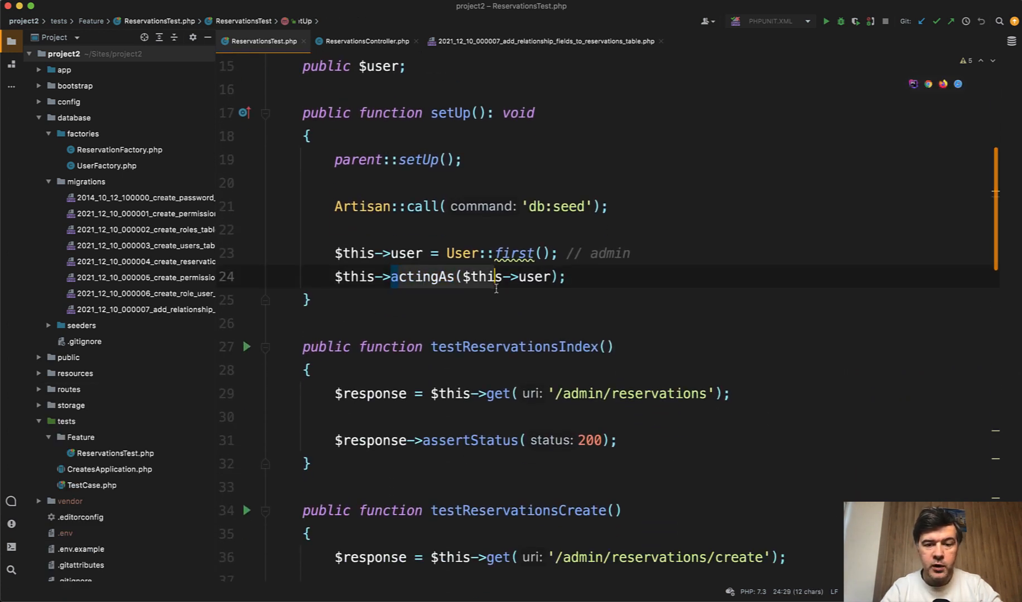
scroll(down, 3)
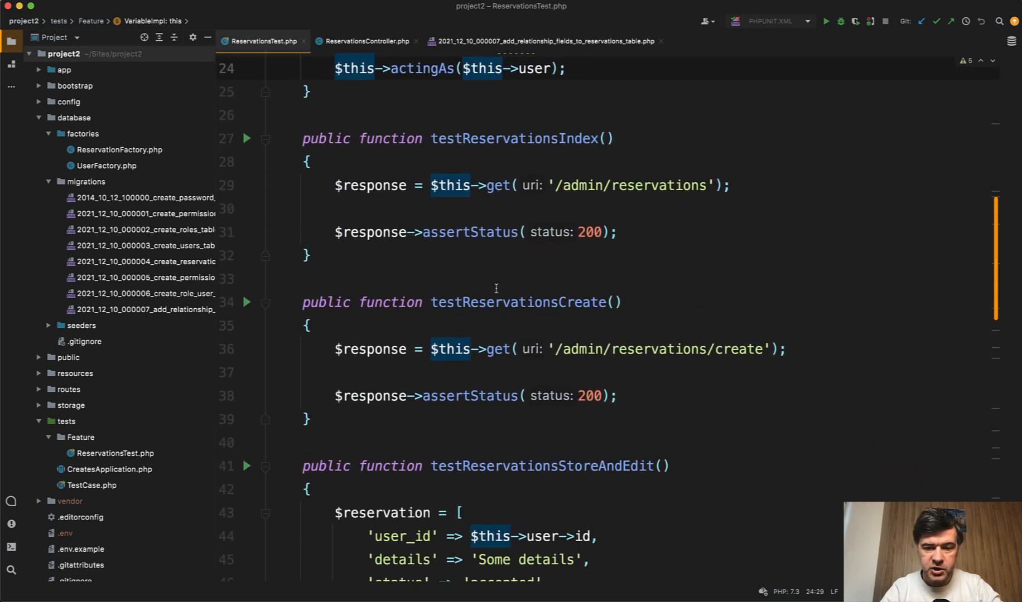
scroll(down, 3)
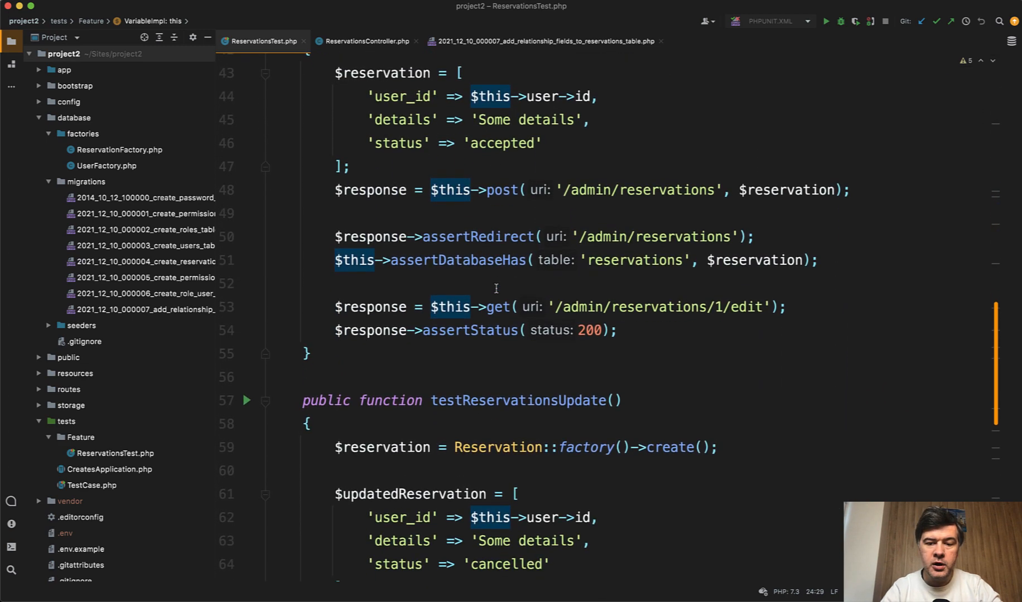
scroll(down, 3)
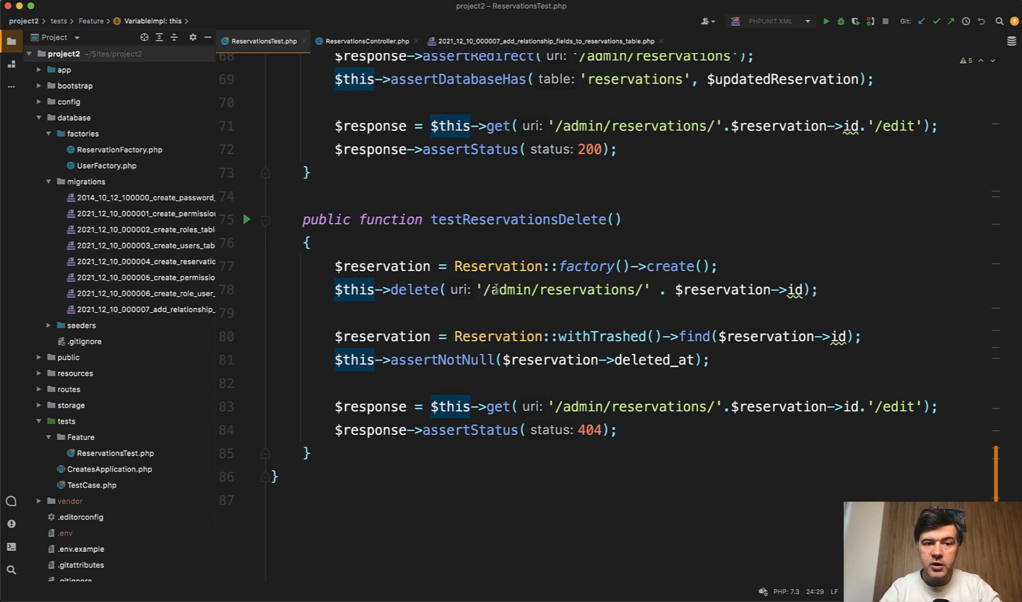
scroll(up, 3)
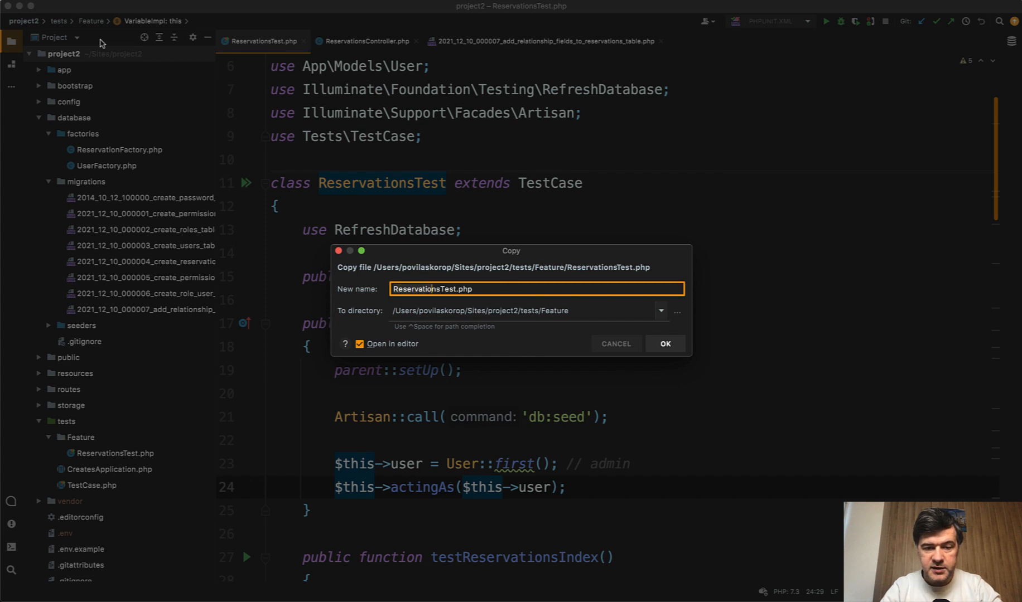
- Copy the test as ProductsTest.php and replace Reservation→Product and reservation→product throughout
click(664, 343)
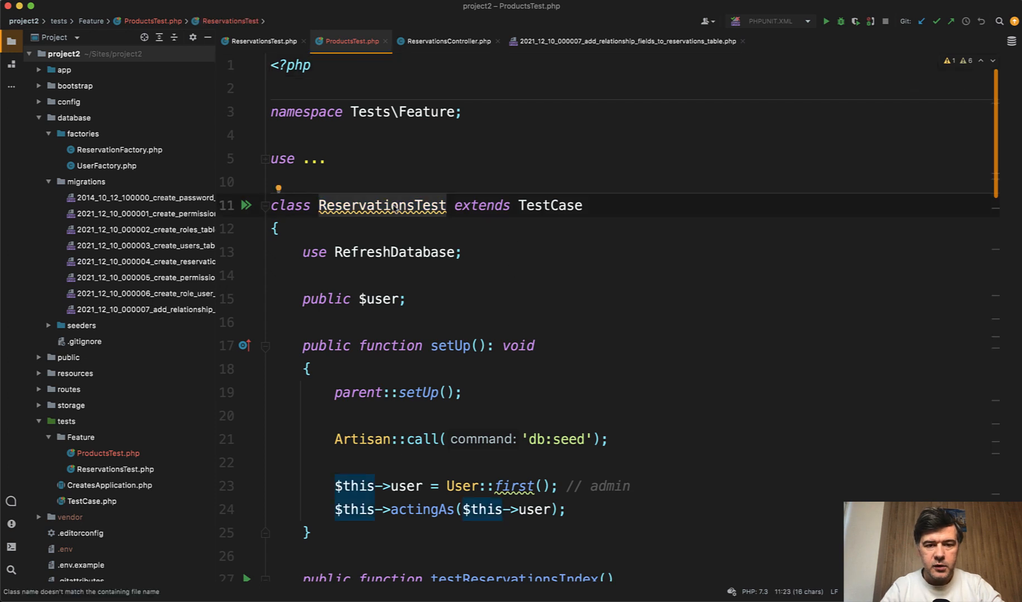
text(ProductsTest)
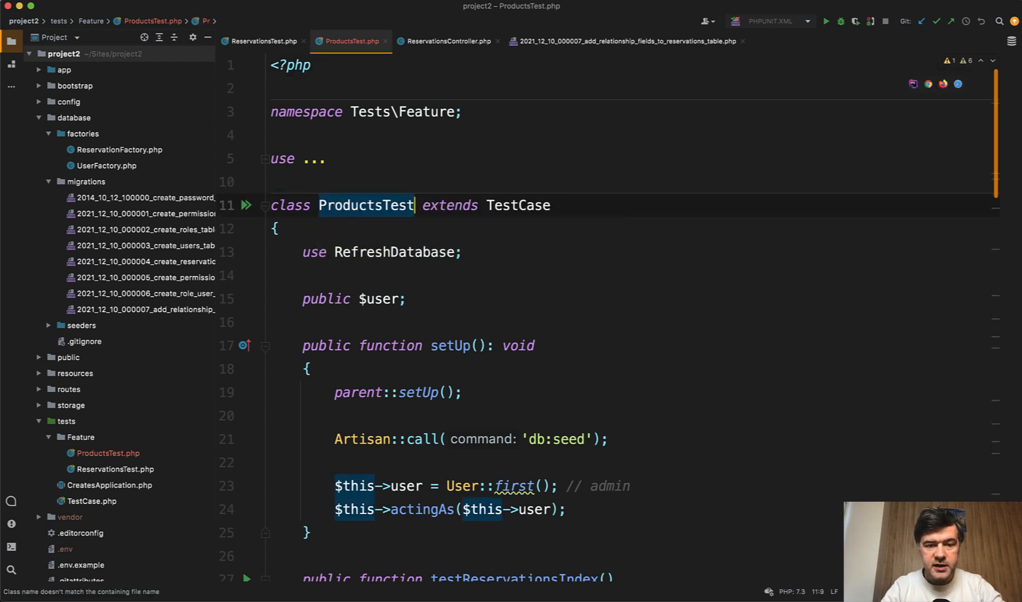
key(ctrl+f)
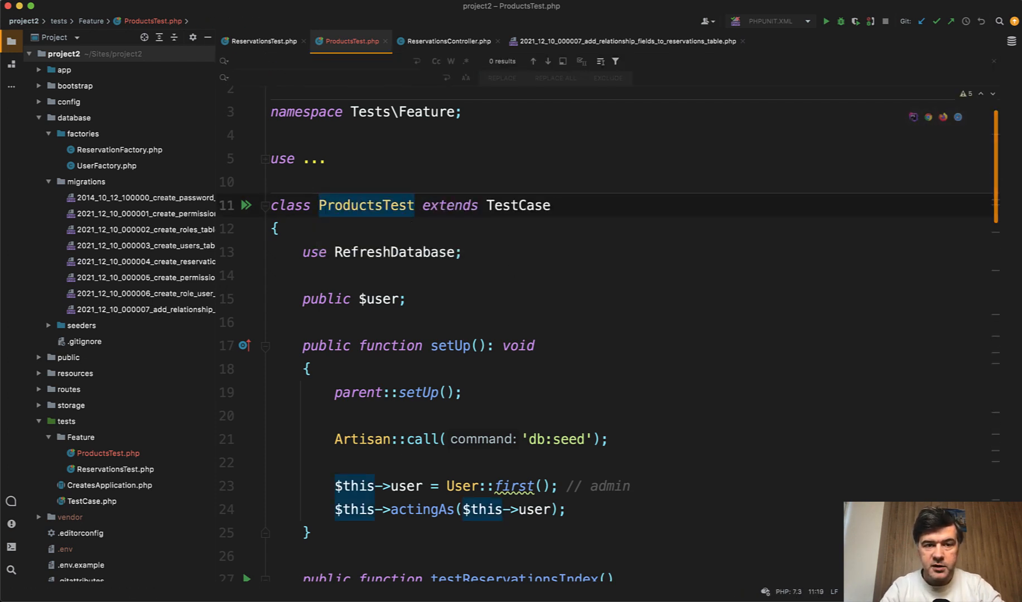
text(Reservation)
text(Product)
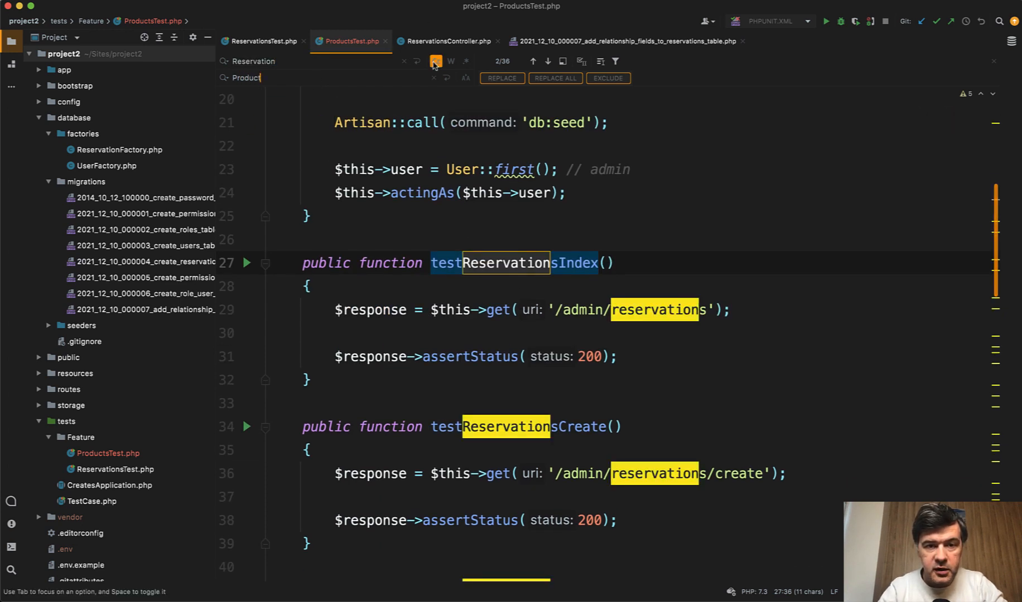
click(554, 78)
text(p)
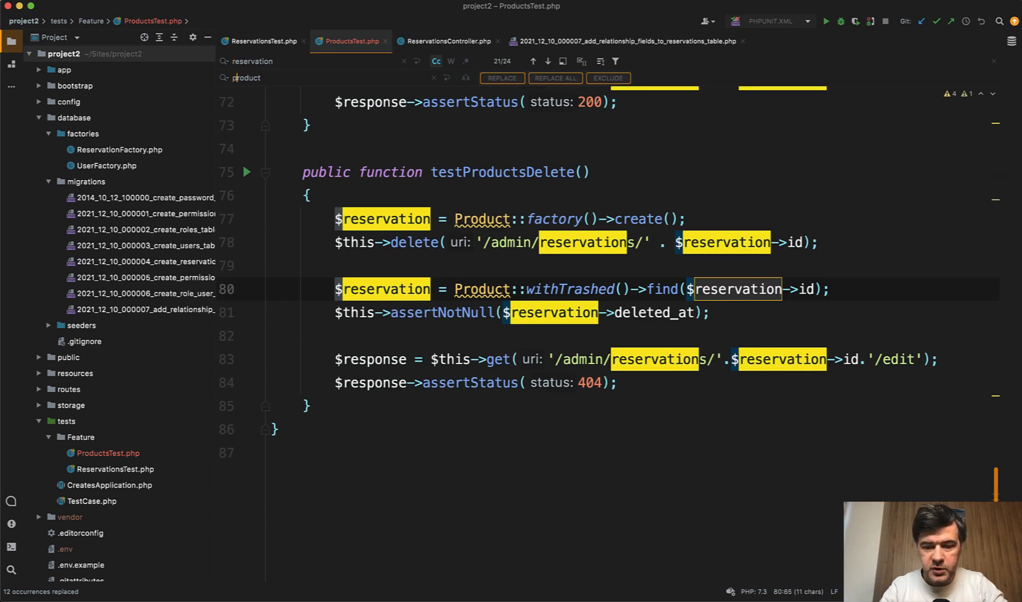
click(553, 78)
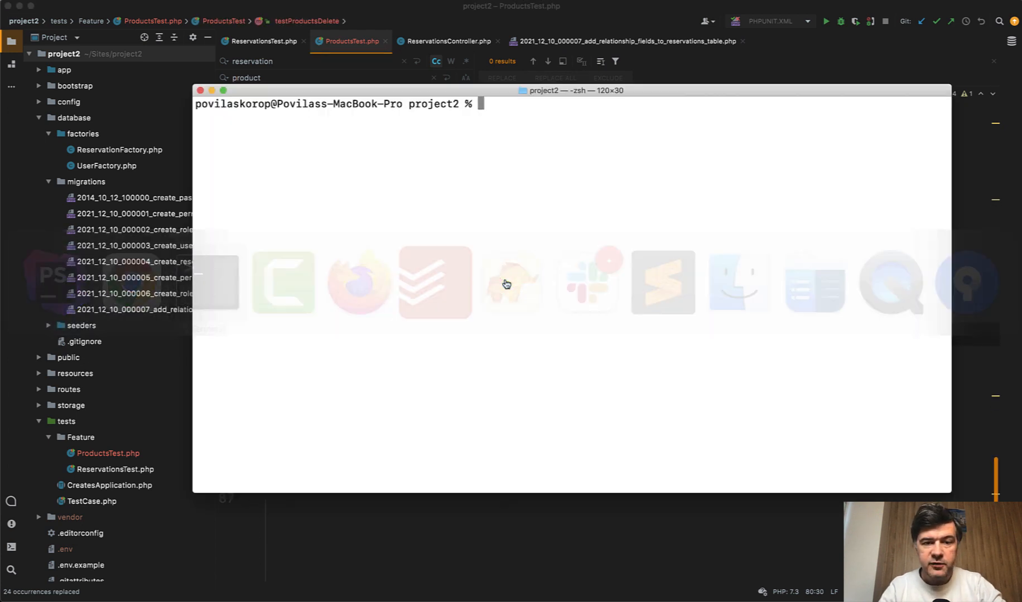
- Run 'php artisan test': the five Products tests fail while the Reservations tests pass
text(php artisan te)
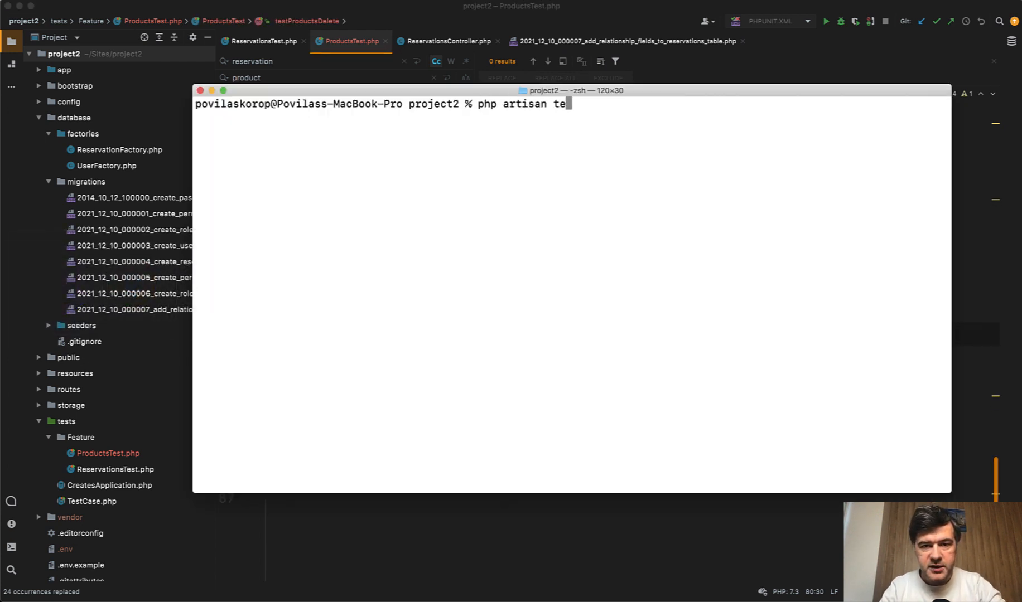
key(Return)
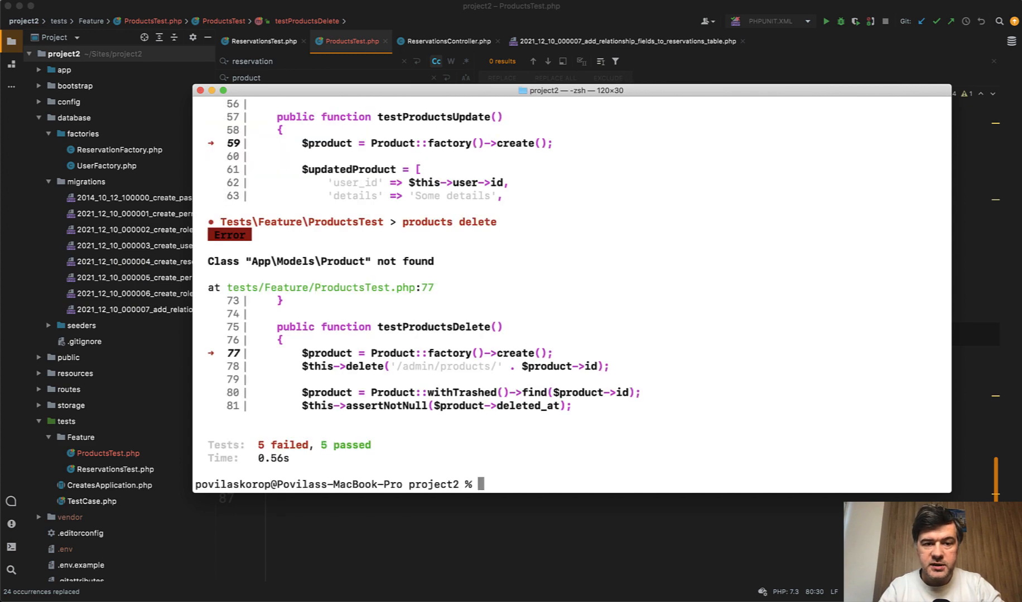
text(php artisan test)
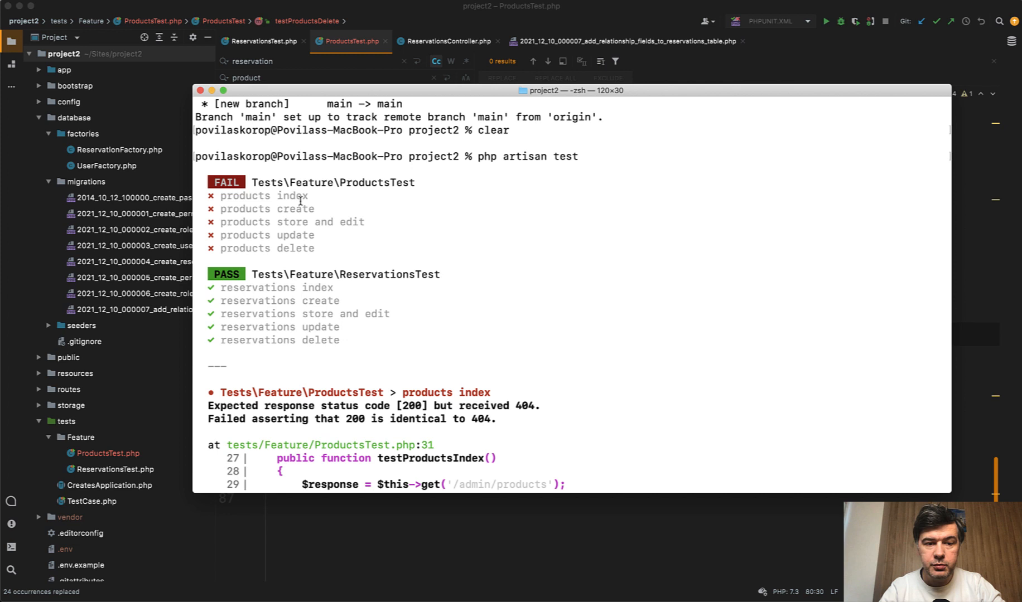
mouse_move(304, 230)
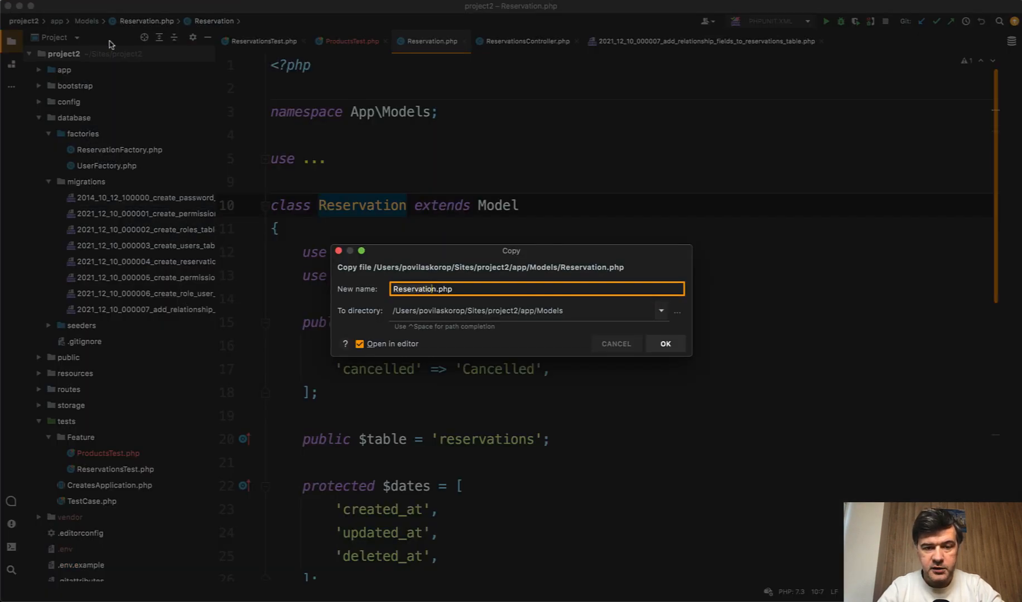
- Copy the Reservation model as Product.php with the products table and rerun tests filtered to ProductsTest
click(663, 344)
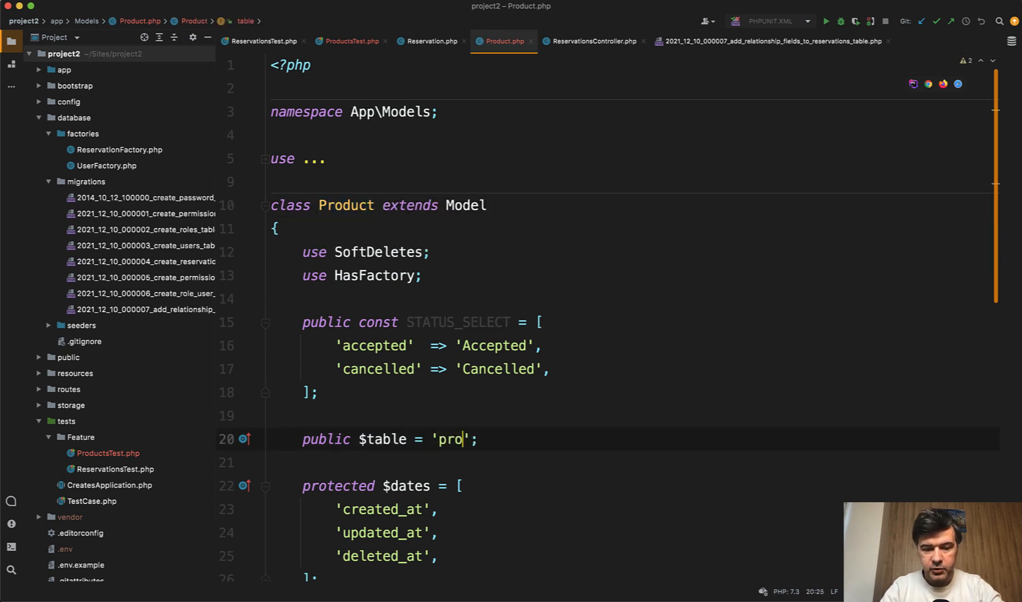
text(ducts)
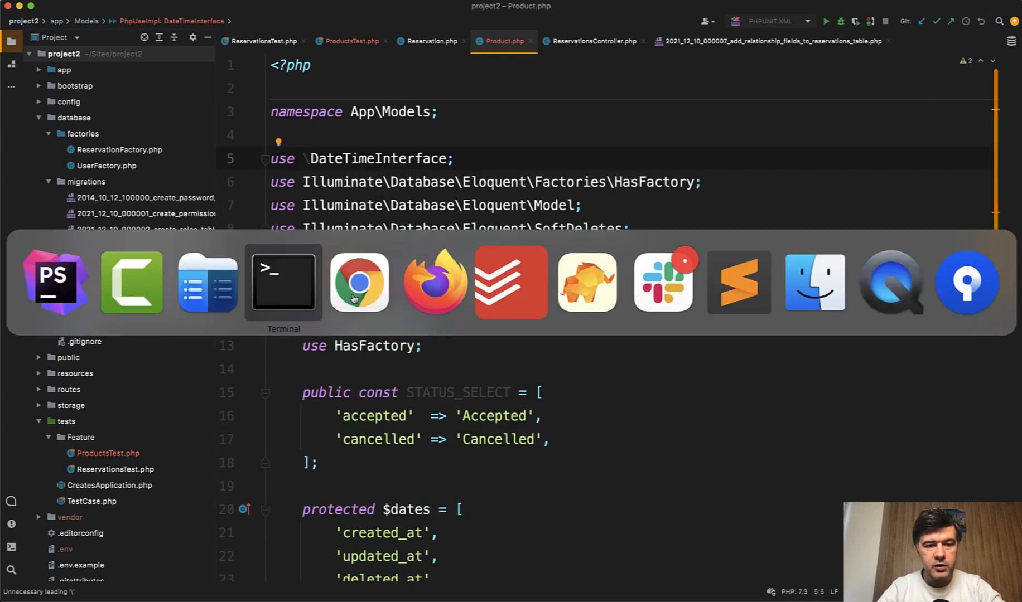
click(283, 283)
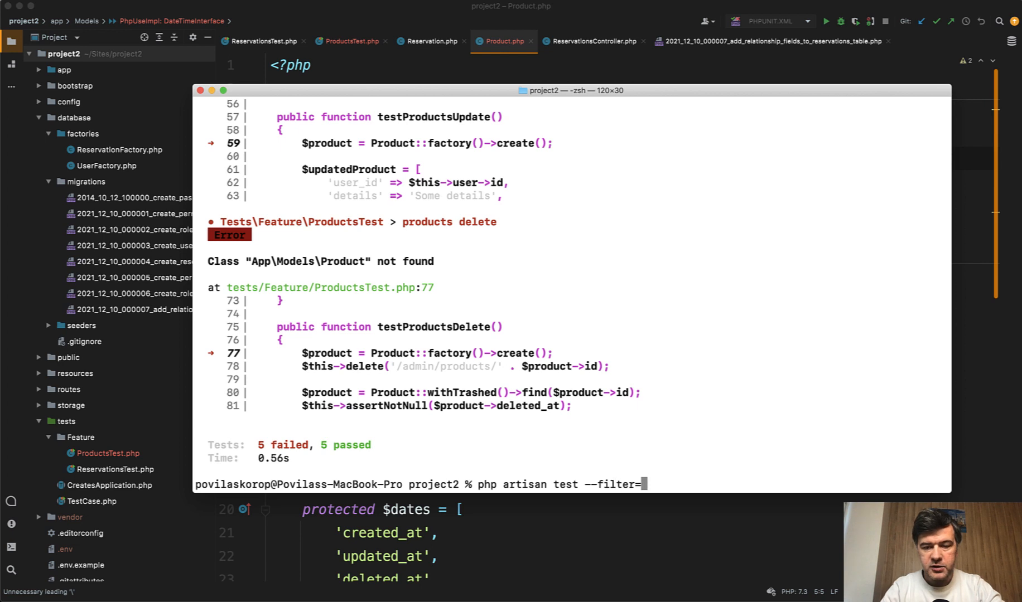
text(ProductsTes)
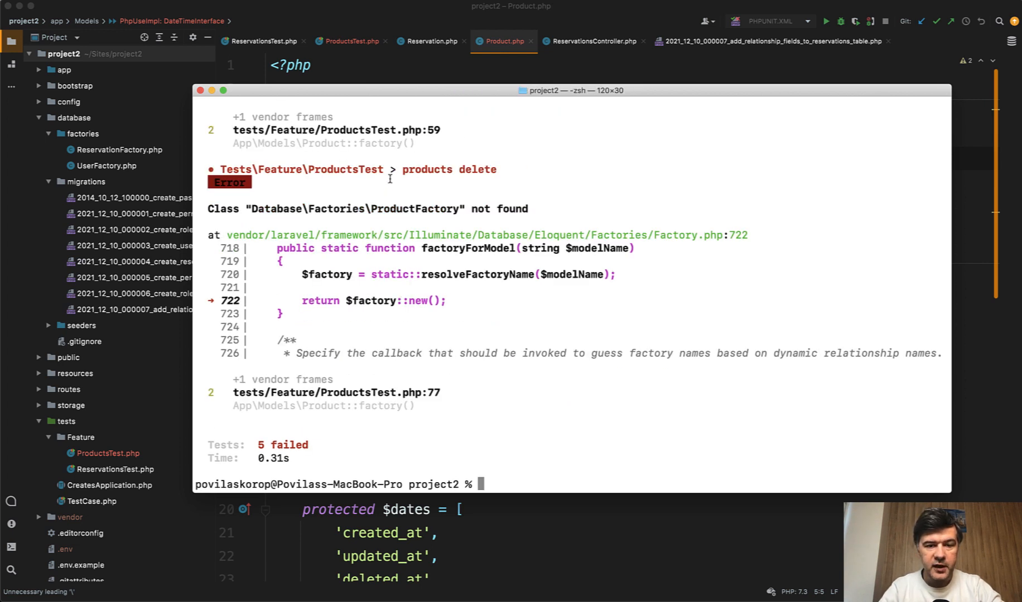
mouse_move(441, 286)
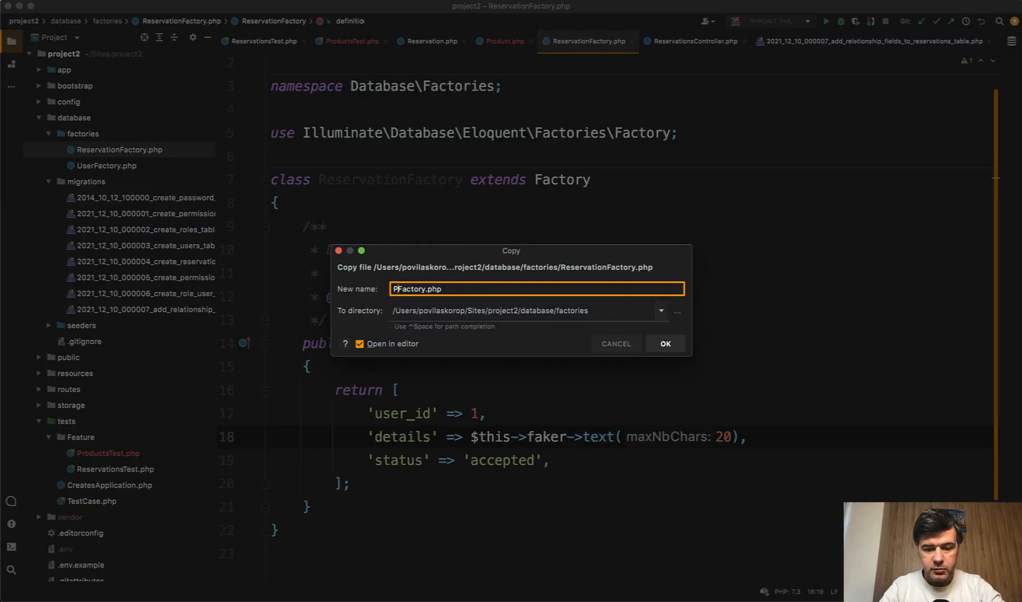
- Copy ReservationFactory.php as ProductFactory.php and rename its class to ProductFactory
click(663, 343)
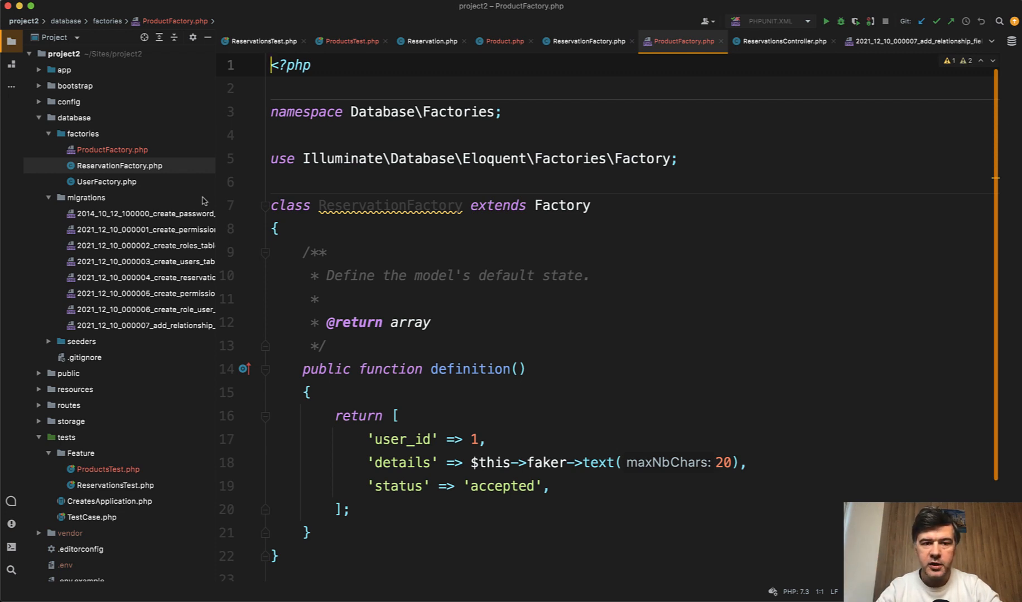
double_click(389, 205)
text(Produc)
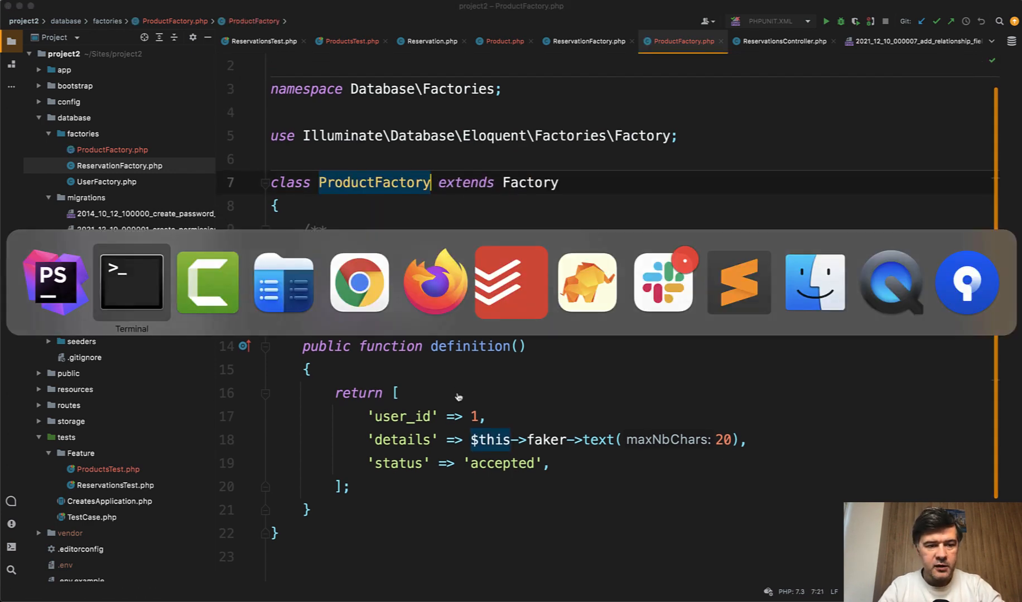
- Generate the rename_reservations_into_products_table migration with php artisan make:migration
click(131, 281)
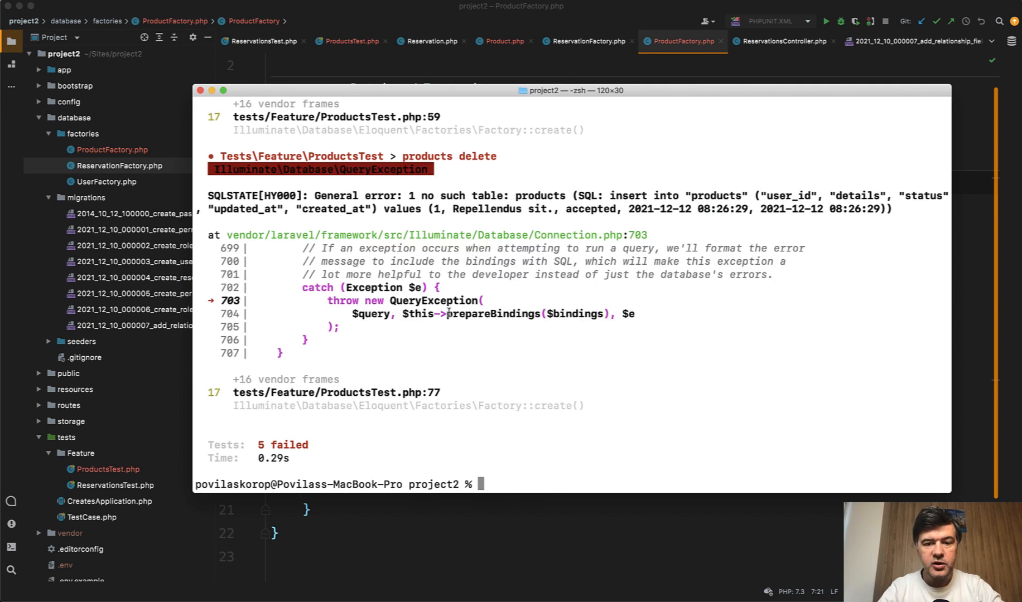
mouse_move(521, 357)
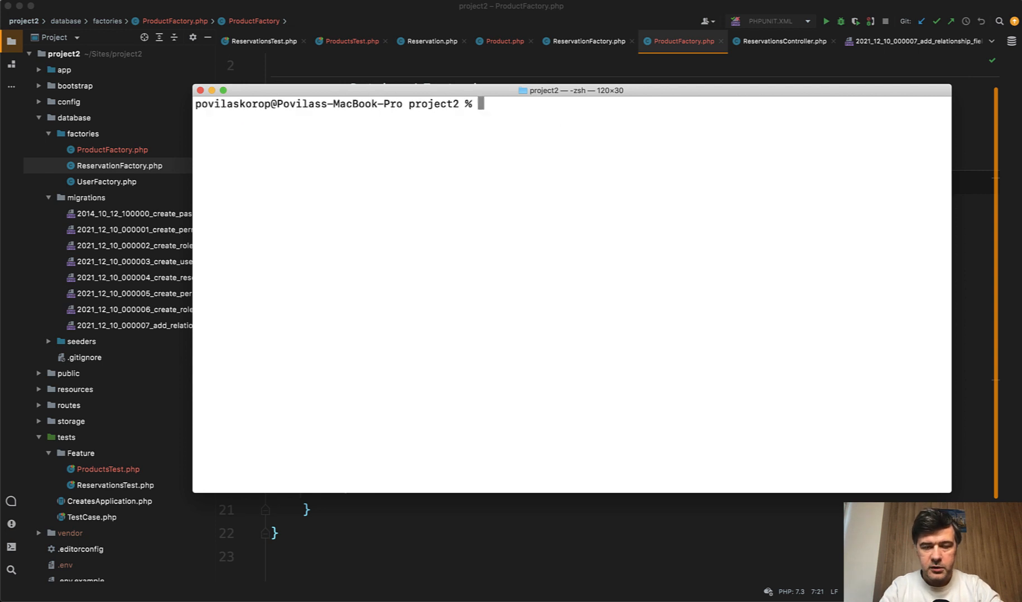
text(php artisan make:)
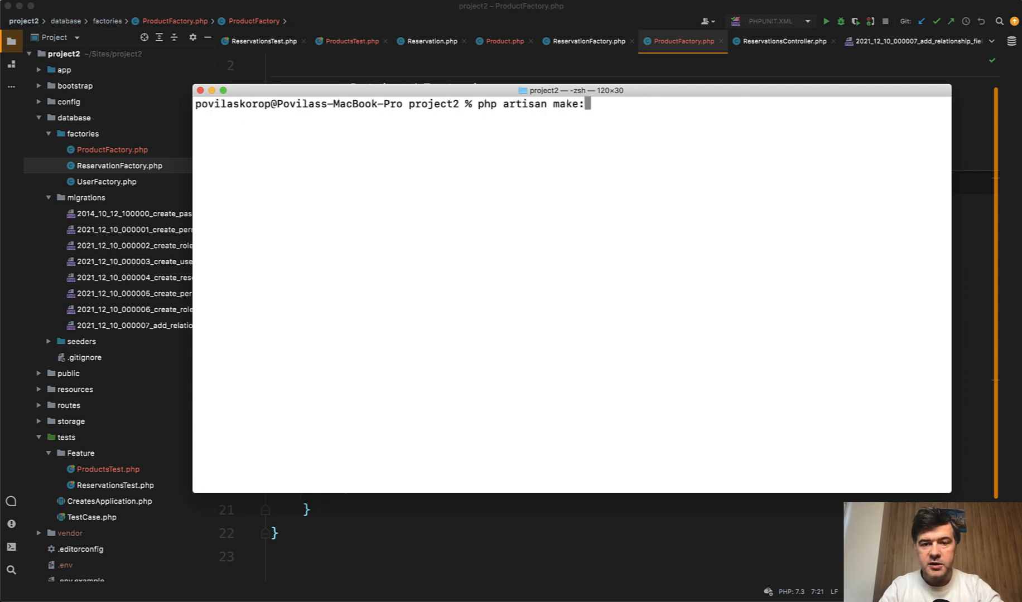
text(migration rename_)
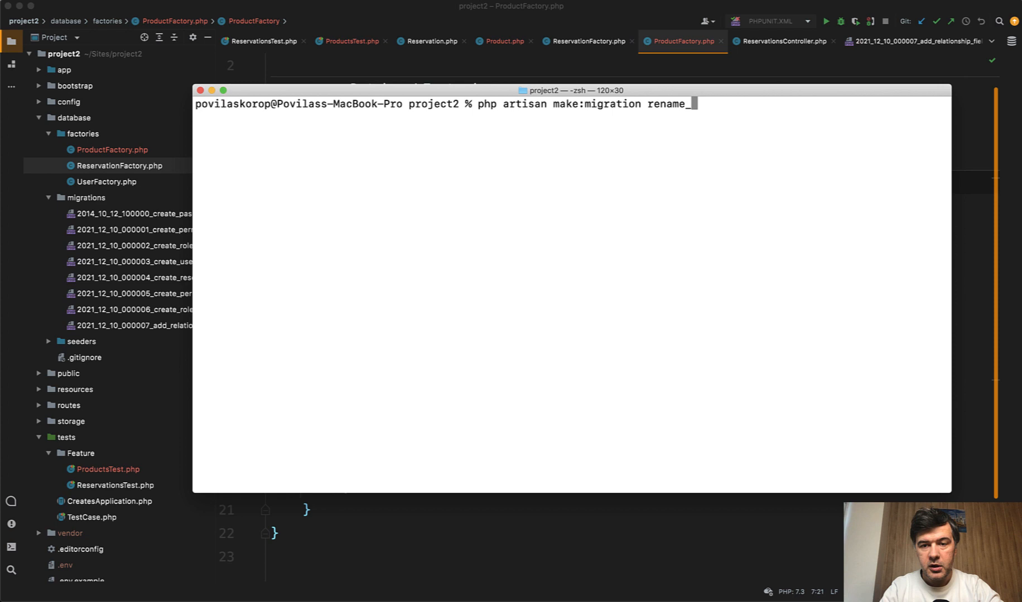
text(reservations_)
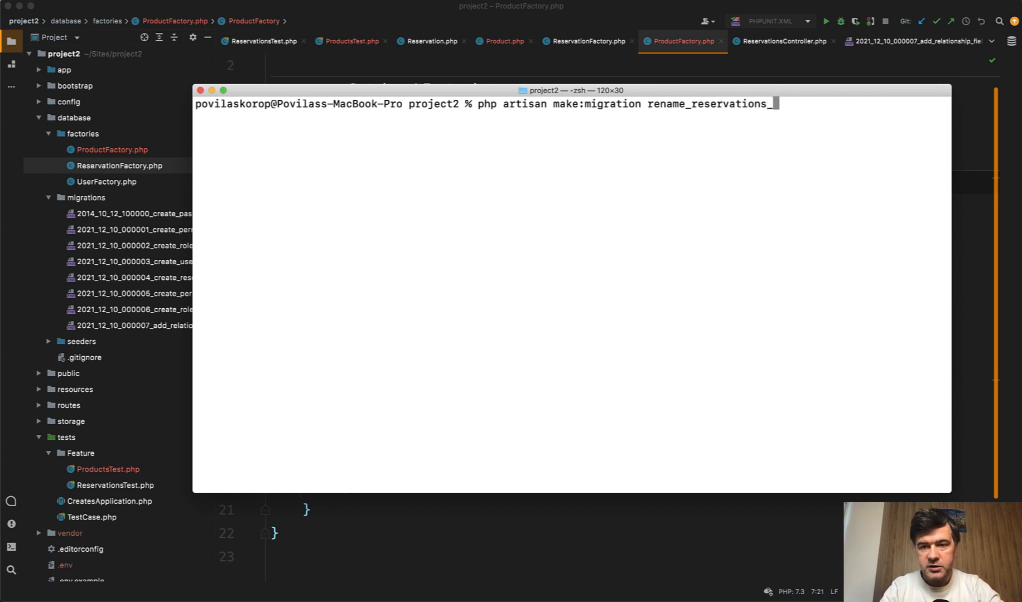
text(into_produt)
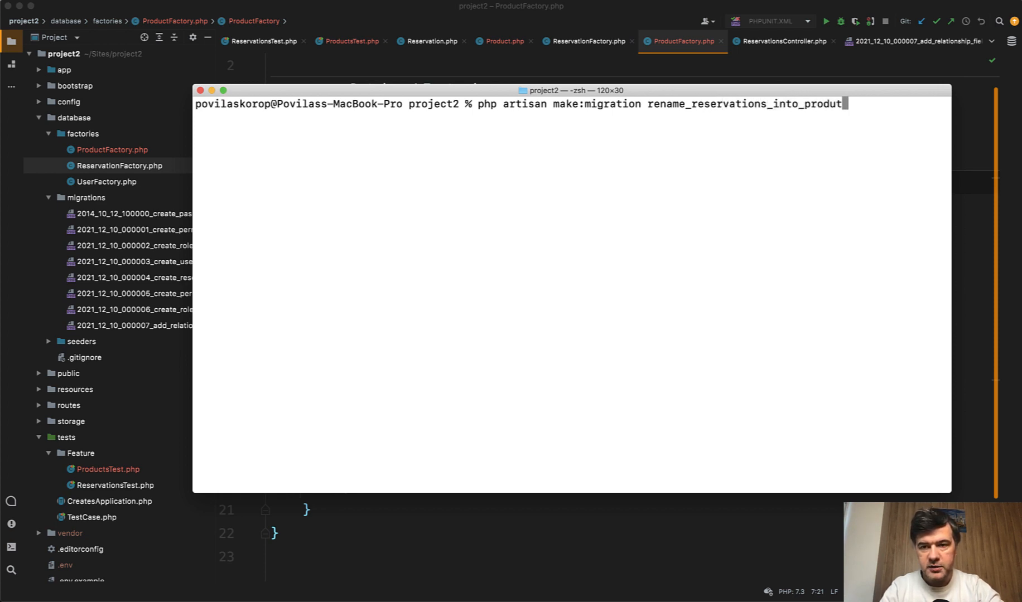
key(Return)
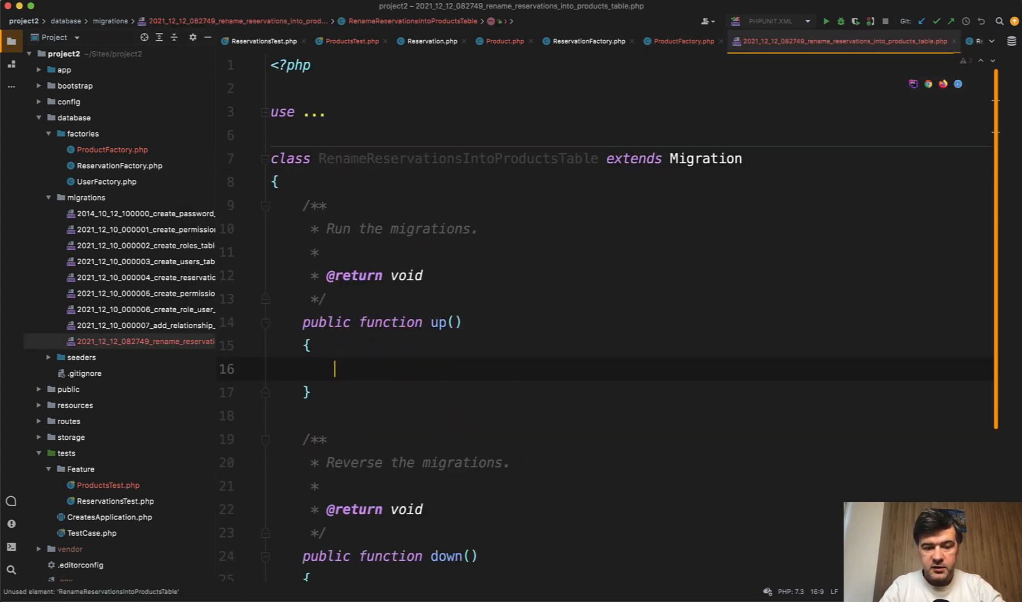
- Add Schema::rename from reservations to products in up() and back to reservations in down()
text(Schema::re)
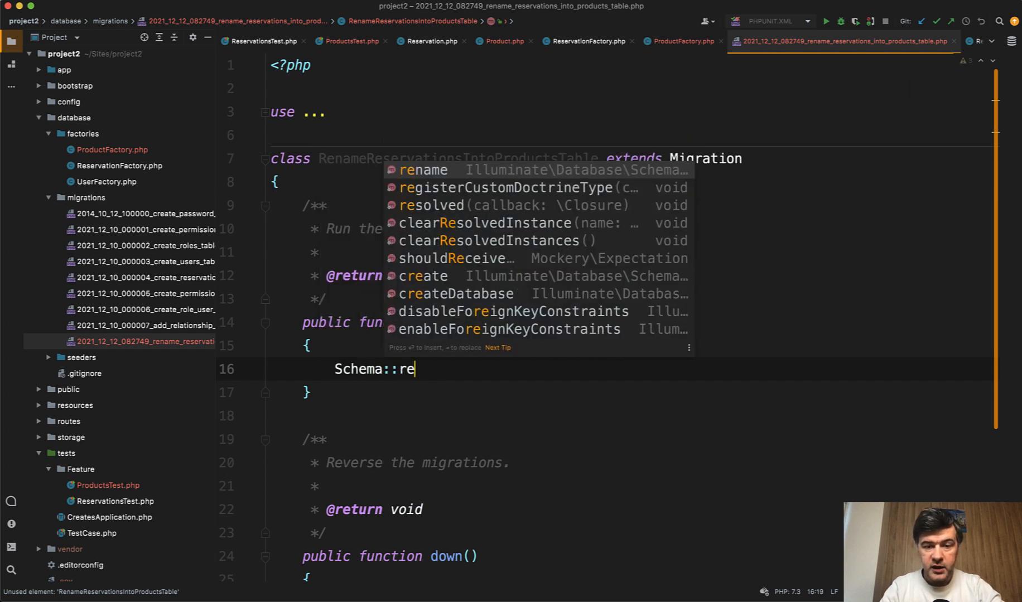
text(rename('reser')
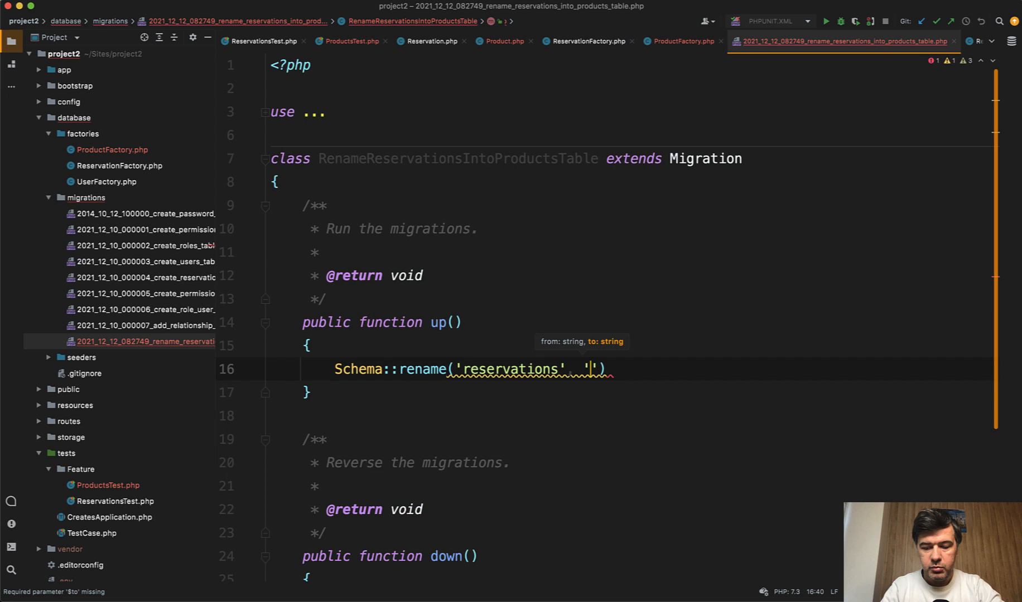
text(products');)
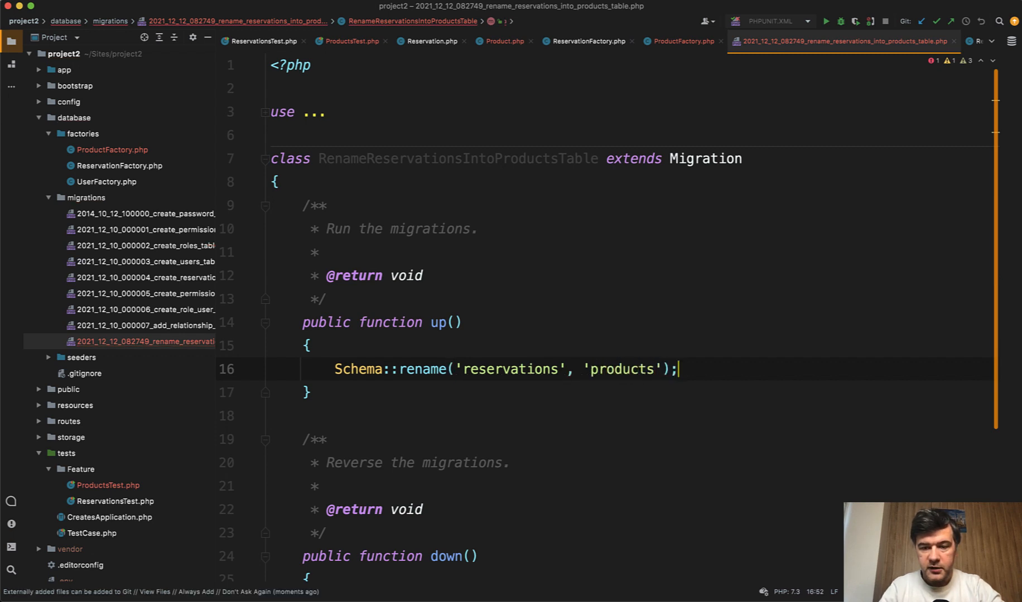
scroll(down, 3)
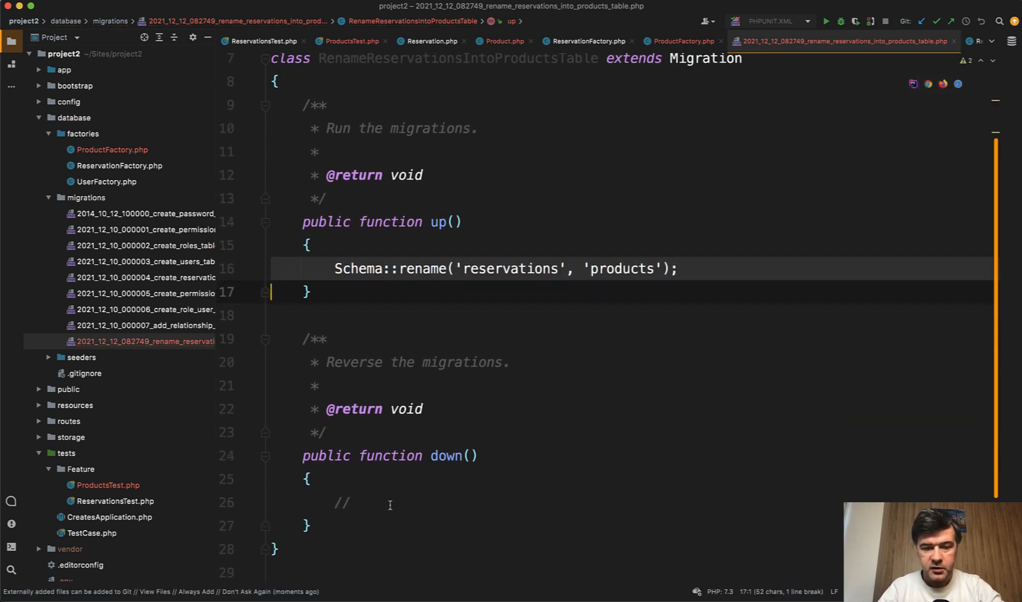
text(Schema::rename('reservations', 'products');)
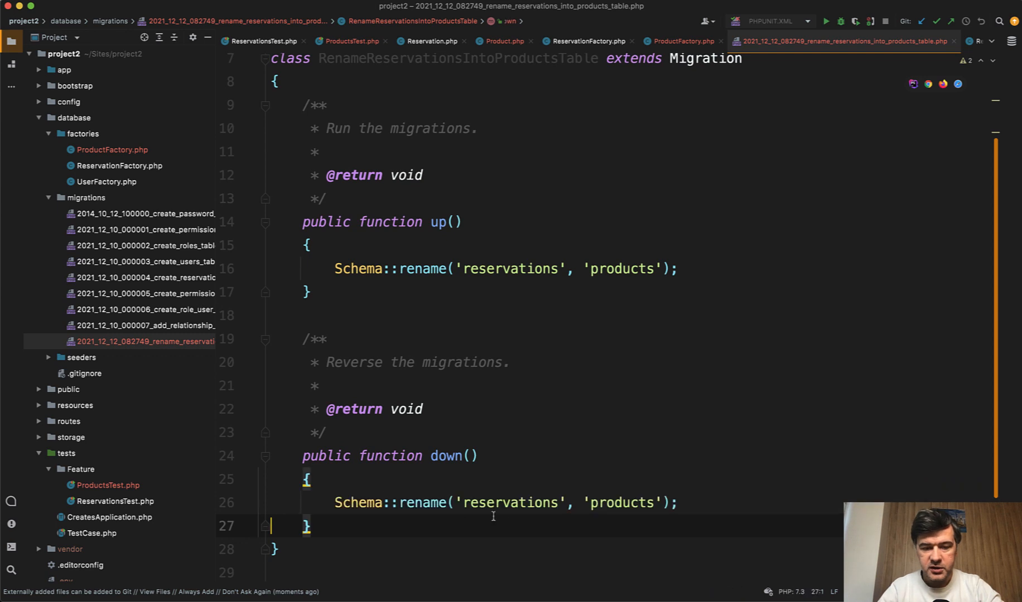
text(products)
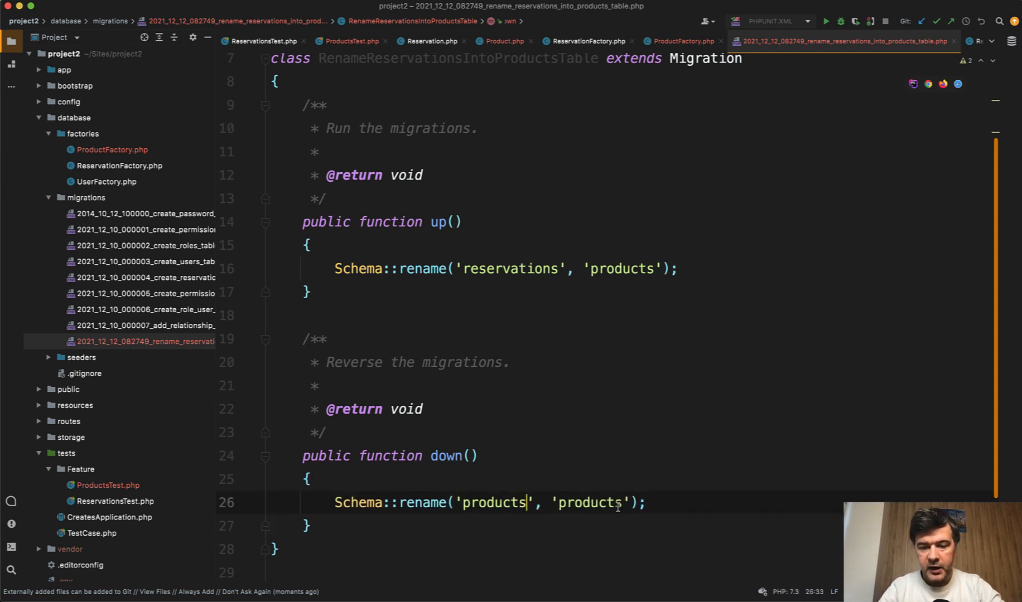
text(resee)
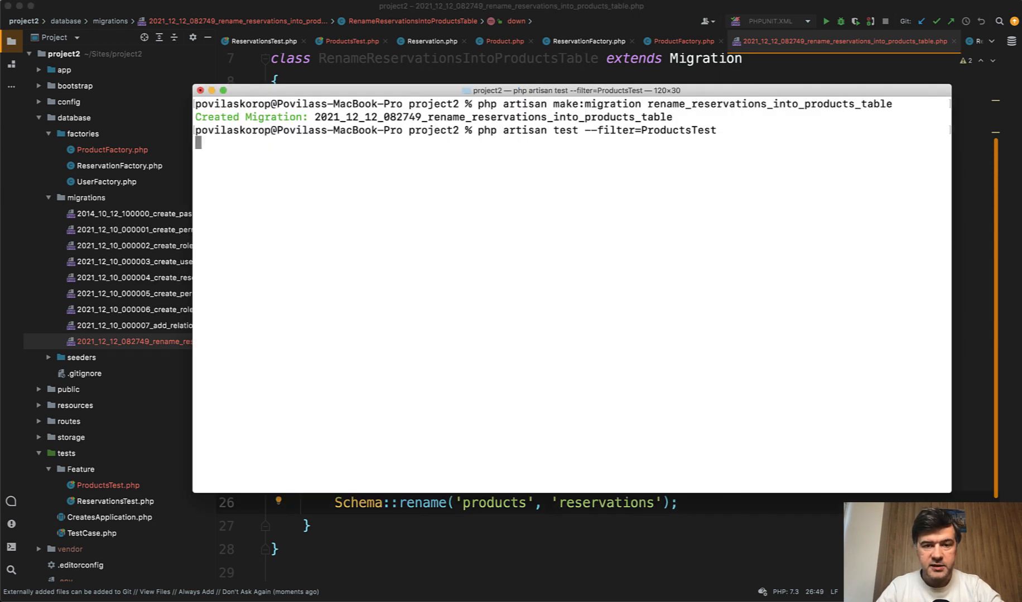
- Rerun the ProductsTest-filtered suite and read the five remaining failures
key(Return)
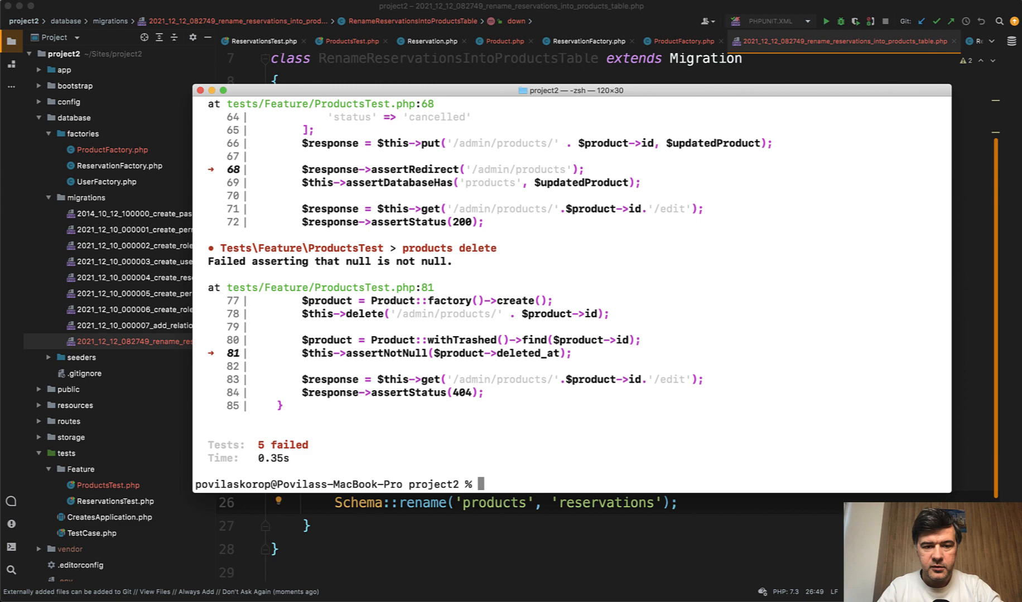
mouse_move(433, 364)
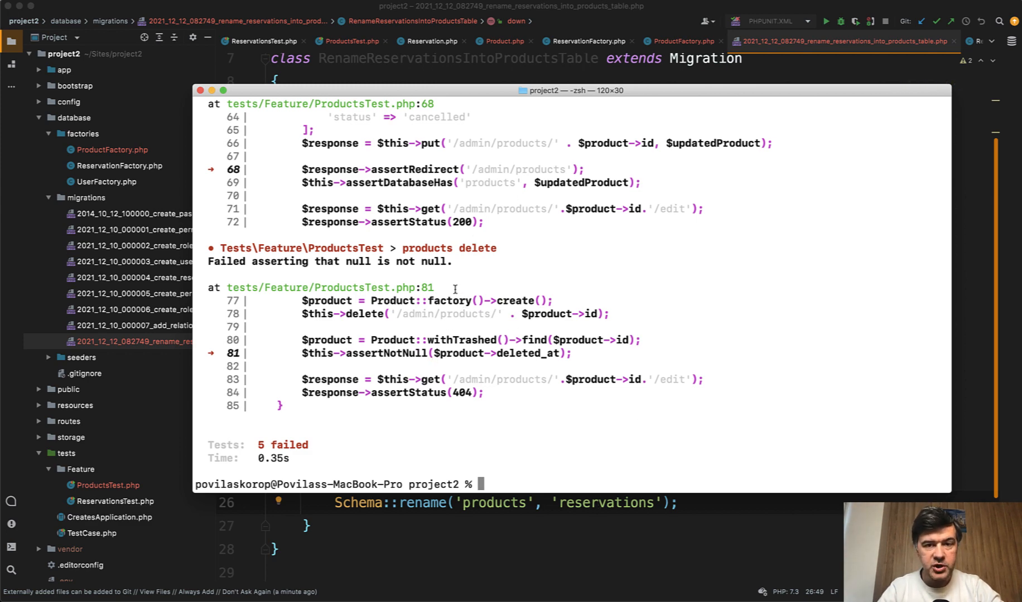
scroll(up, 3)
text(reserv)
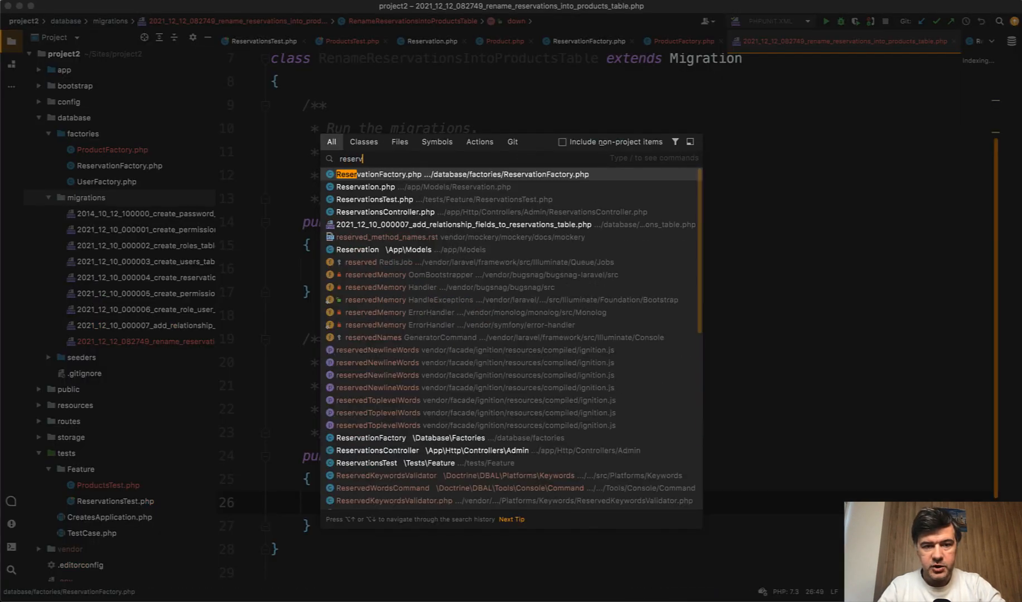
- Copy ReservationsController as ProductsController.php and replace reservation→product and Reservation→Product throughout
click(384, 212)
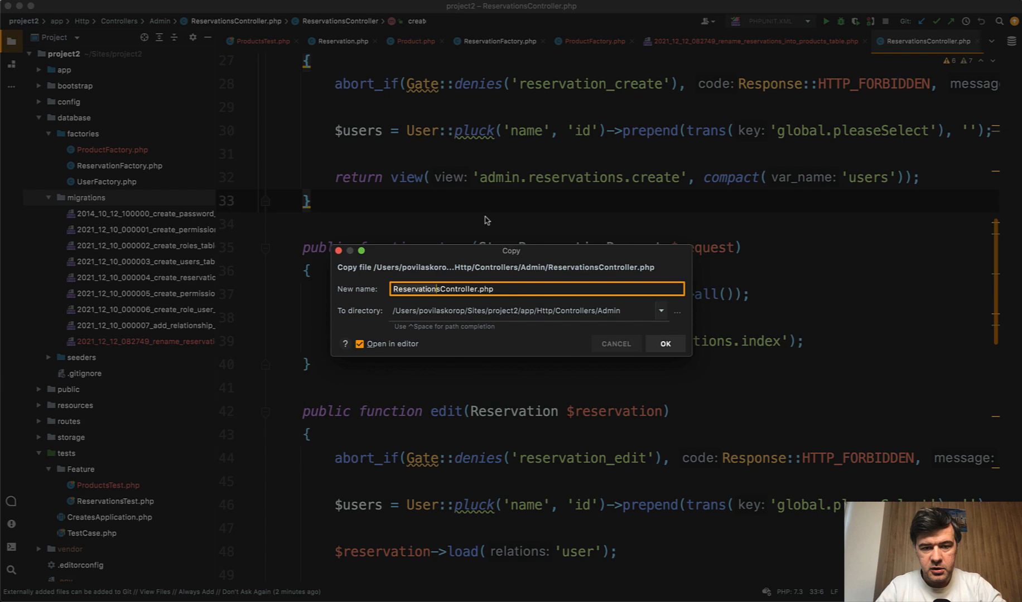
text(ProductsController.php)
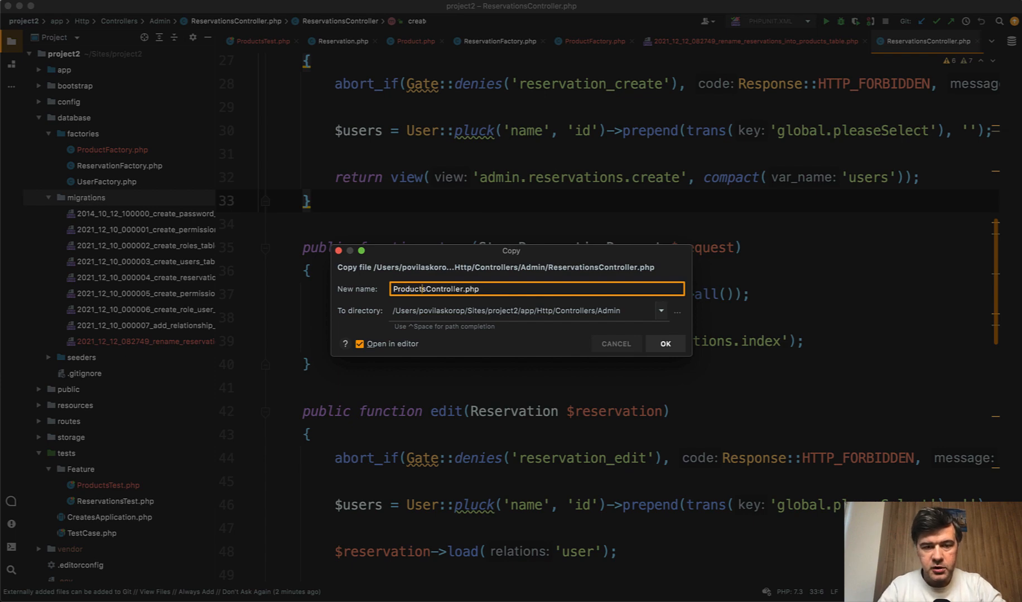
click(665, 344)
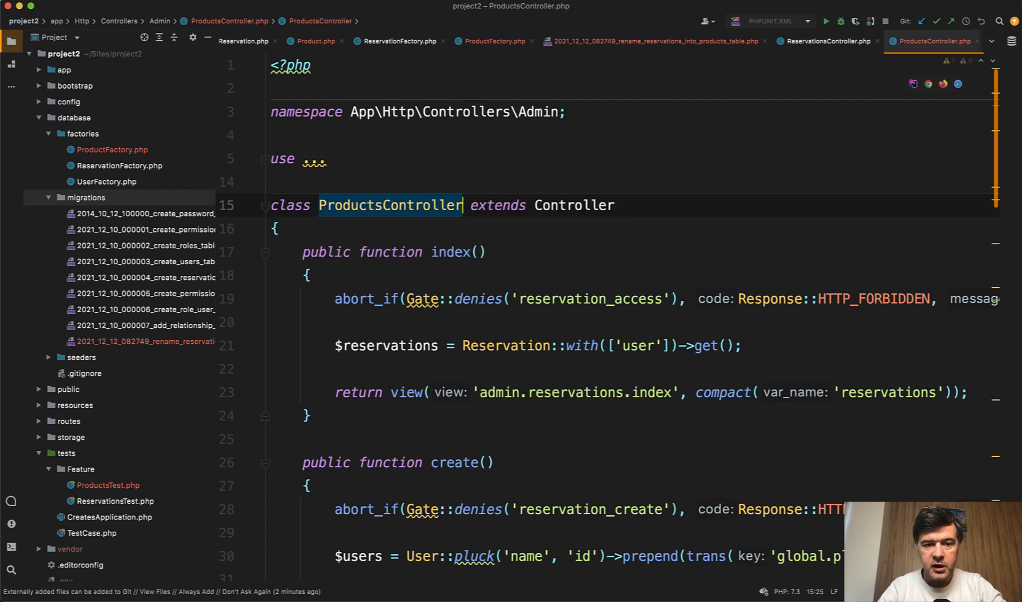
click(373, 158)
text(reservation)
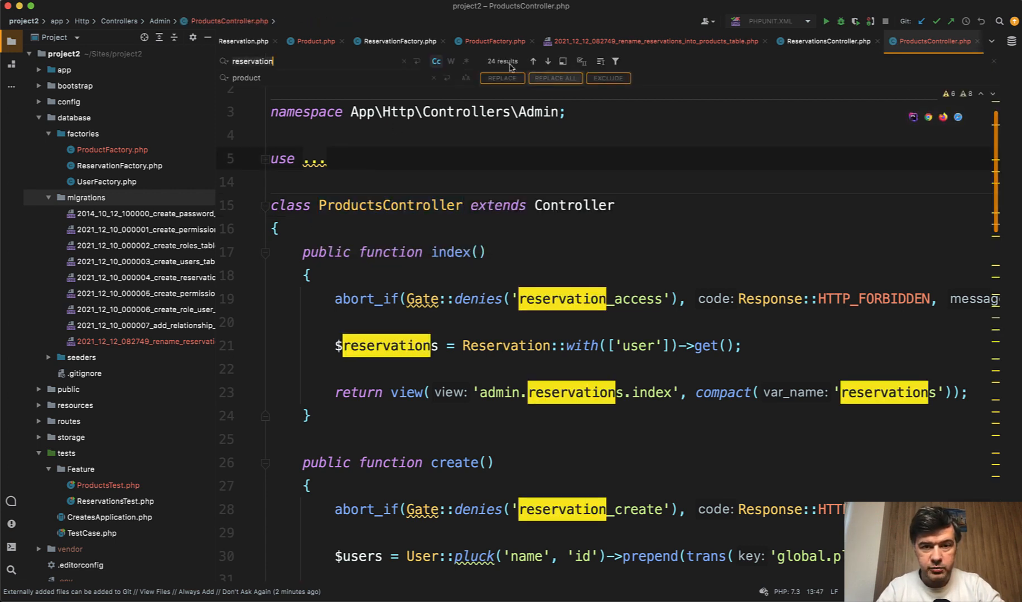
click(555, 78)
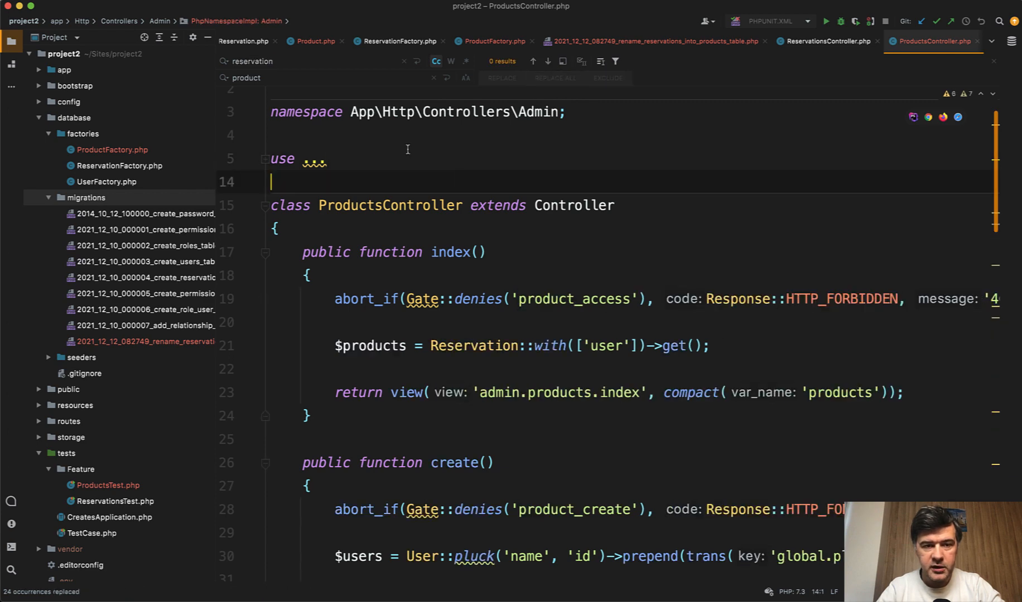
text(Reservation)
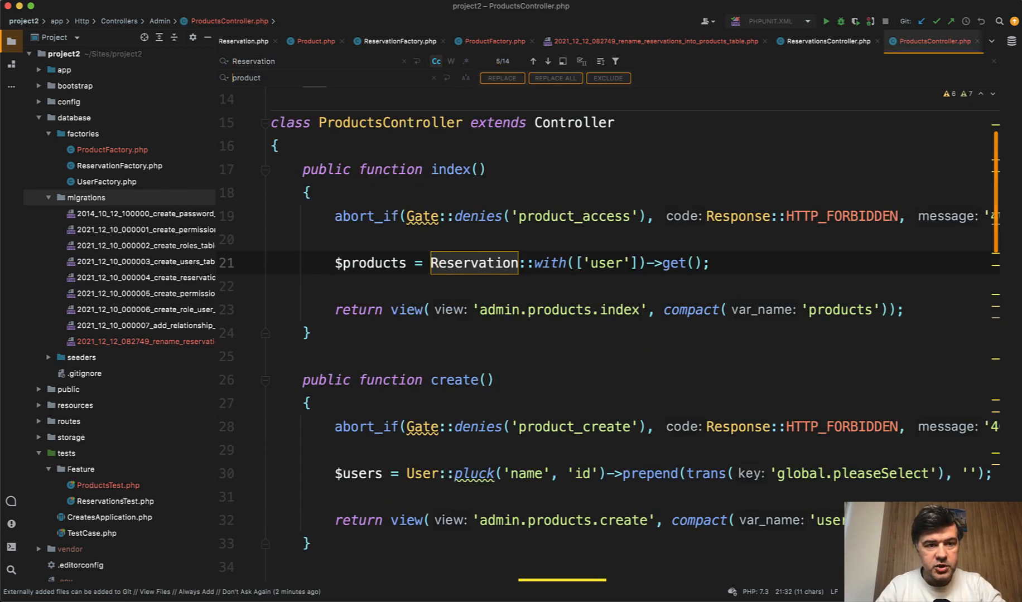
mouse_move(554, 78)
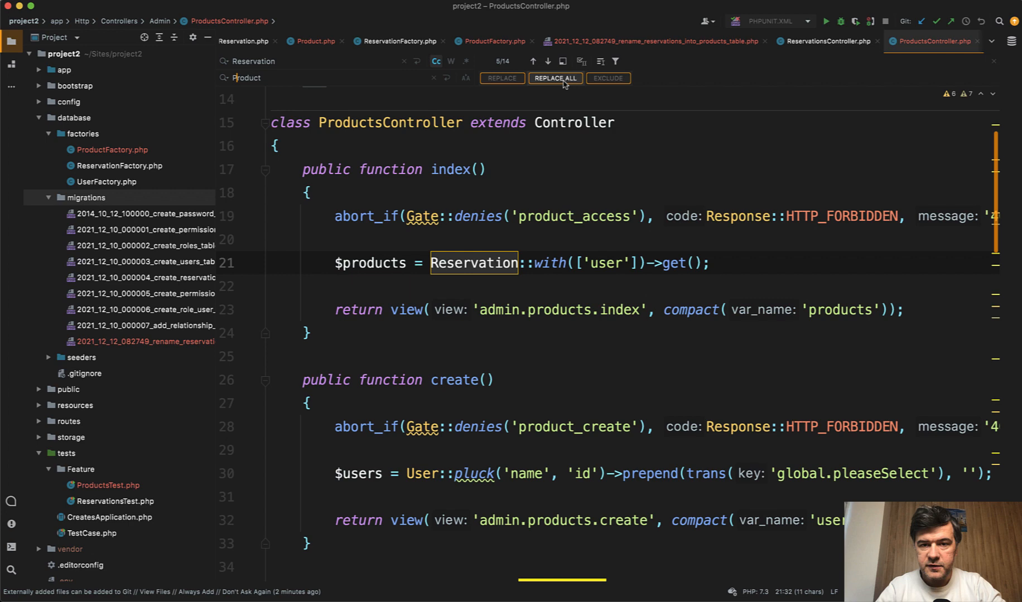
click(554, 78)
text(web)
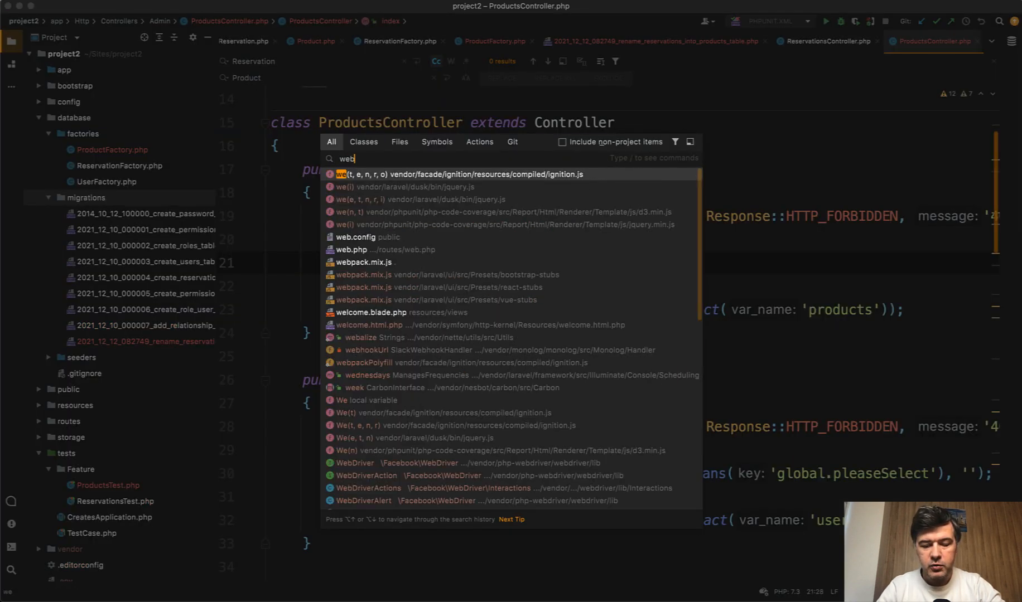
- In routes/web.php, point the reservations routes to products URLs and ProductsController
click(354, 249)
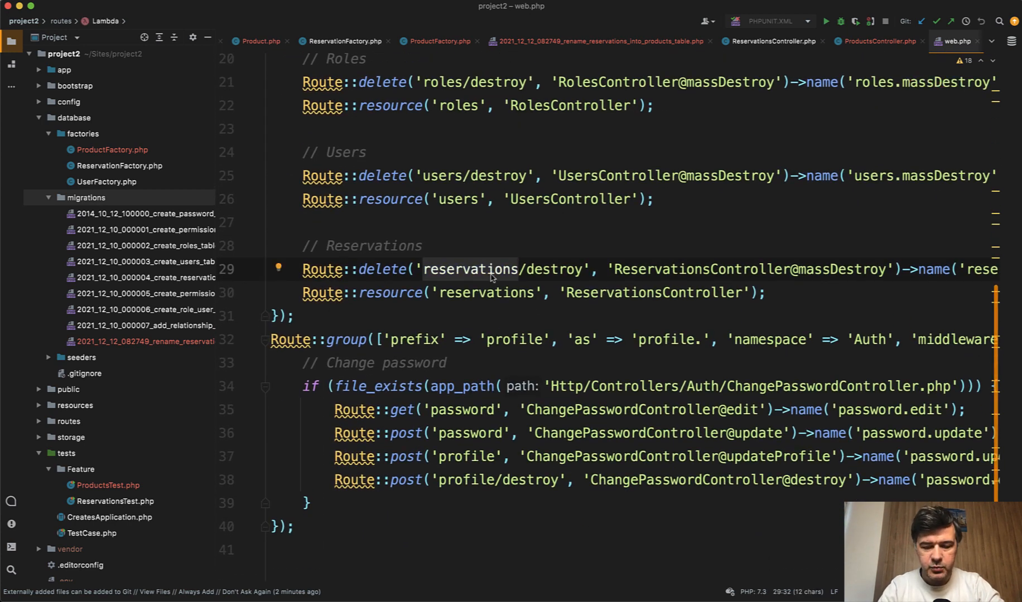
text(products)
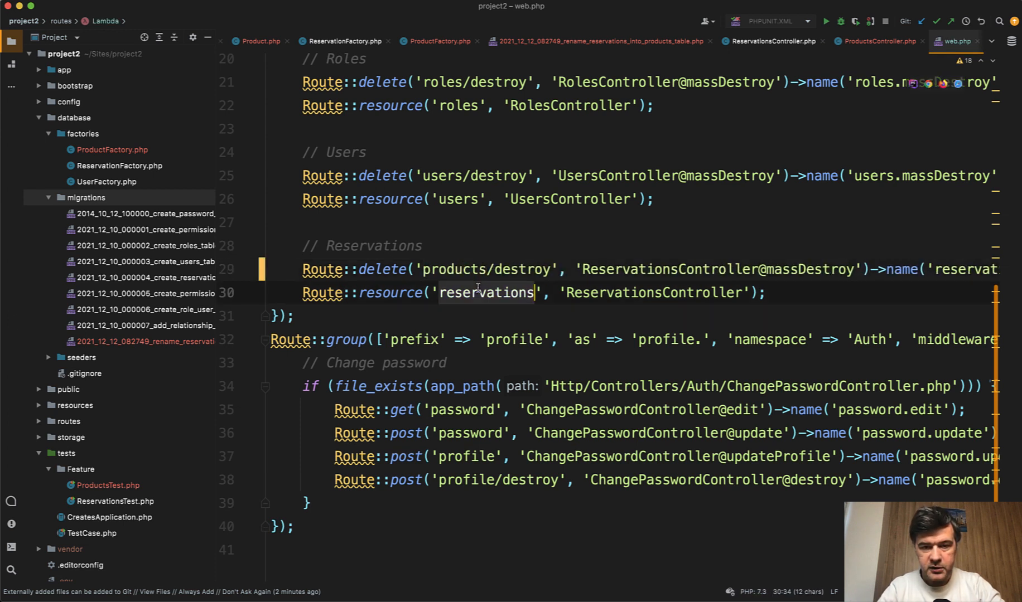
text(products)
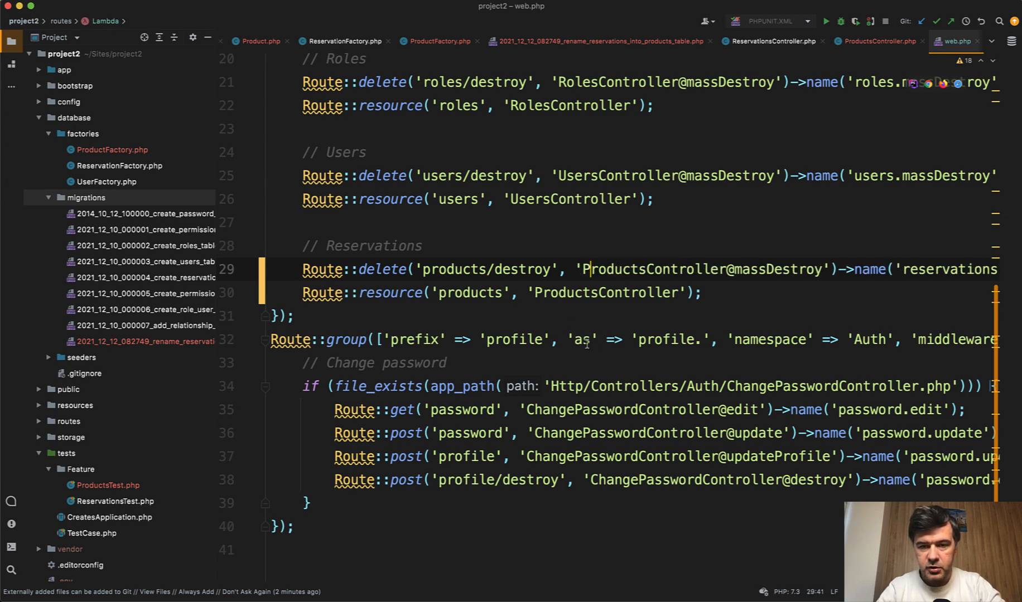
scroll(right, 3)
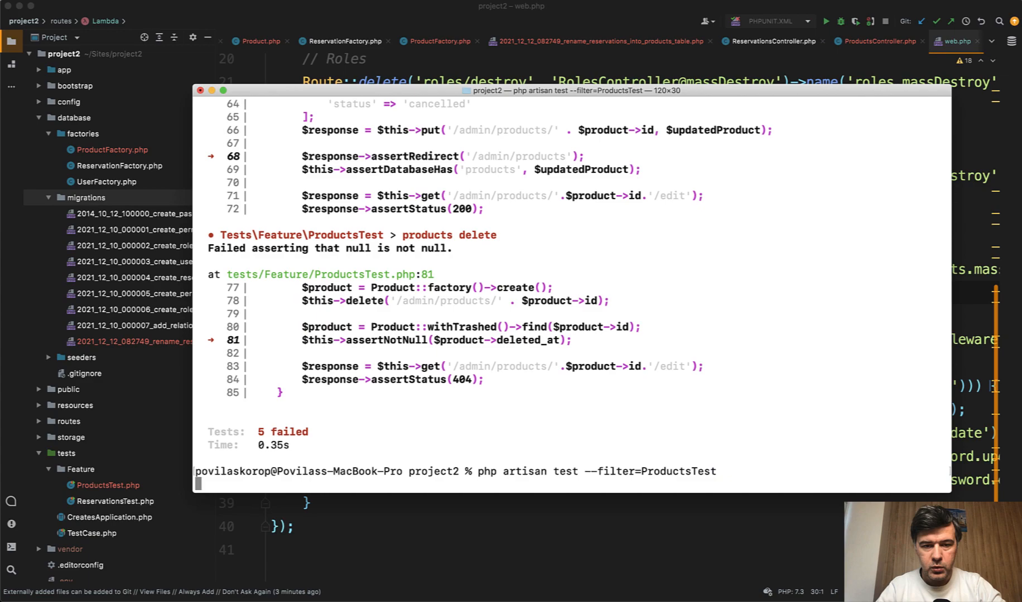
- Rerun php artisan test --filter=ProductsTest and read the BindingResolutionException for UpdateProductRequest
key(Return)
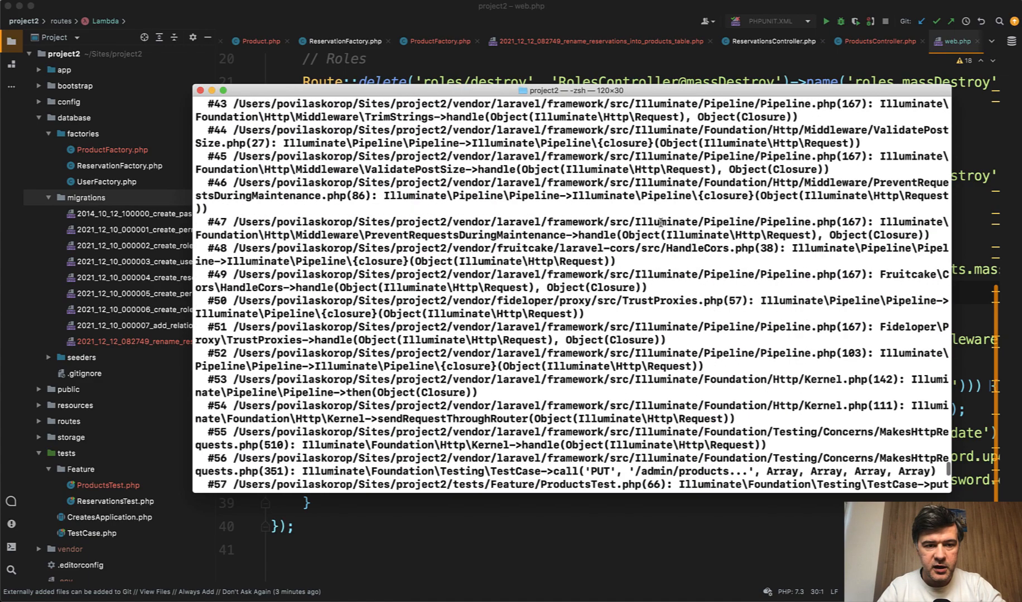
scroll(down, 3)
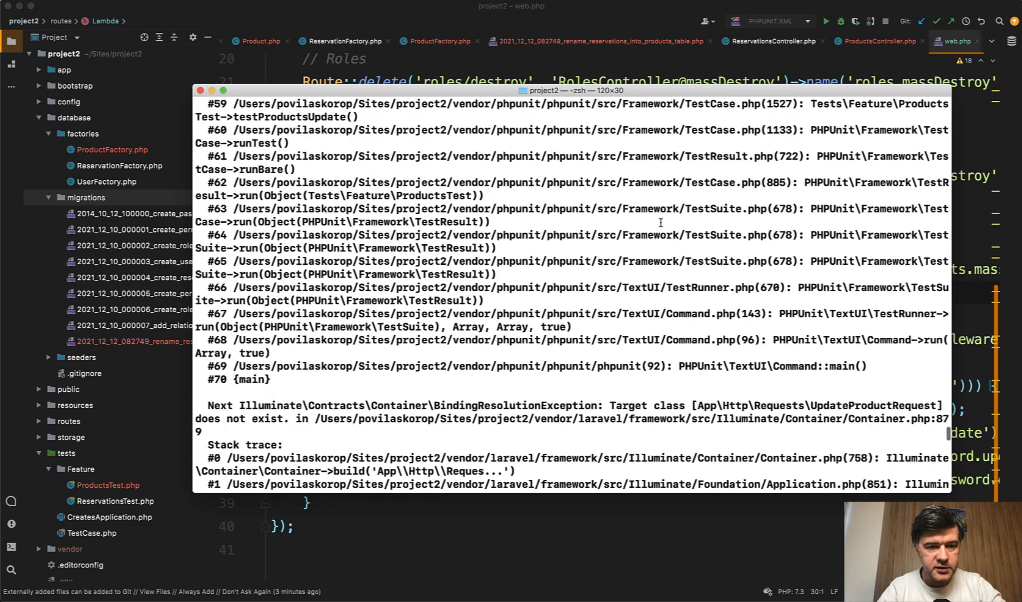
scroll(down, 3)
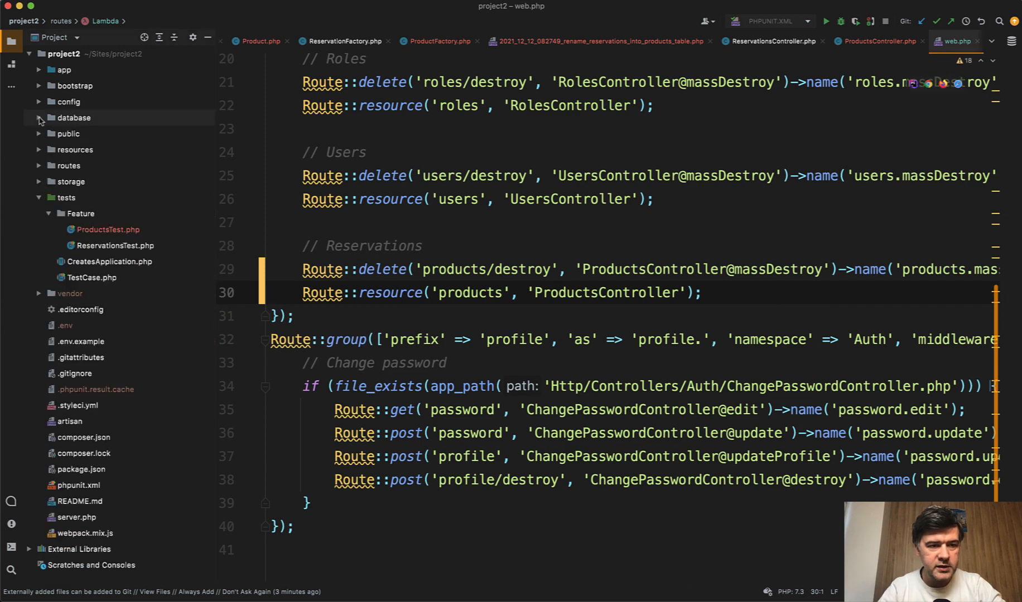
- Copy StoreReservationRequest in app/Http/Requests as StoreProductRequest
click(39, 70)
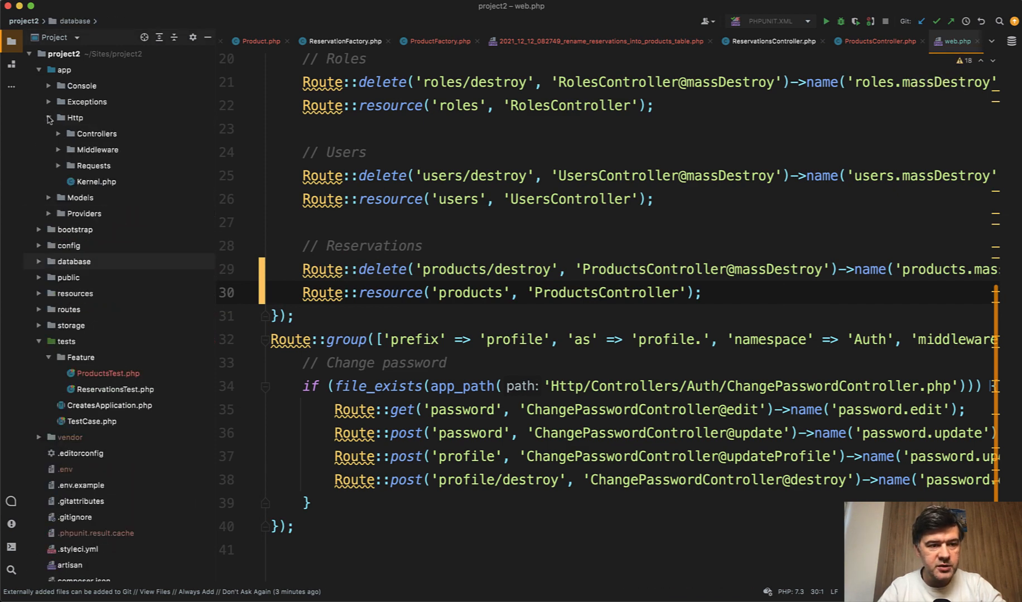
click(58, 165)
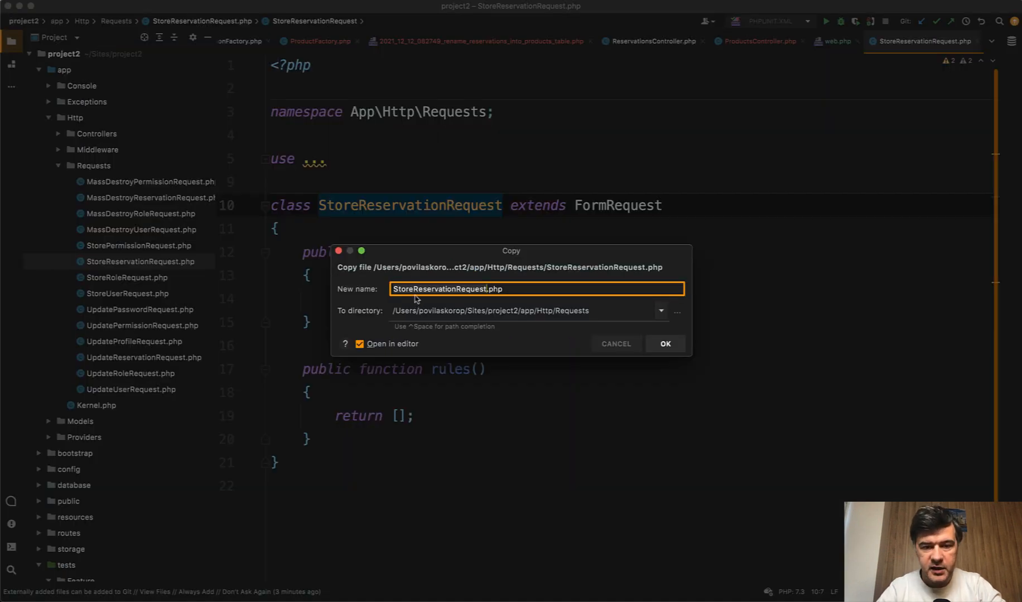
click(663, 343)
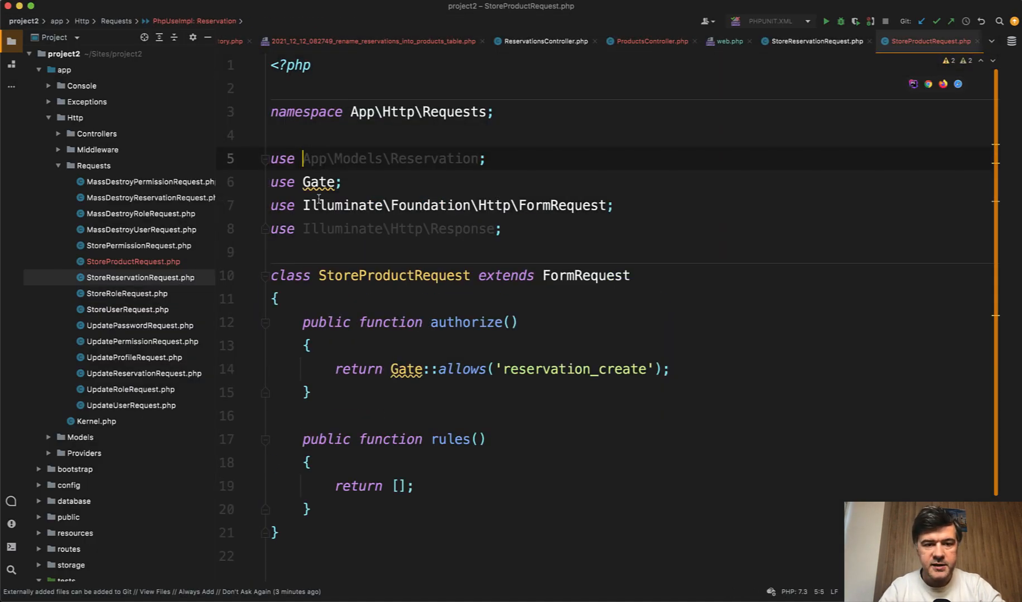
- Copy UpdateReservationRequest as UpdateProductRequest.php
click(141, 372)
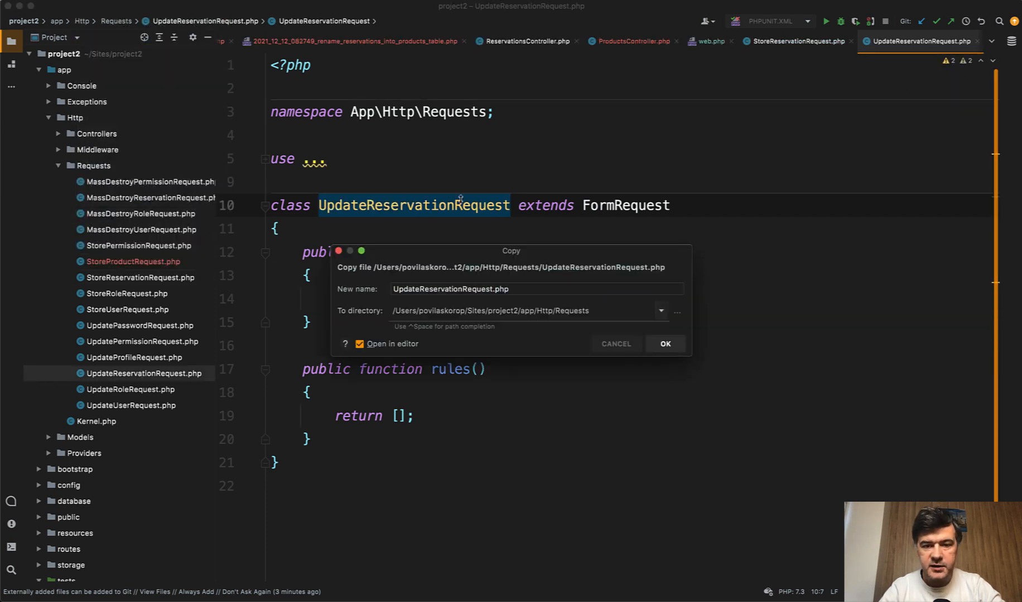
text(UpdateProductRequest.php)
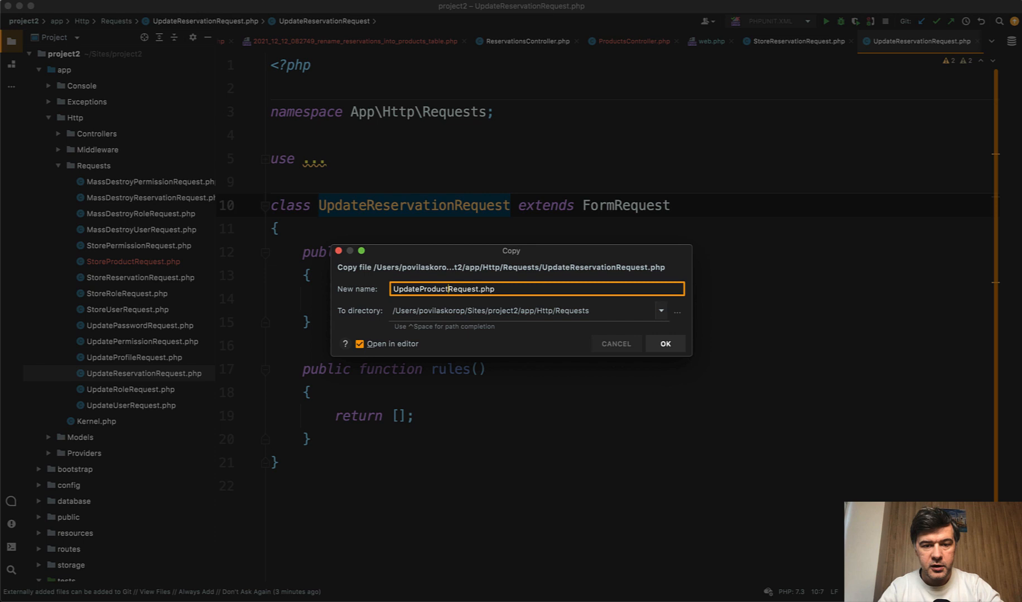
click(664, 344)
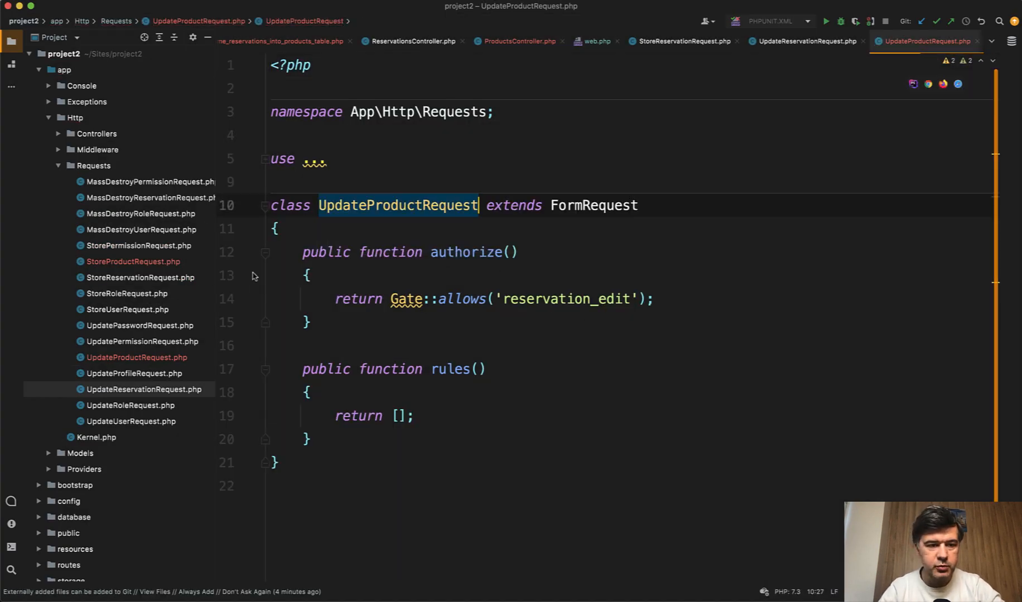
mouse_move(123, 202)
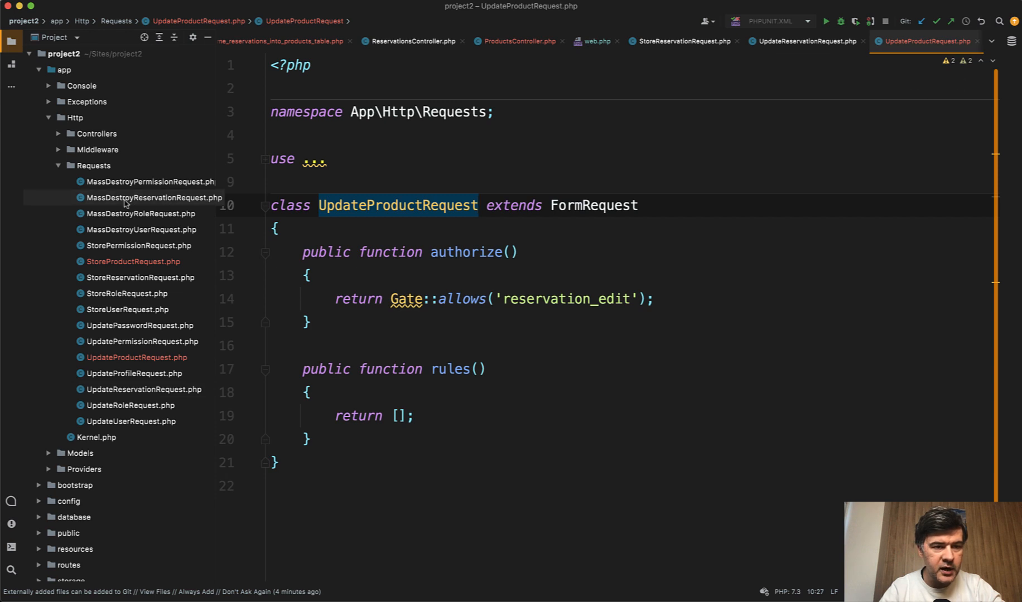
- Copy MassDestroyReservationRequest as MassDestroyProductRequest
click(152, 198)
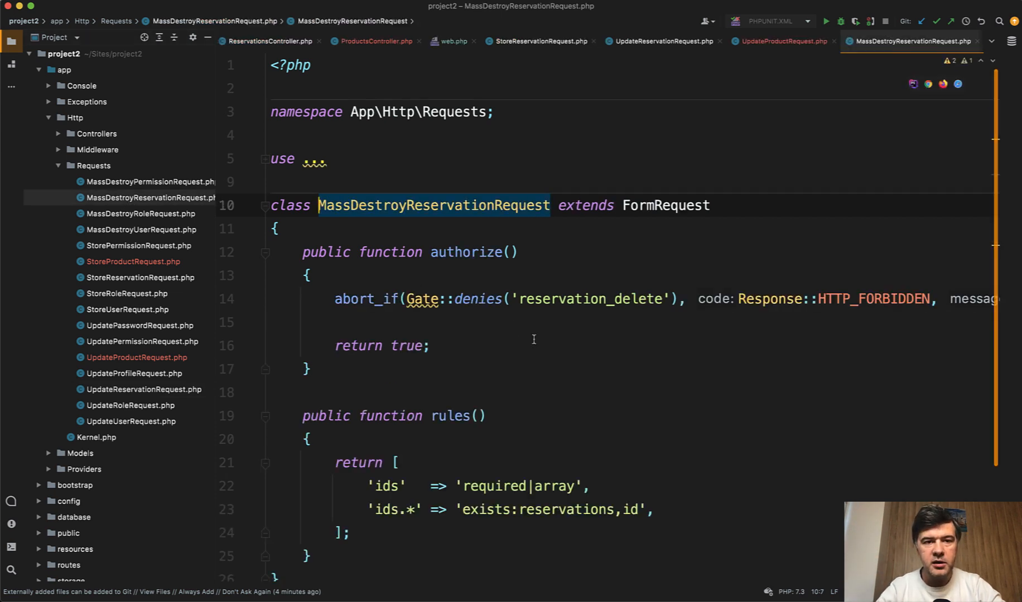
click(25, 21)
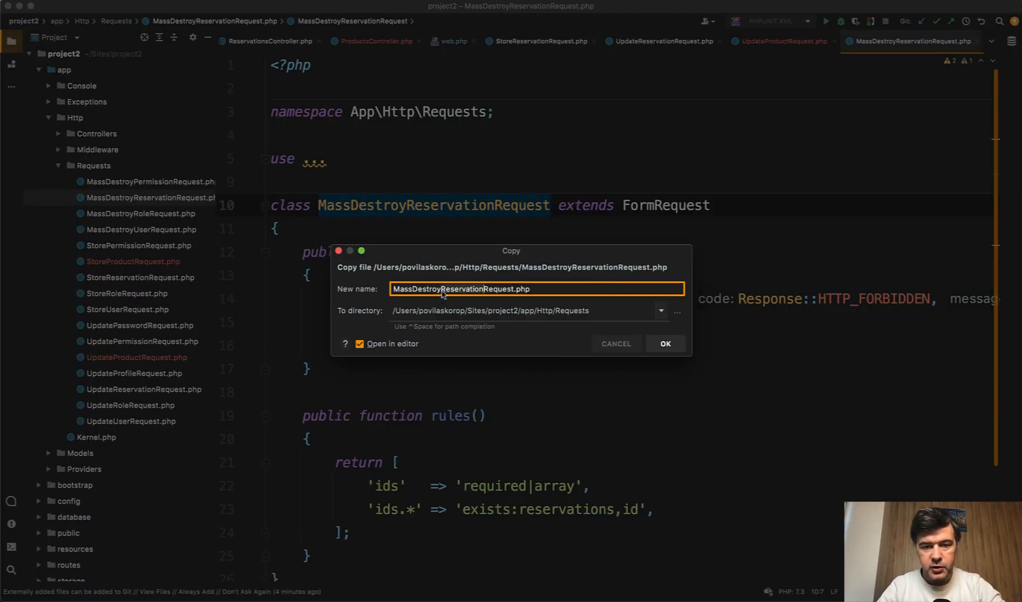
click(664, 343)
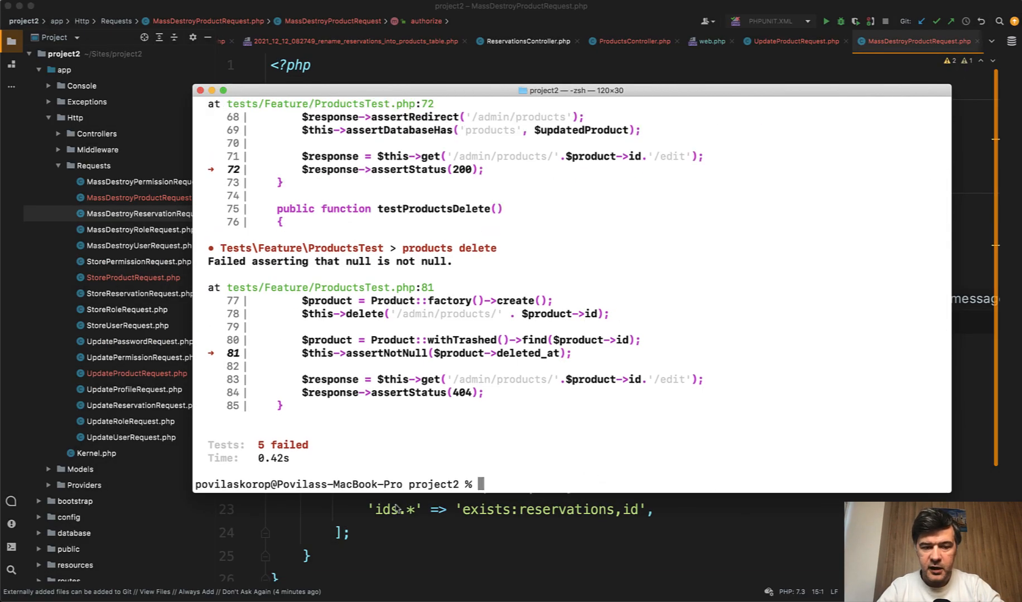
- Review the ProductsTest output still reporting five failures including the delete test
scroll(up, 3)
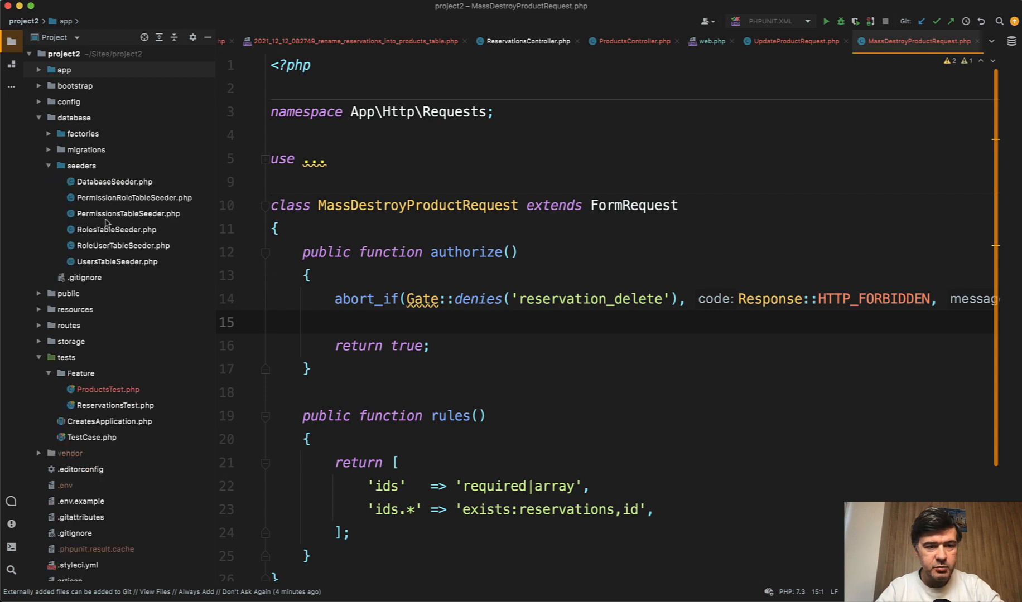
- Replace every reservation permission name with product in PermissionsTableSeeder
click(127, 213)
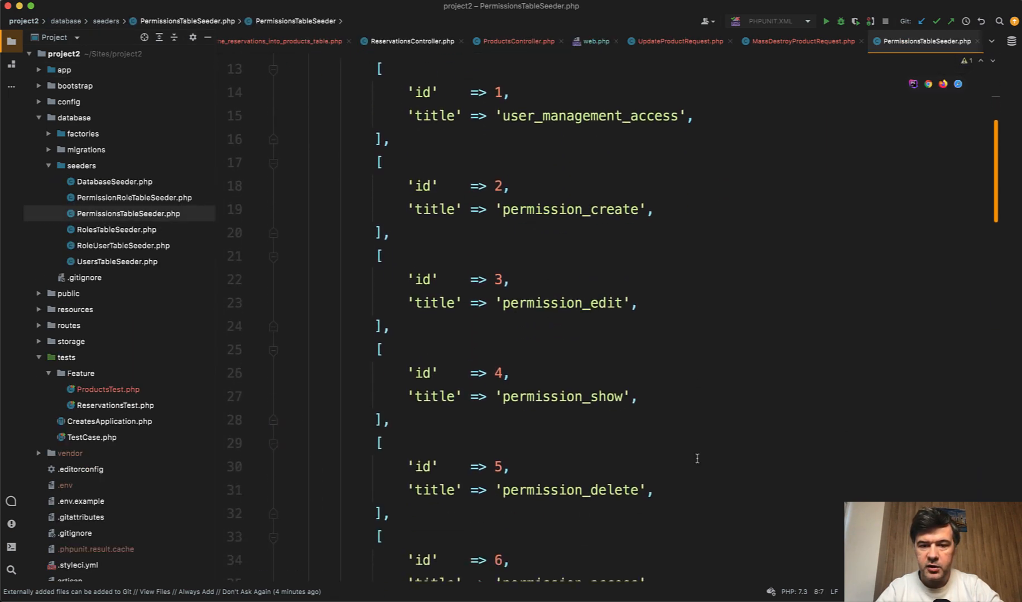
scroll(down, 3)
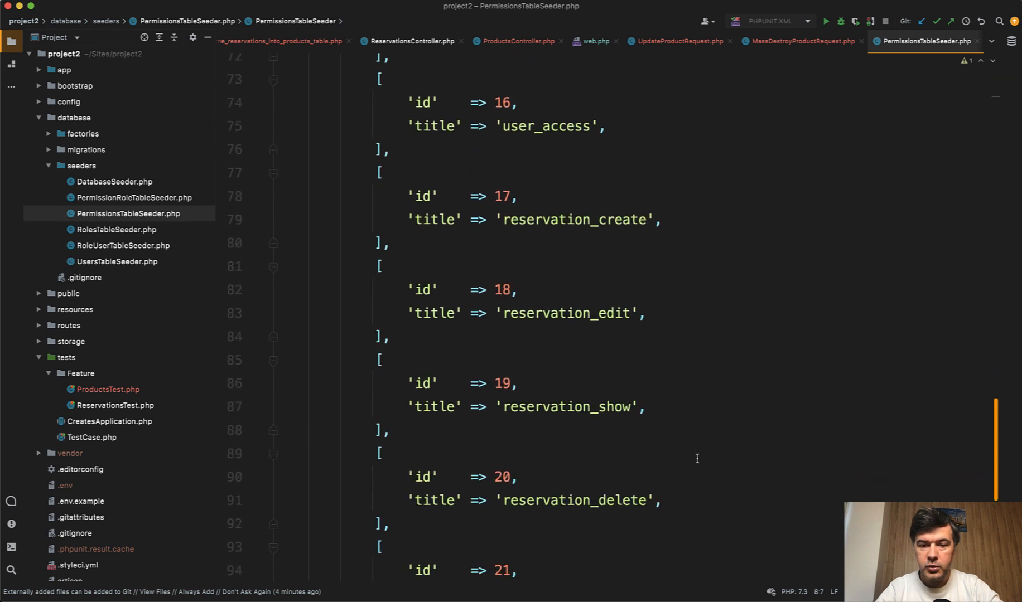
scroll(down, 3)
text(product)
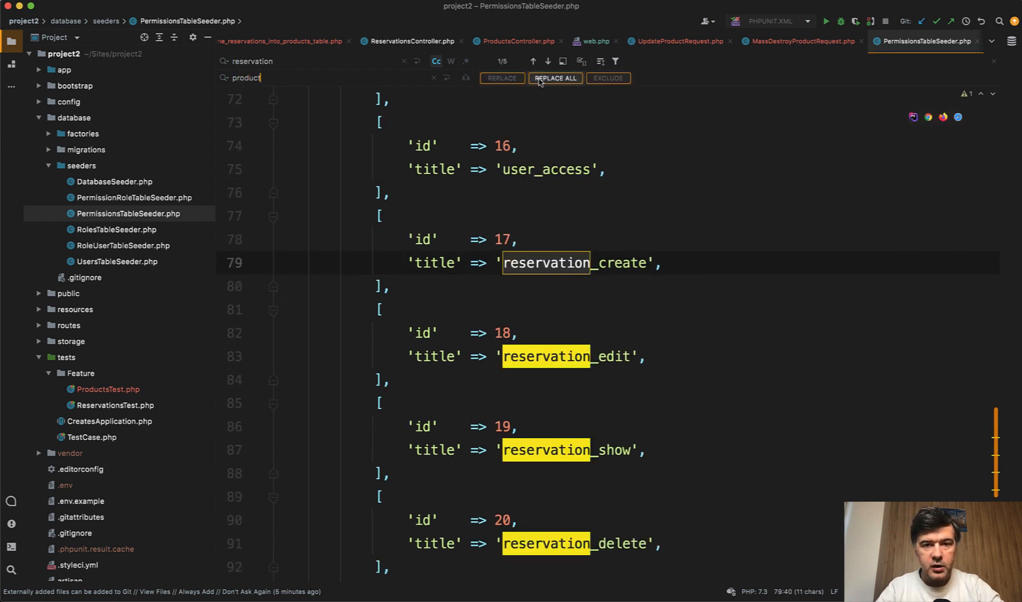
click(554, 78)
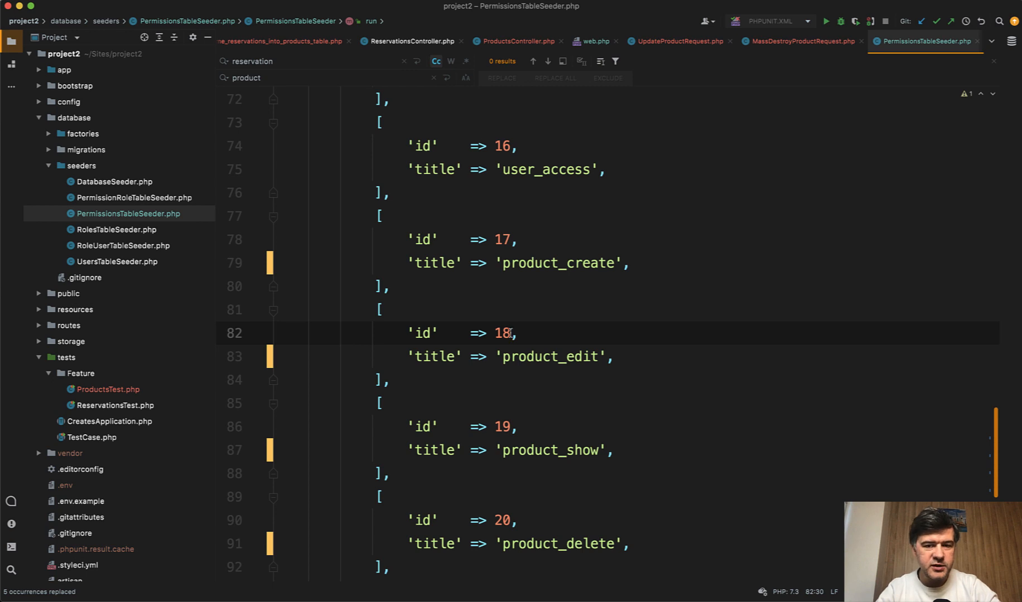
mouse_move(648, 307)
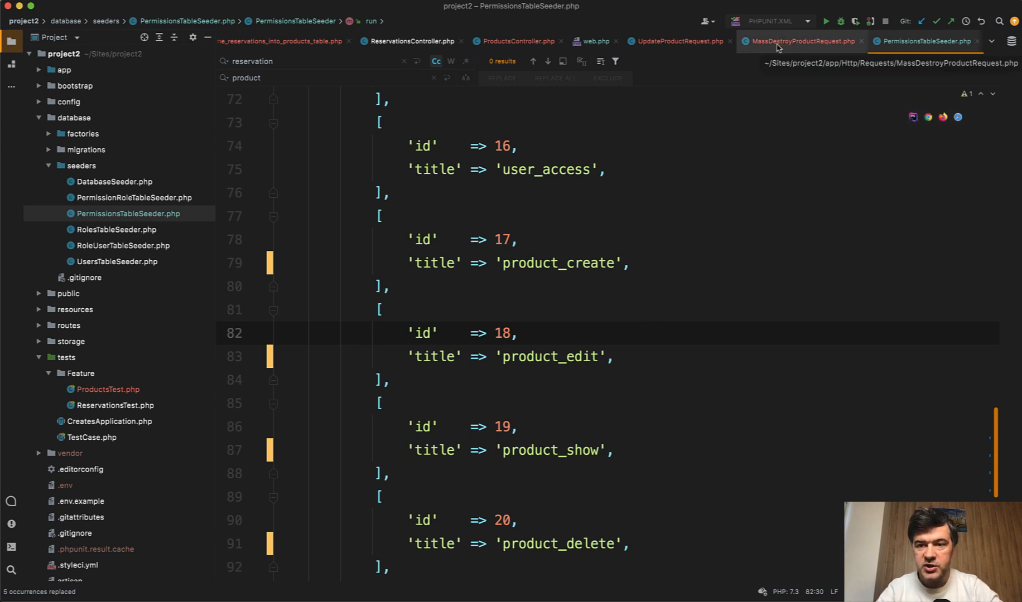
- Replace the reservation occurrences with product in MassDestroyProductRequest
click(800, 41)
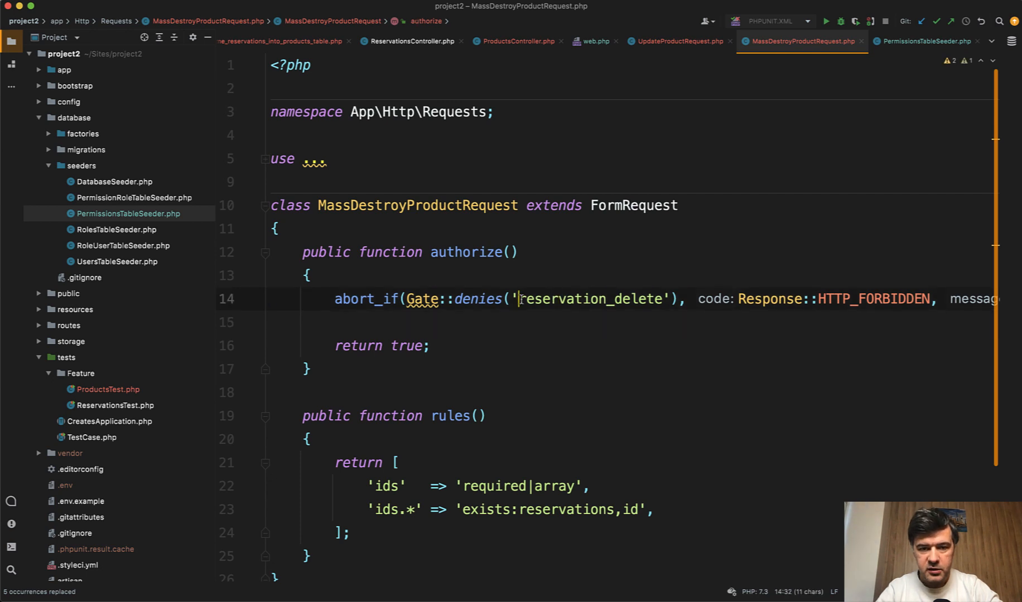
key(cmd+r)
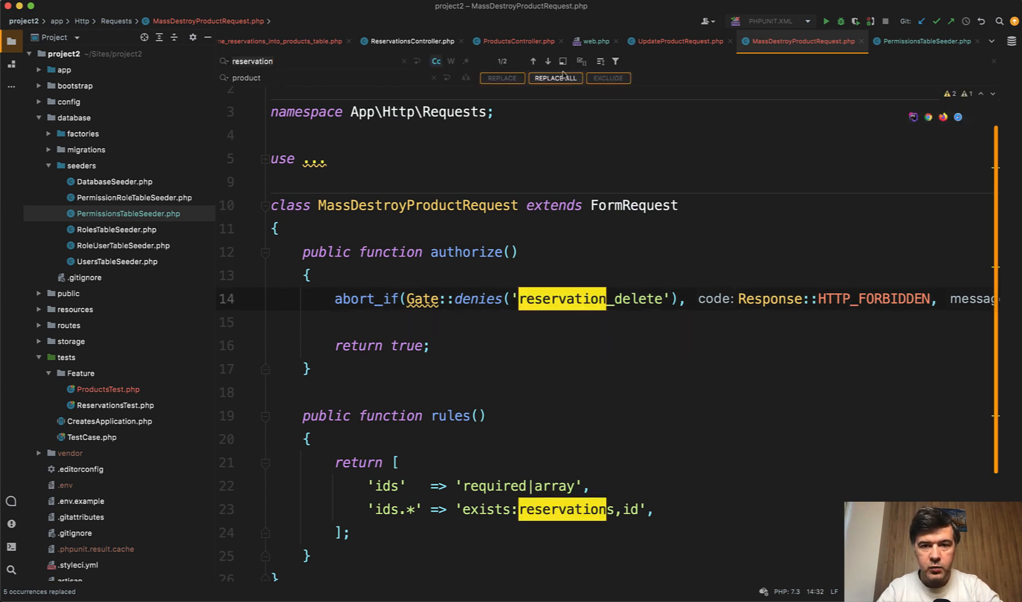
click(553, 78)
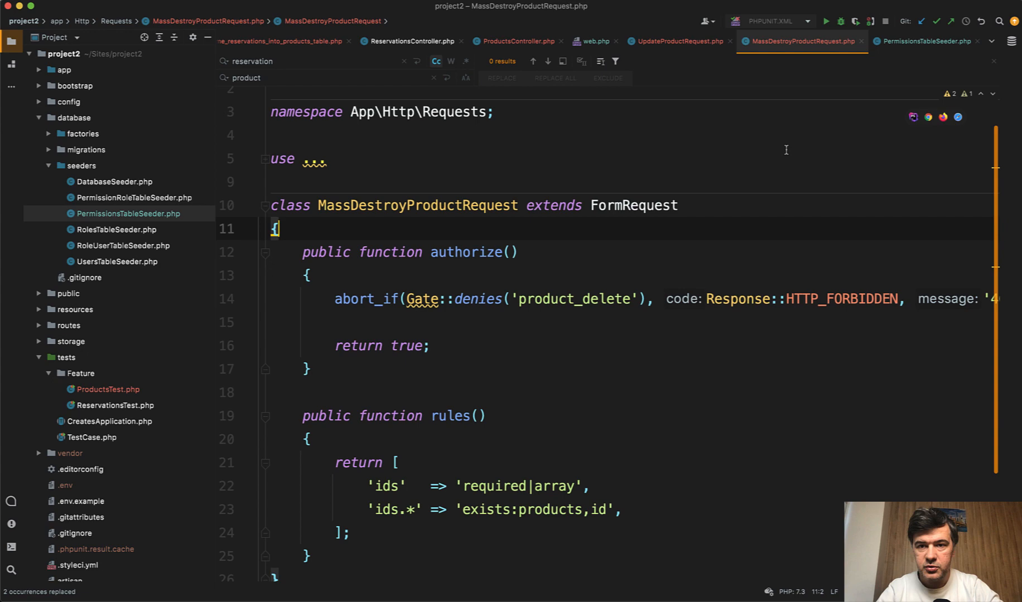
- Change reservation_create to product_create in StoreProductRequest after checking UpdateProductRequest
click(676, 42)
text(store)
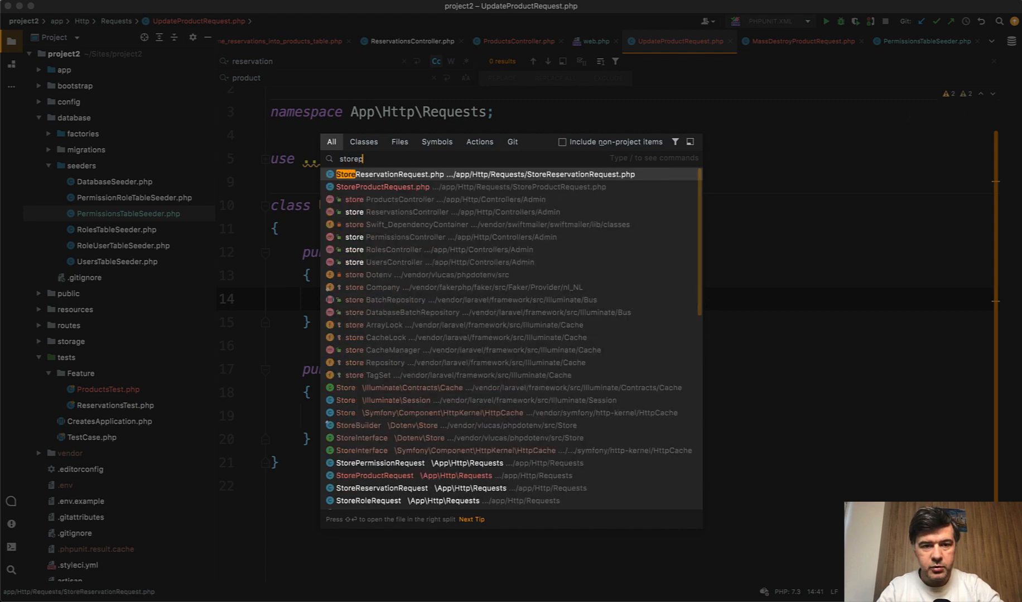
click(383, 187)
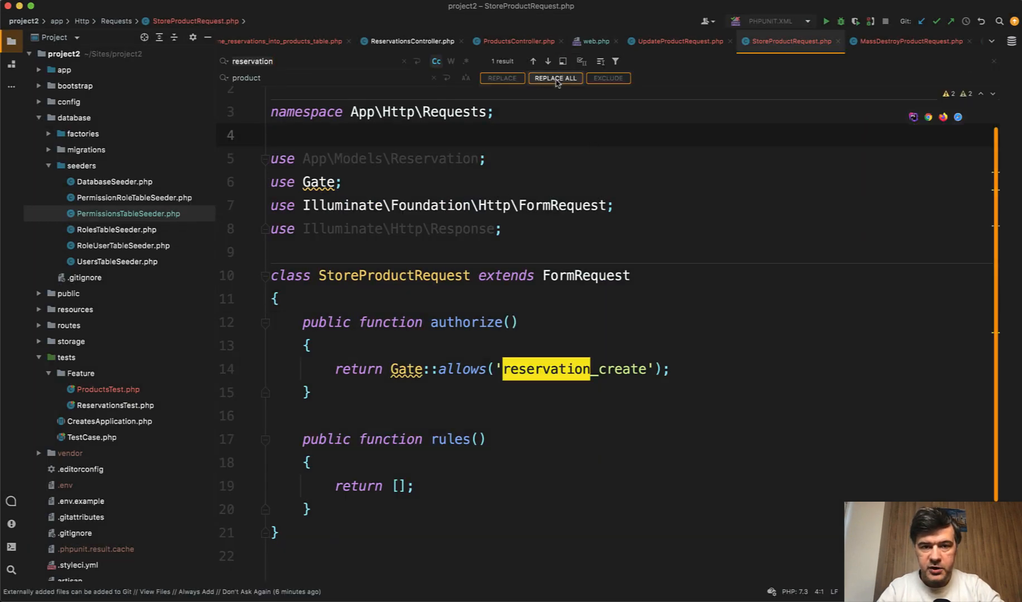
click(554, 78)
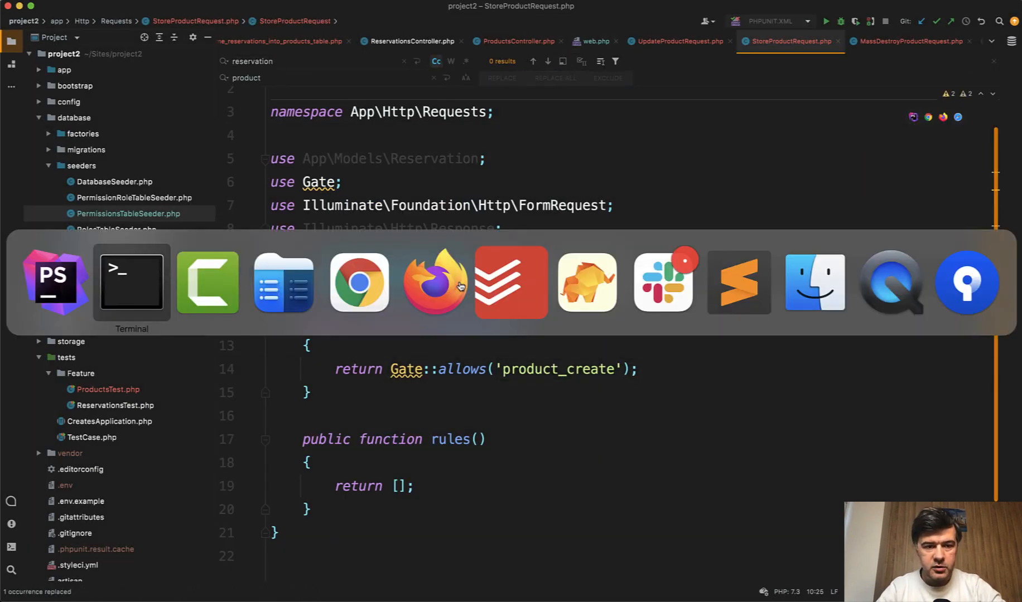
click(131, 282)
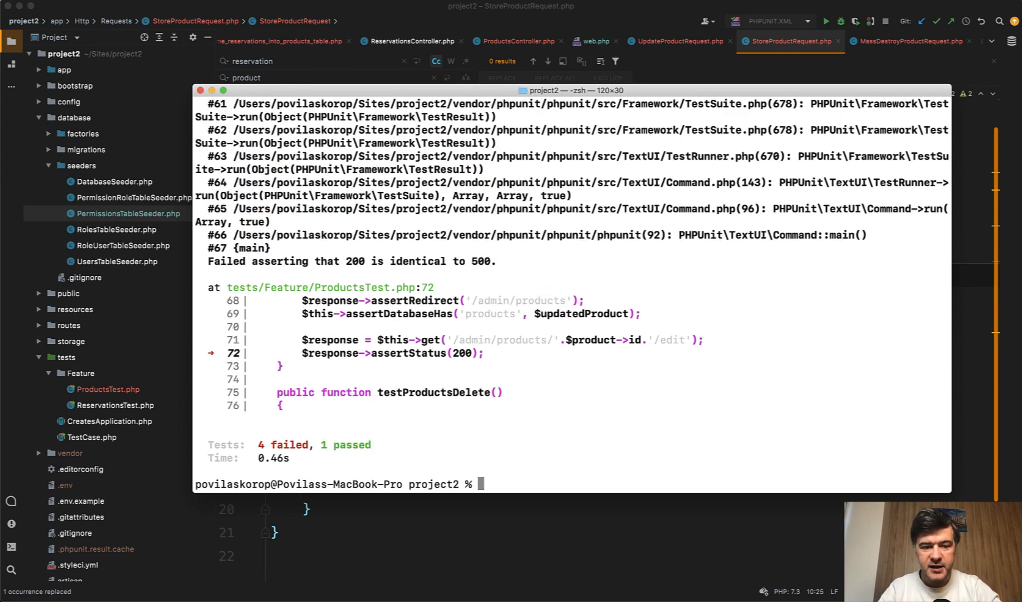
mouse_move(565, 355)
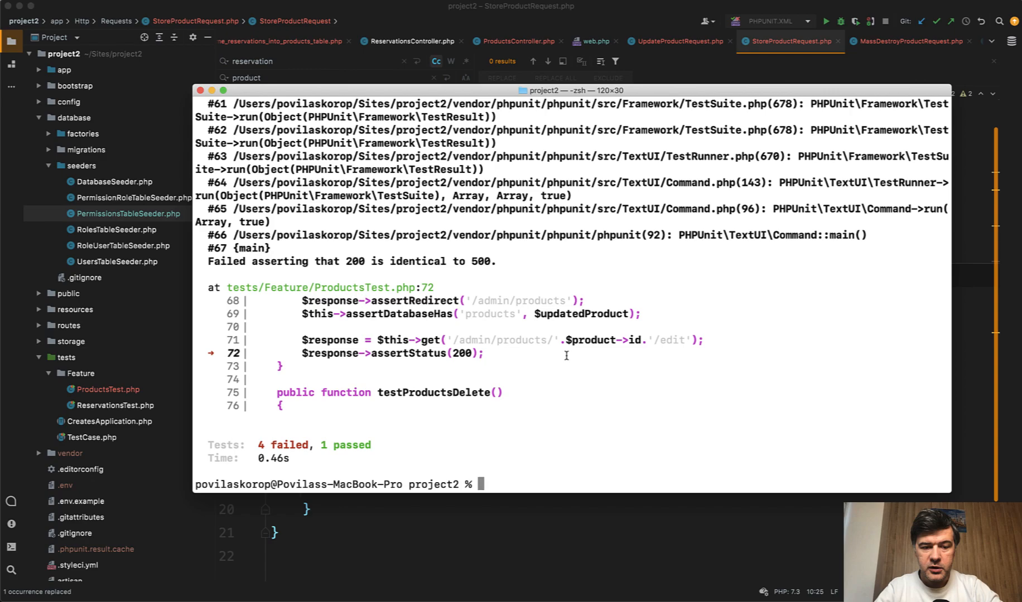
- Read the View not found exception for admin.products.edit in the test output
scroll(up, 3)
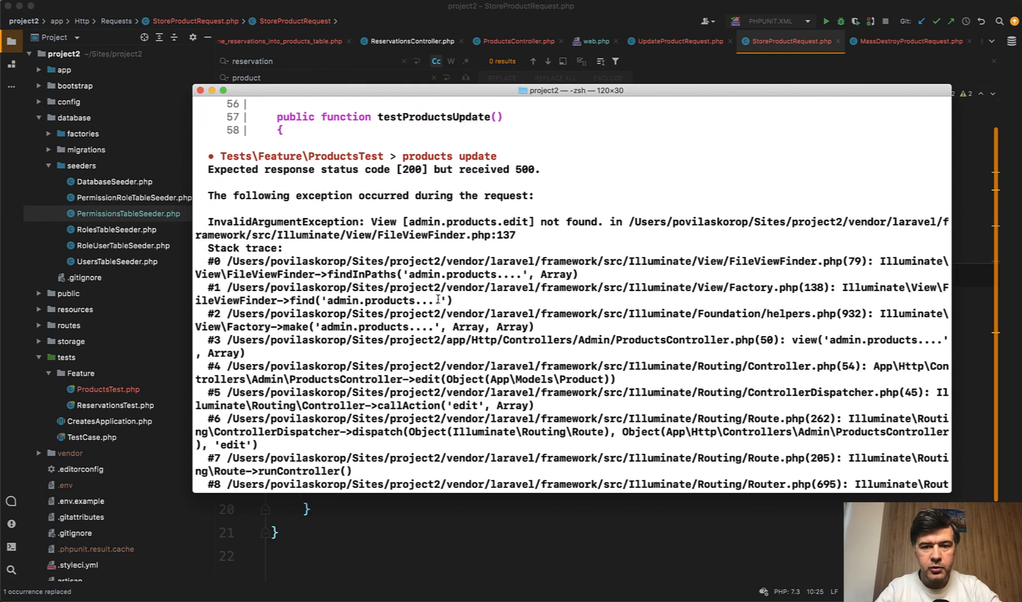
mouse_move(534, 335)
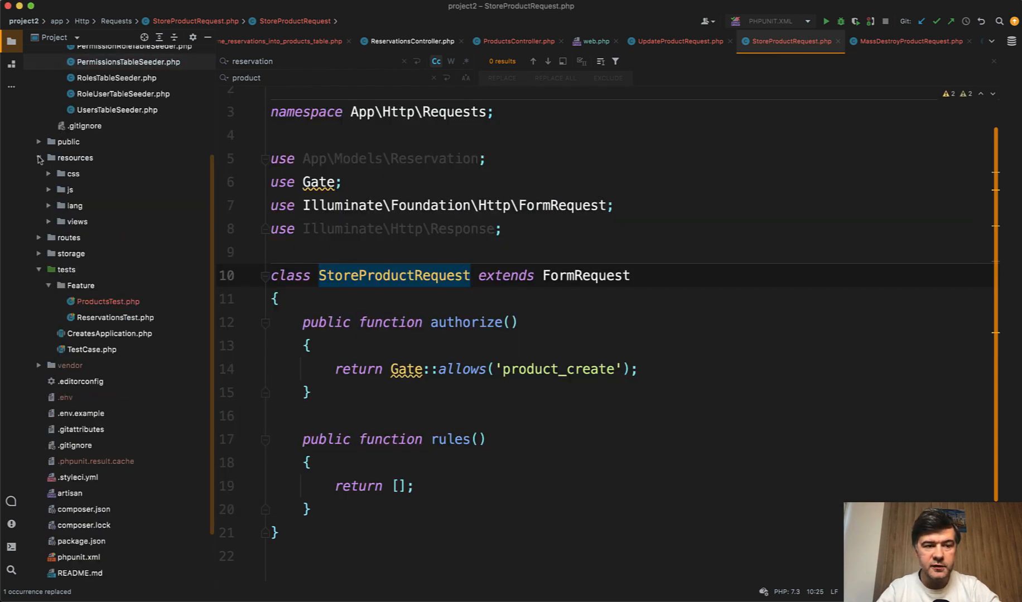
- Rename resources/views/admin/reservations to products and view its create template
click(77, 222)
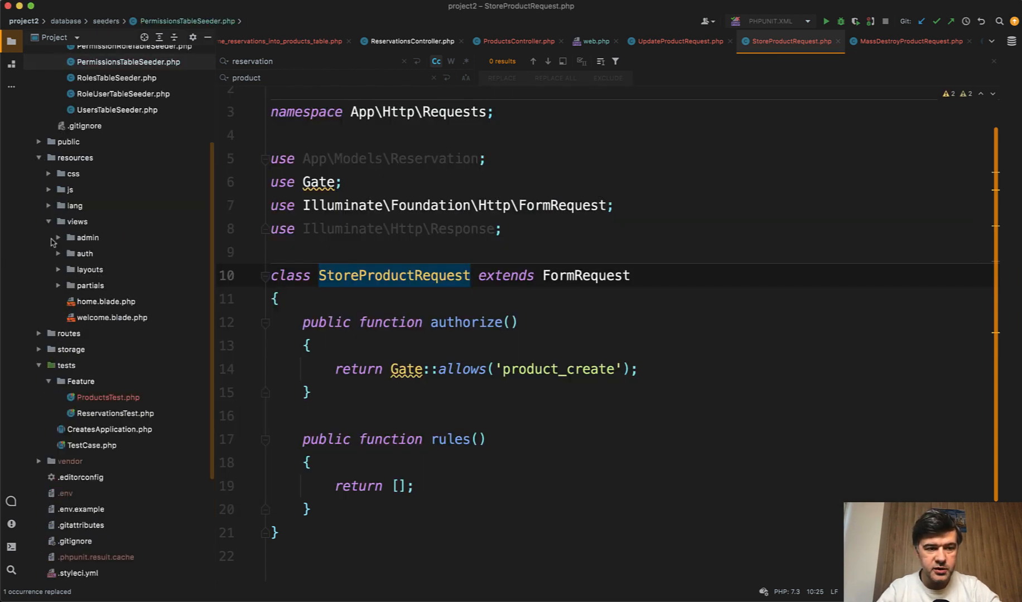
click(56, 238)
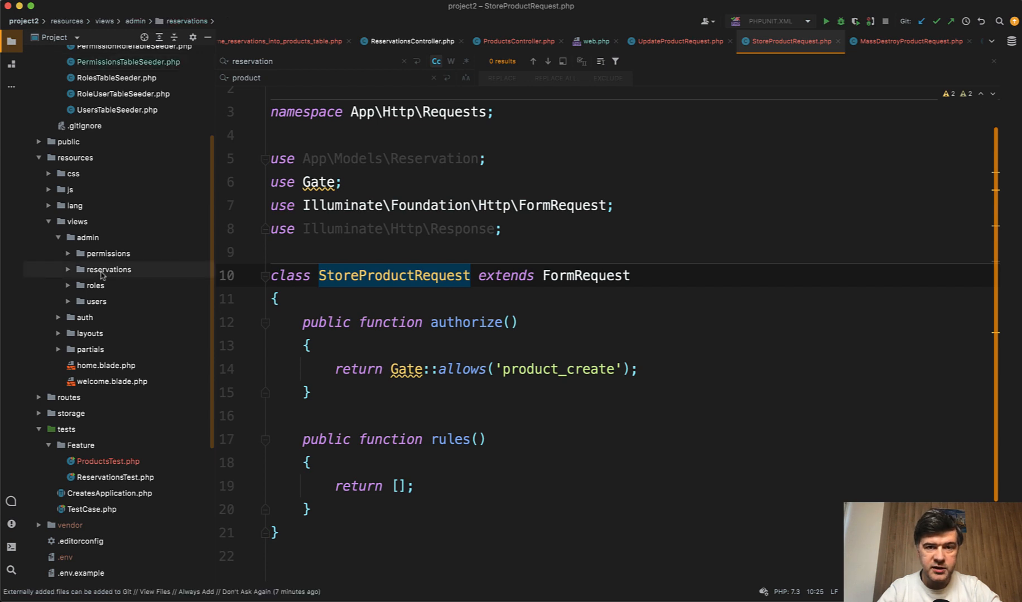
right_click(107, 269)
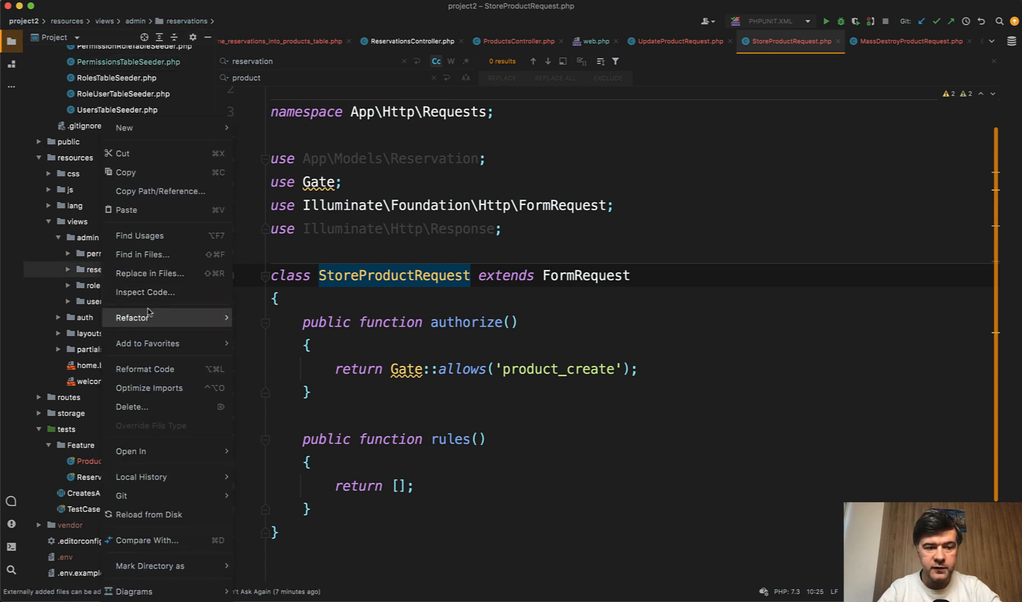
click(147, 318)
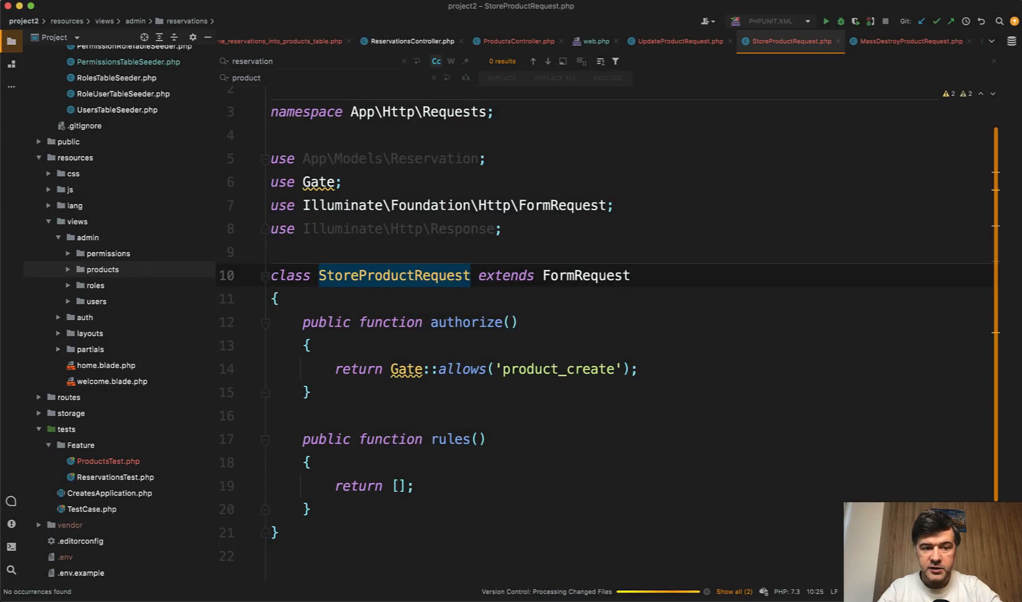
click(67, 269)
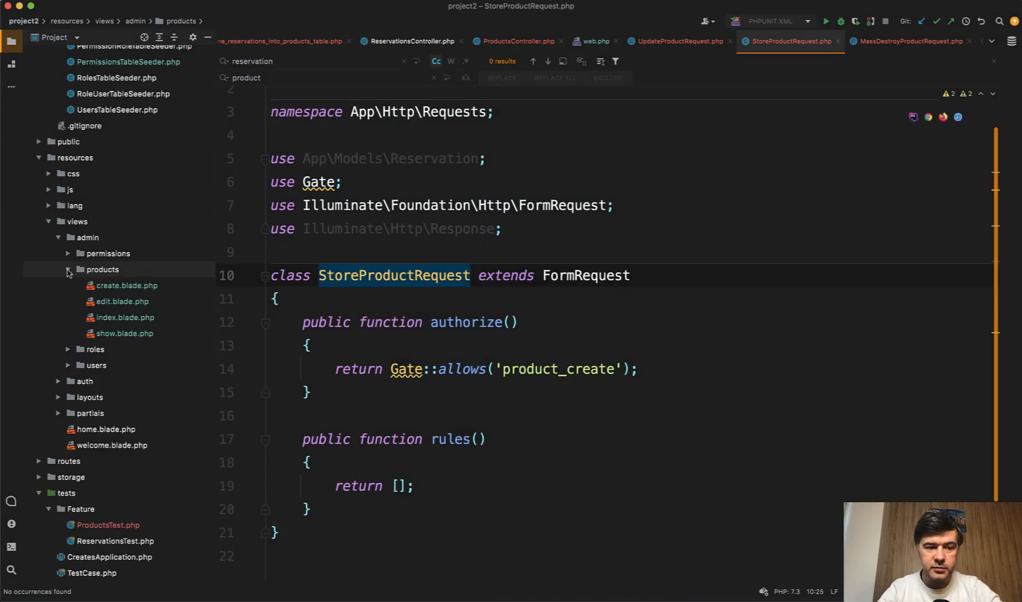
click(126, 286)
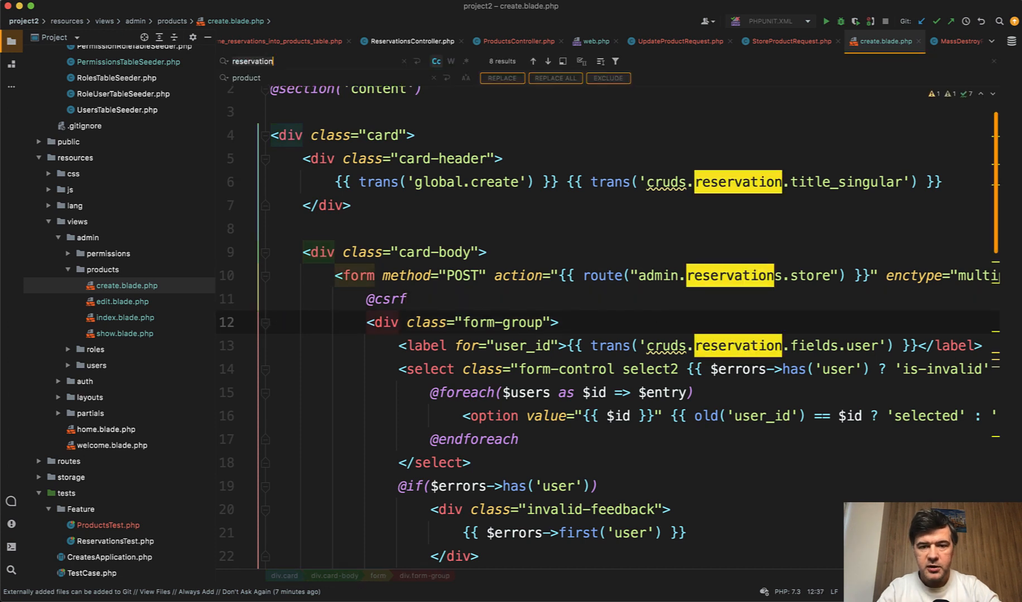
- Replace all reservation matches with product in the create, index and show Blade views
click(554, 78)
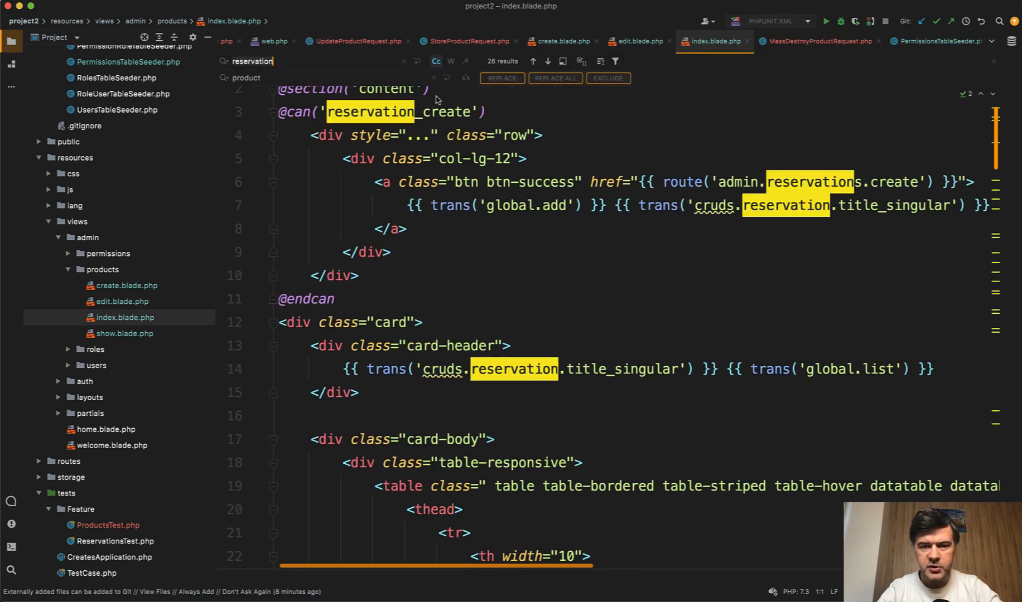
click(555, 78)
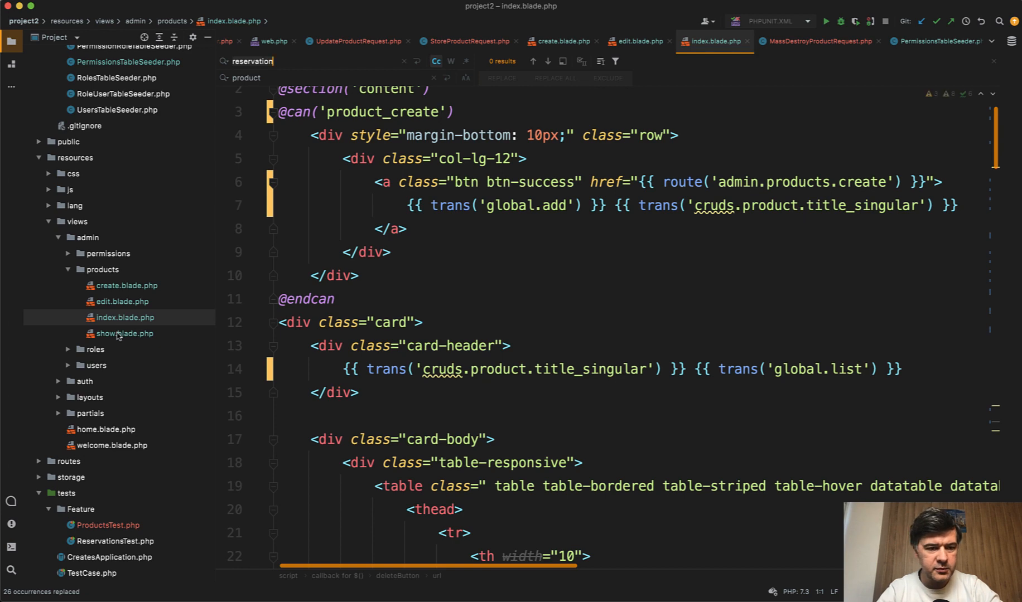
click(124, 334)
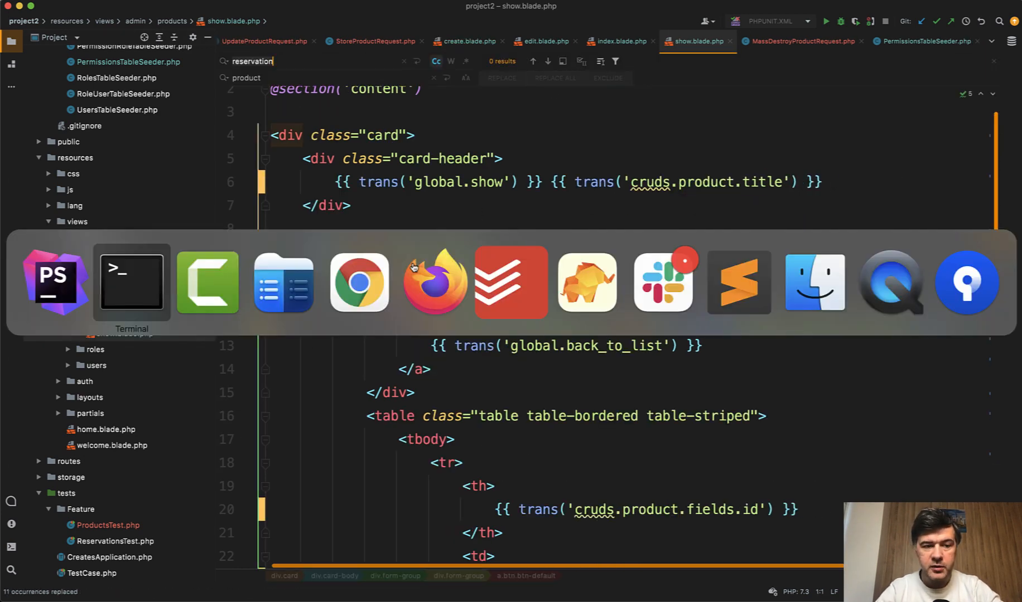
click(131, 281)
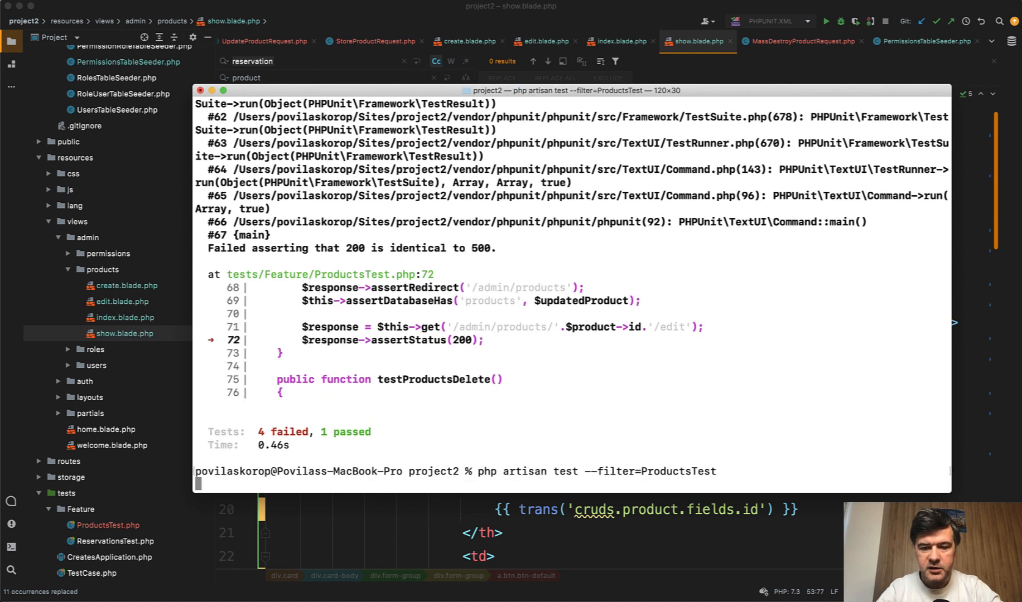
- Rerun php artisan test --filter=ProductsTest after the view renames
key(Return)
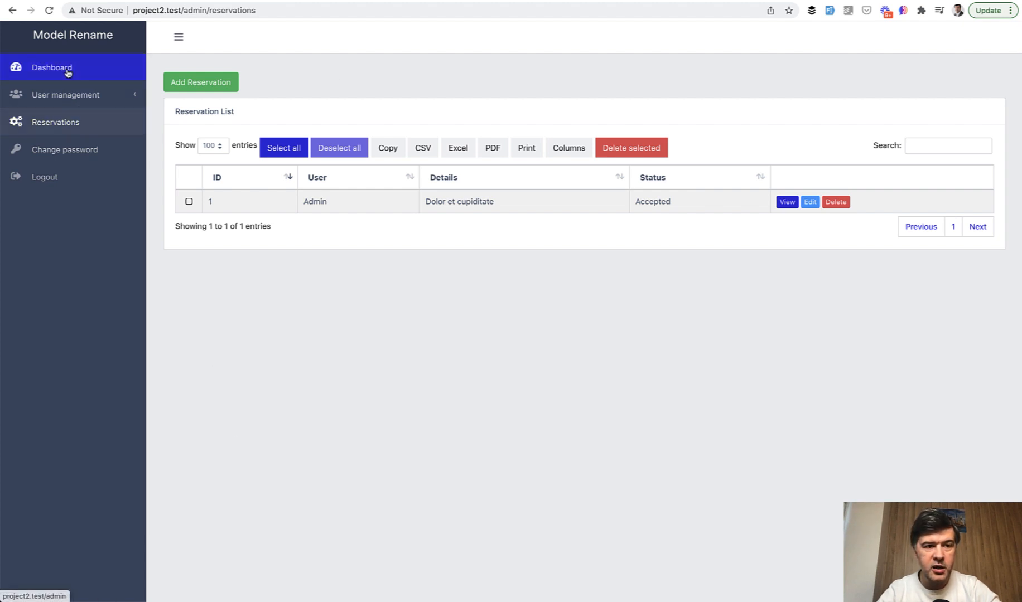
- Load the admin Dashboard, which fails with route admin.reservations.index not defined
click(52, 67)
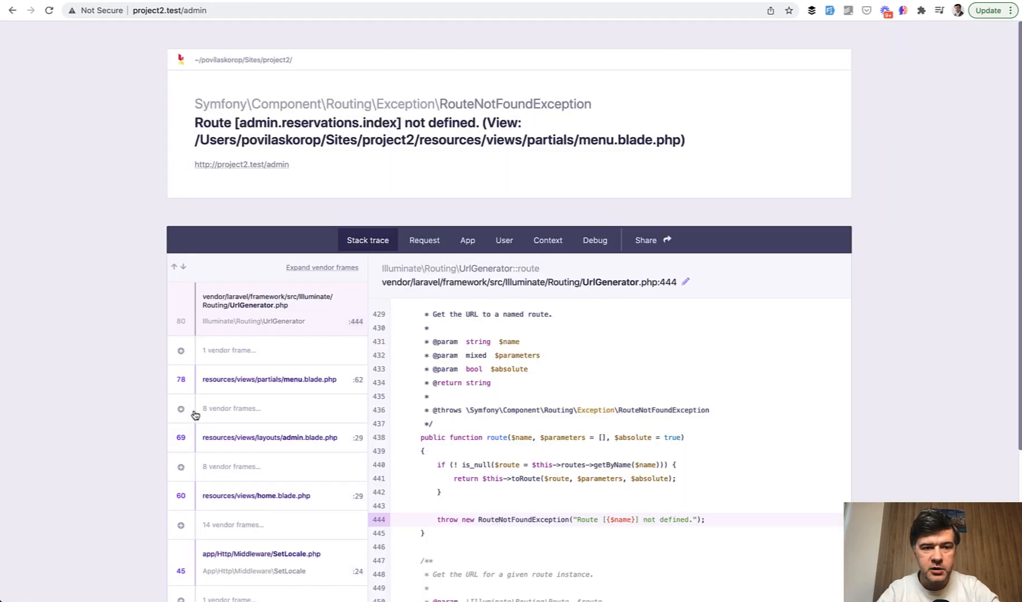
mouse_move(357, 198)
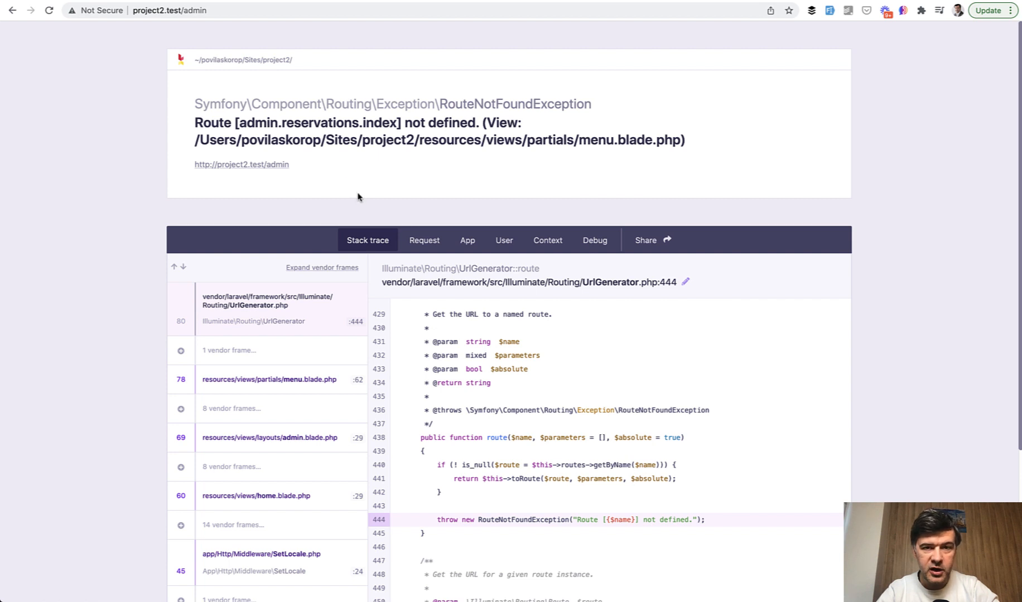
mouse_move(320, 79)
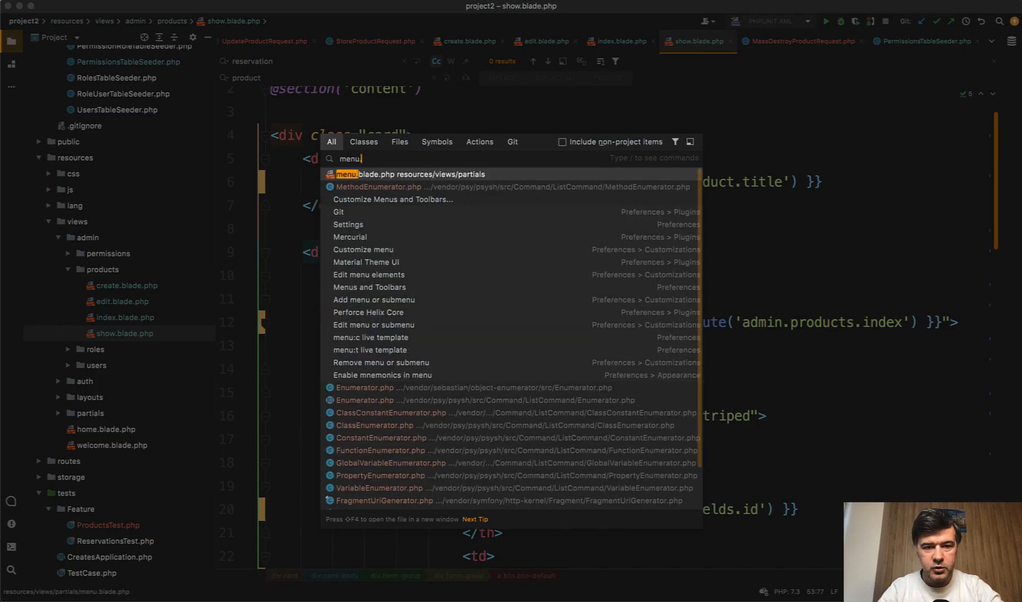
- Replace the reservation references with product in menu.blade.php via Search Everywhere
click(414, 174)
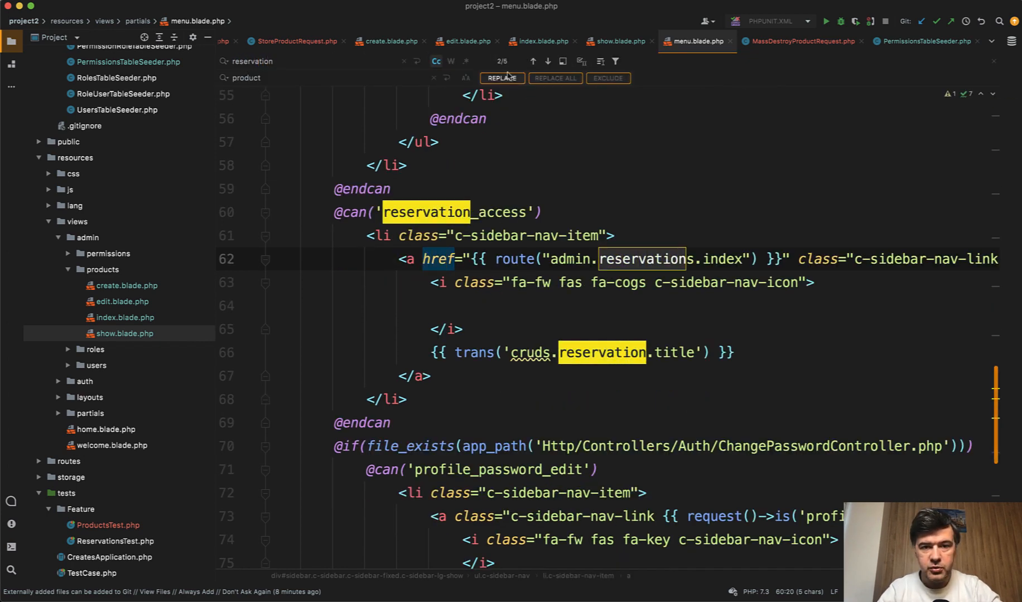
click(555, 78)
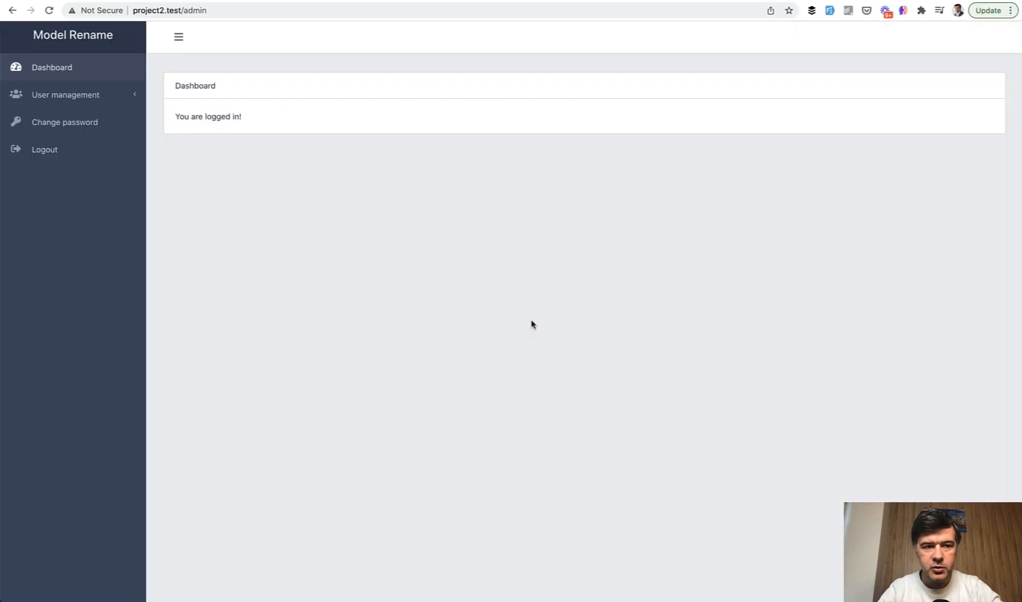
mouse_move(334, 328)
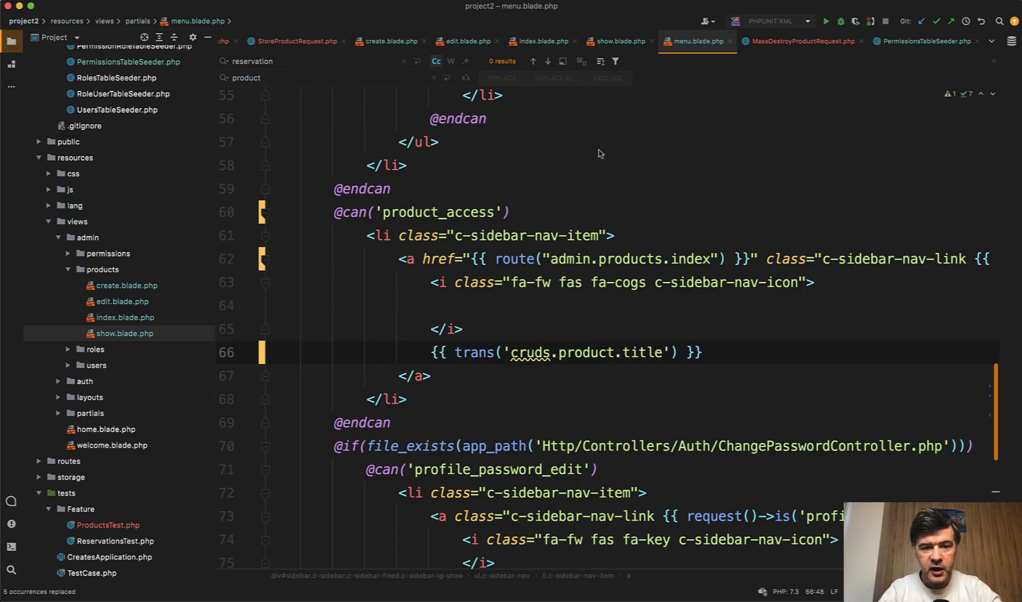
mouse_move(382, 292)
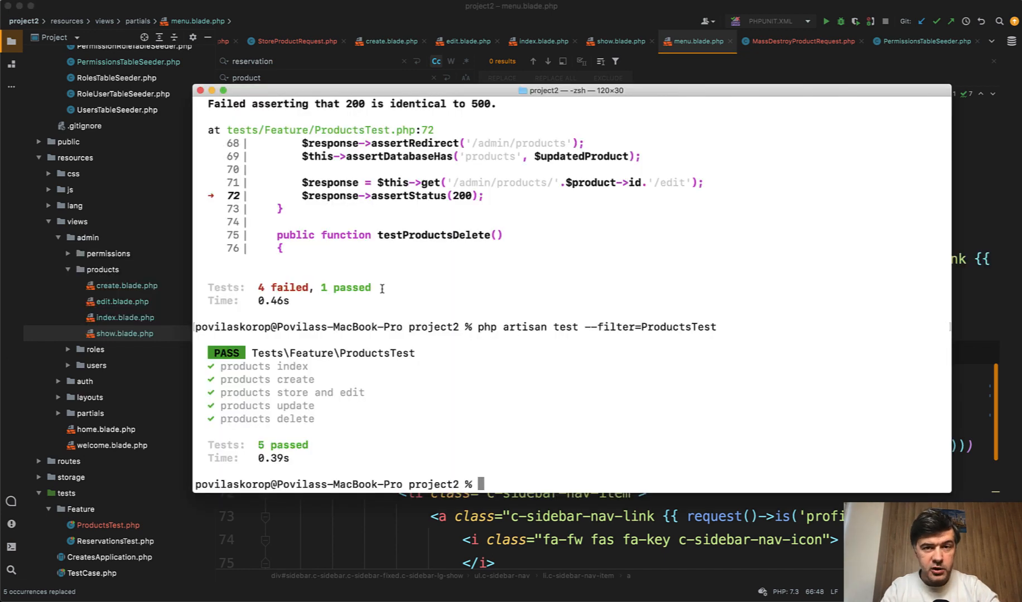
- Run php artisan migrate:fresh --seed to rebuild the database with seed data
text(php artisan)
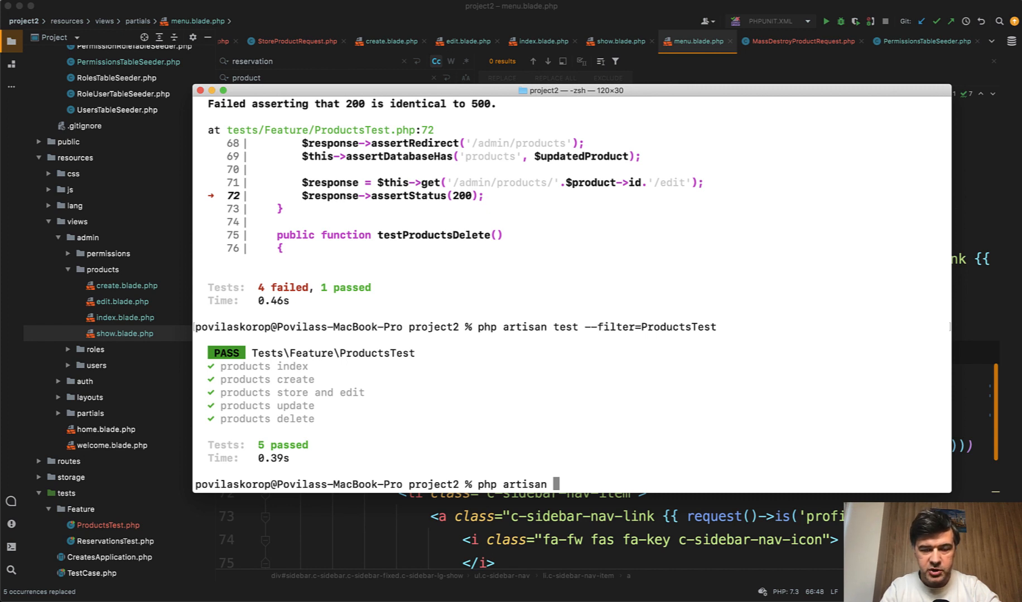
text(migrate:fresh --seed)
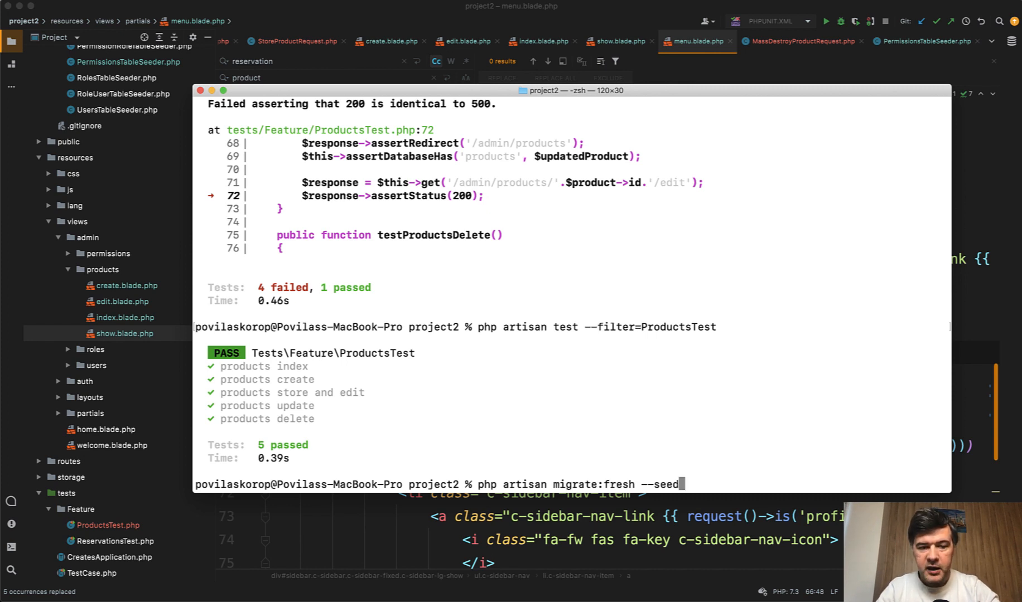
key(Return)
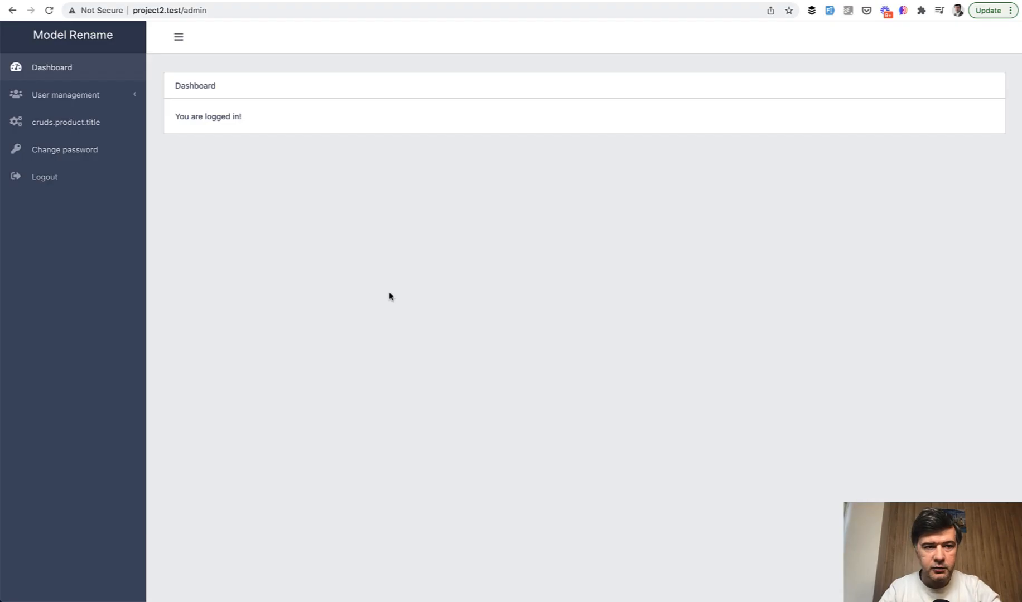
- Load the /admin/products page from the cruds.product.title sidebar item
click(65, 122)
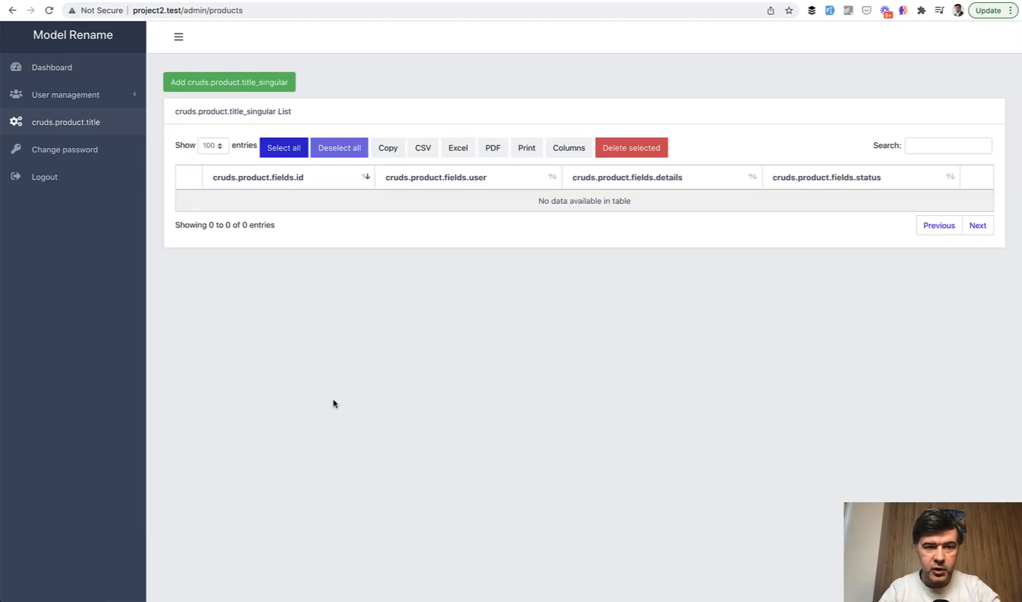
mouse_move(245, 353)
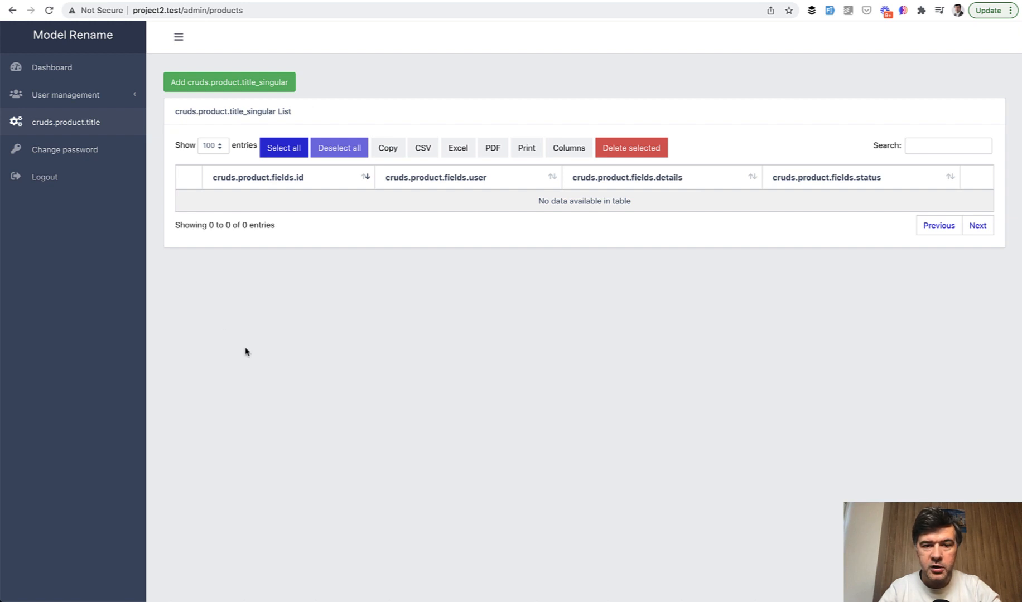
mouse_move(251, 295)
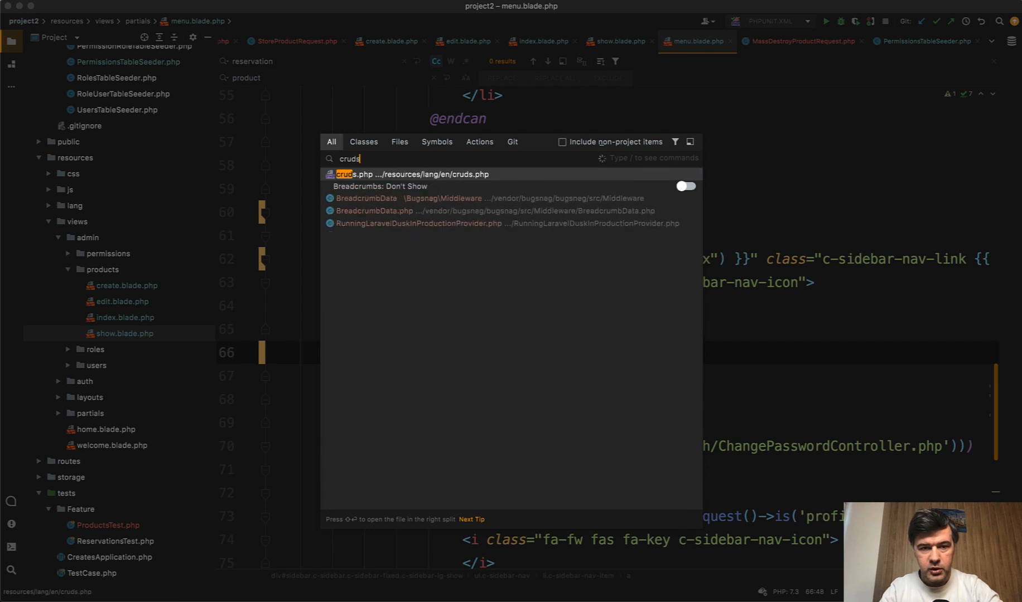
- In cruds.php, replace the reservation key and titles with product, Products and Product
click(410, 174)
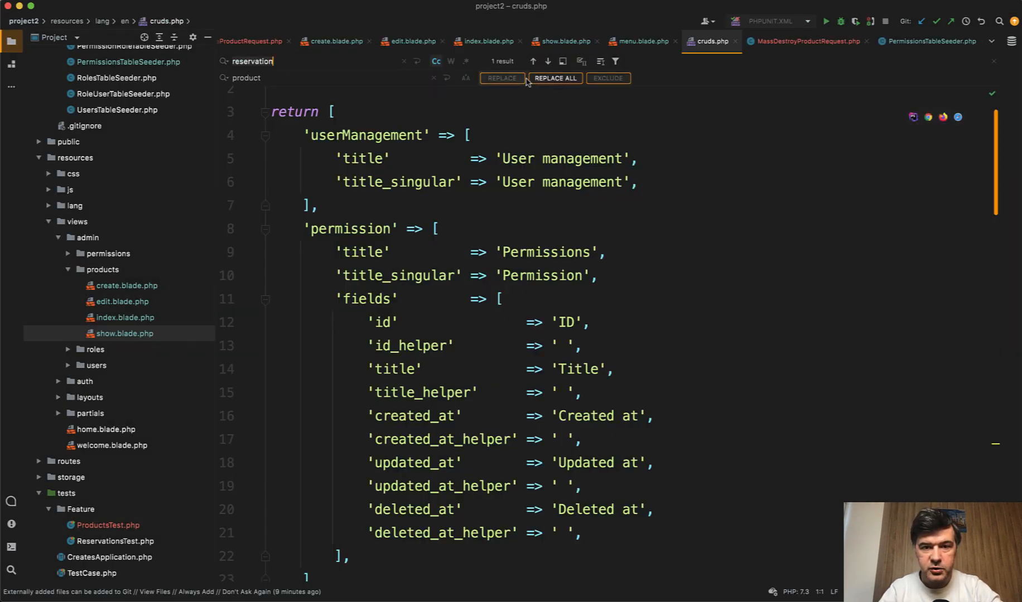
click(553, 78)
text(P)
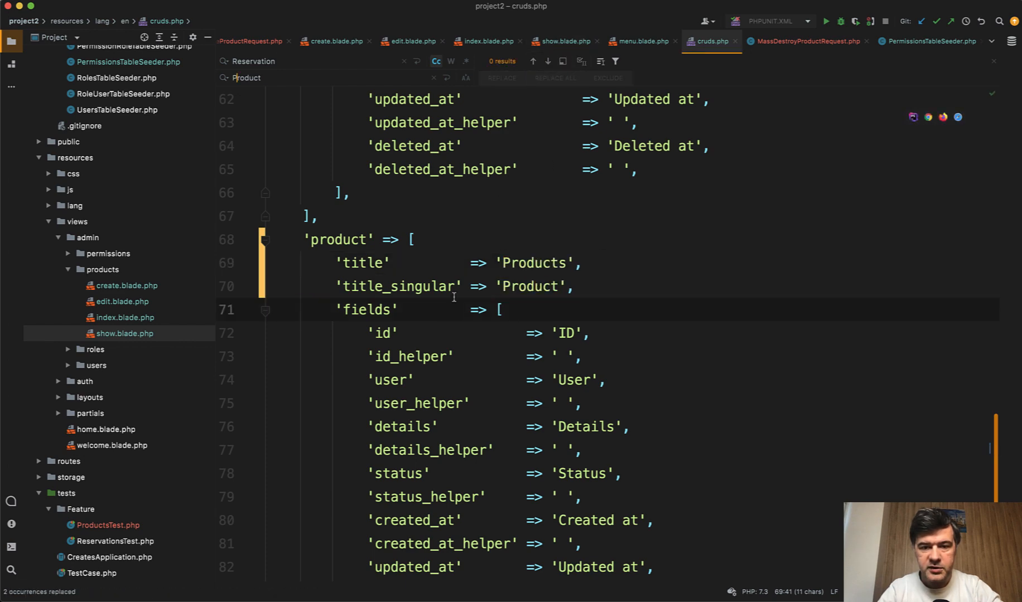
click(130, 283)
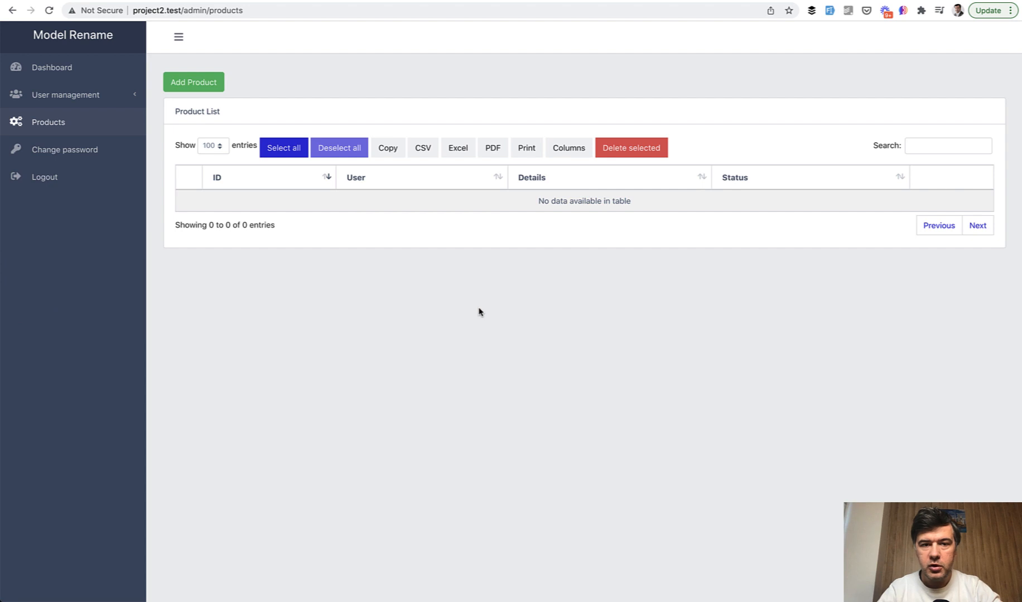
- Start adding a product from the Products list via Add Product
click(193, 82)
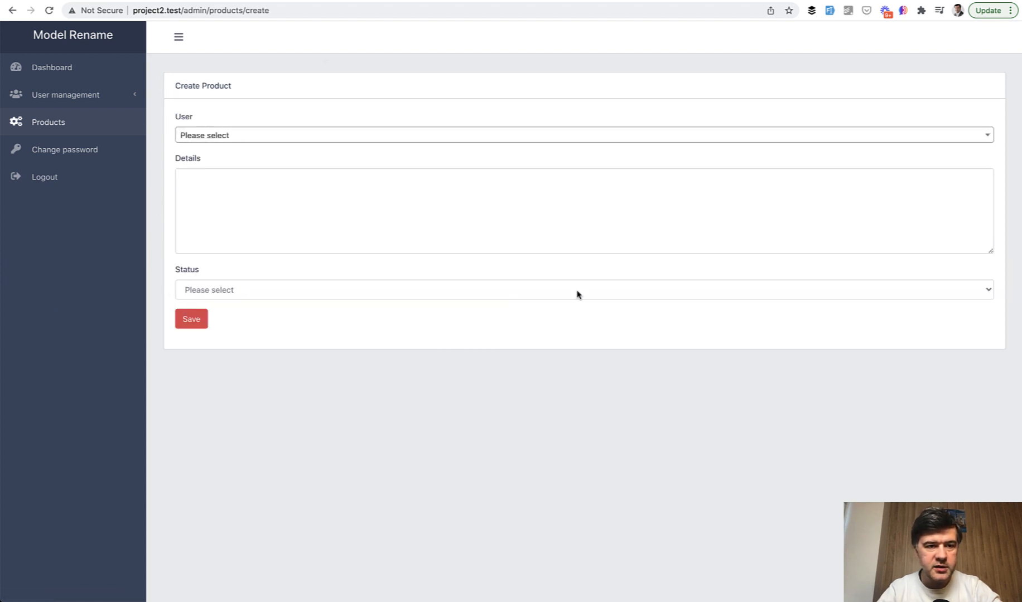
mouse_move(421, 377)
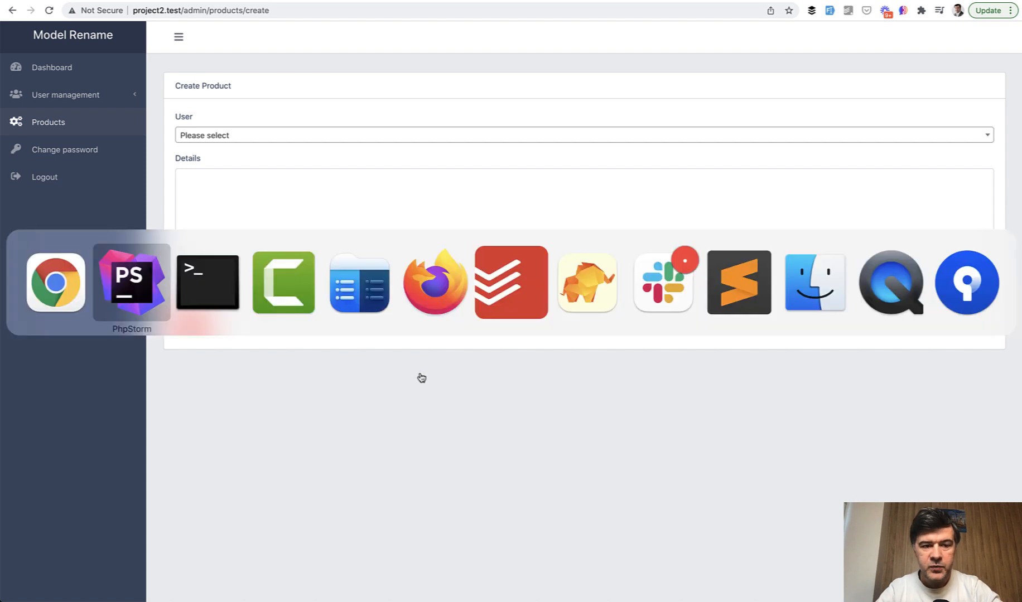
- Switch back to PhpStorm with cruds.php on the product translation entry
click(131, 282)
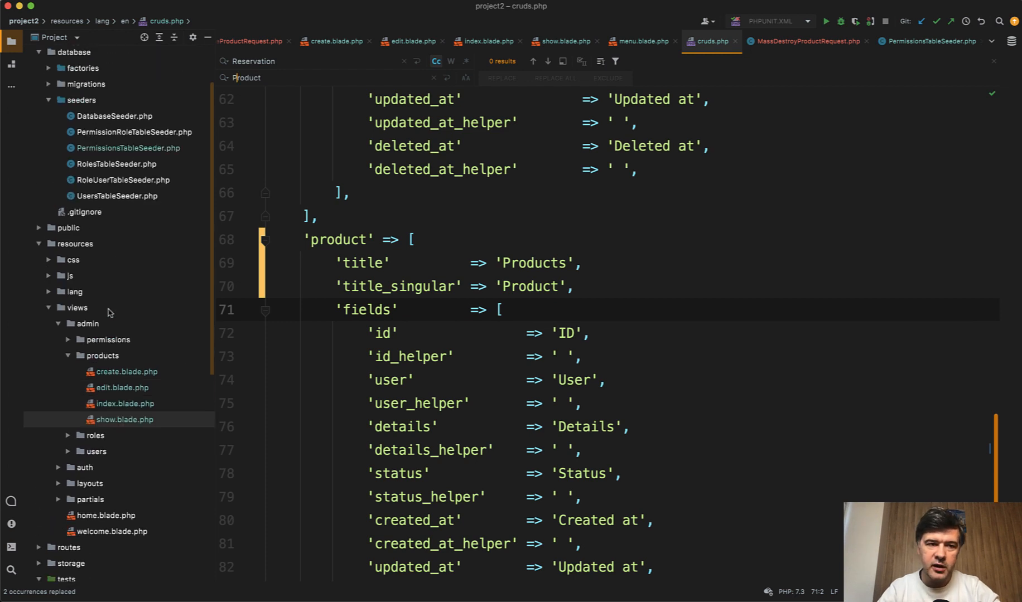
scroll(up, 3)
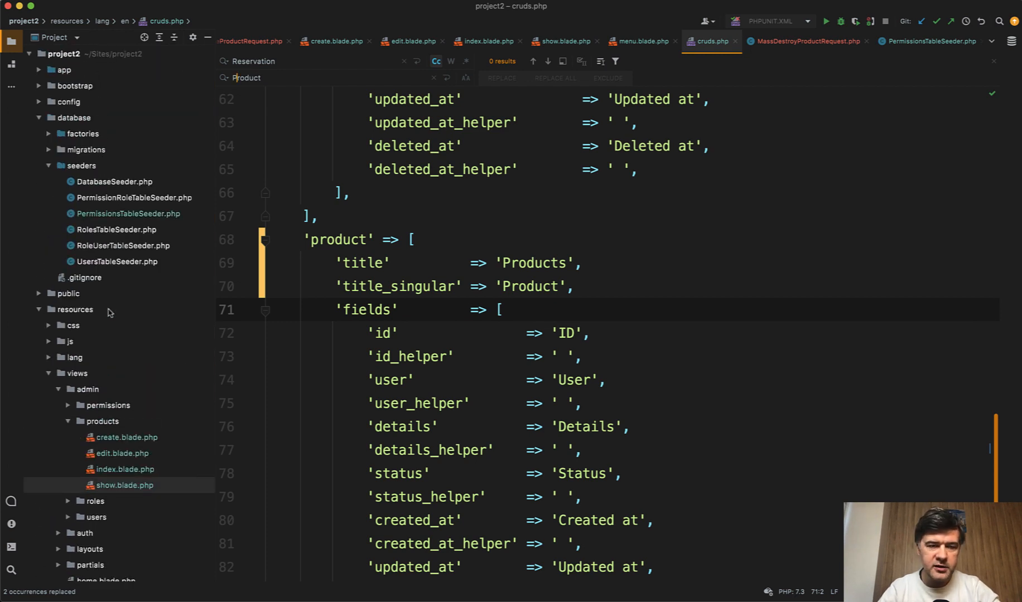